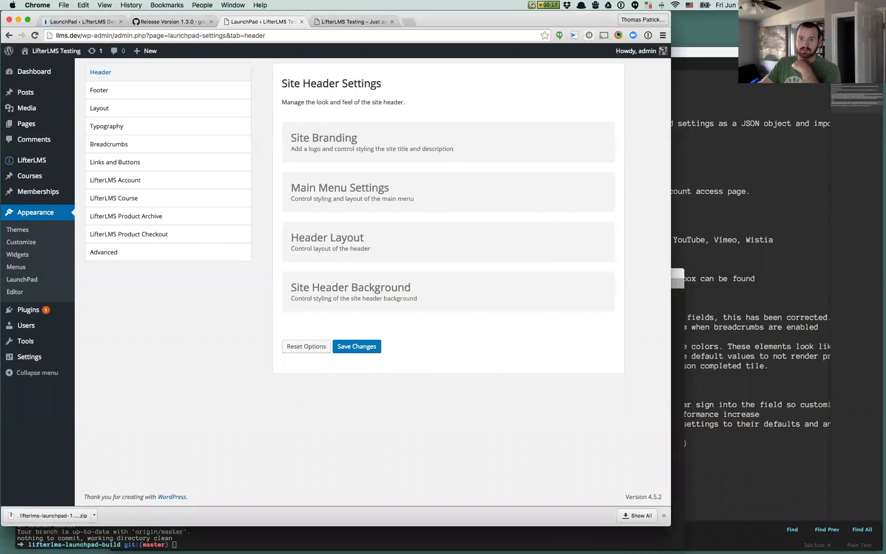
mouse_move(413, 305)
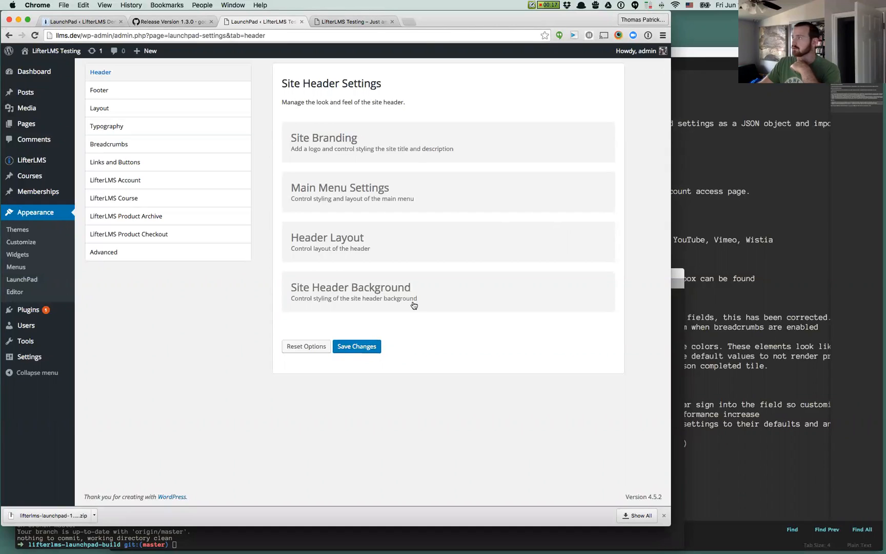
mouse_move(128, 233)
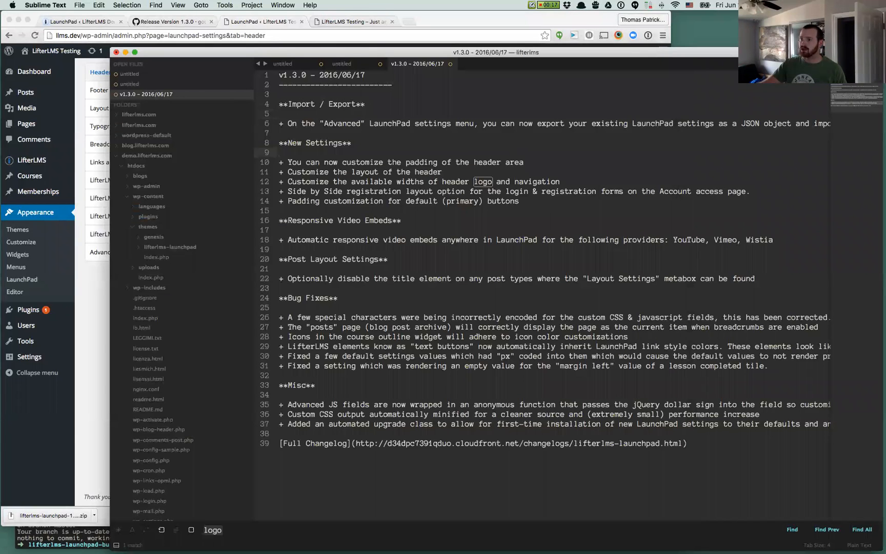
- Upload final-logo.png from the computer and use it as the site logo
left_click(148, 215)
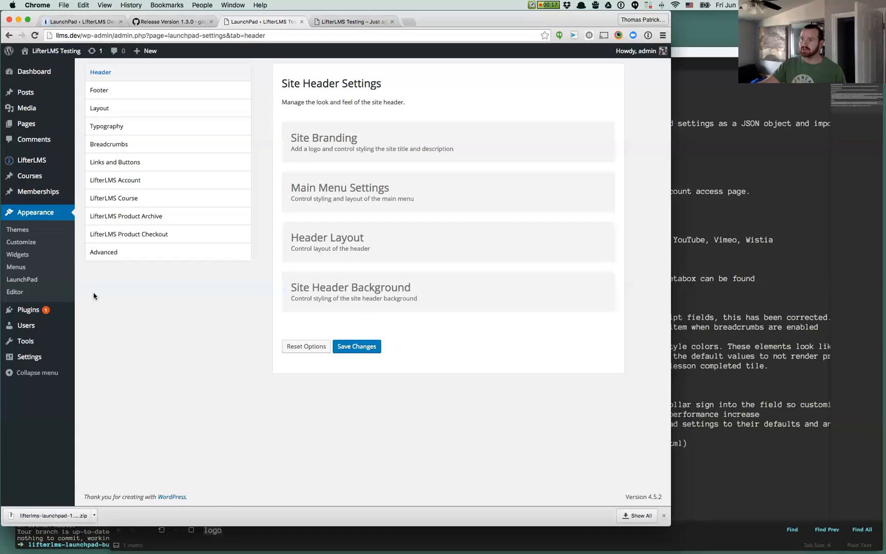
mouse_move(383, 249)
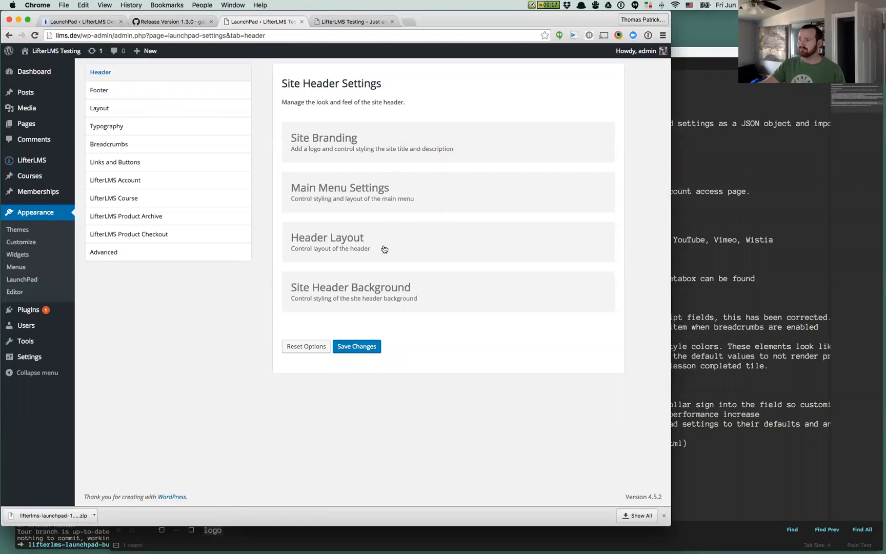
mouse_move(365, 213)
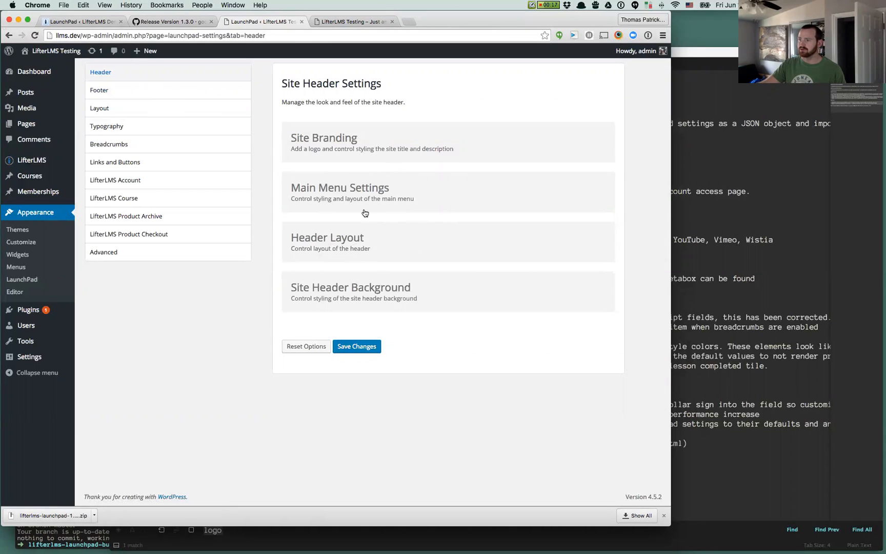
left_click(324, 138)
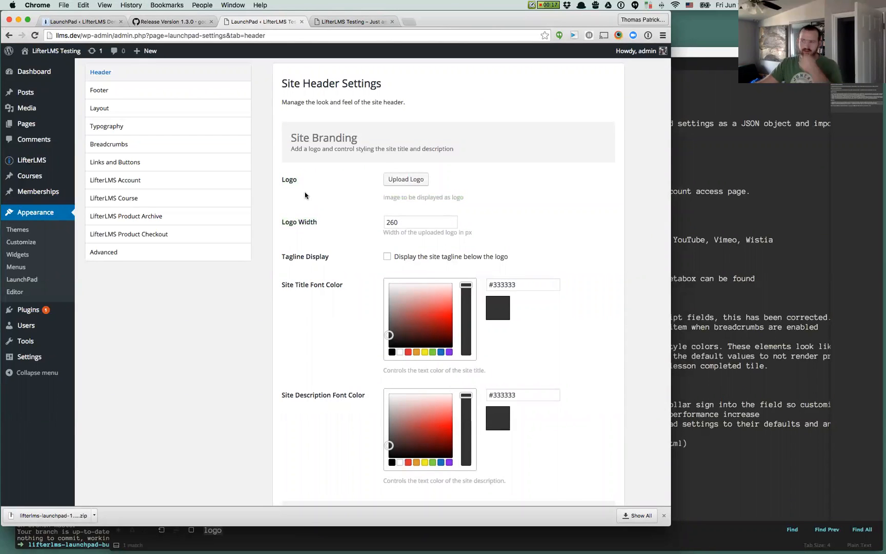
left_click(404, 179)
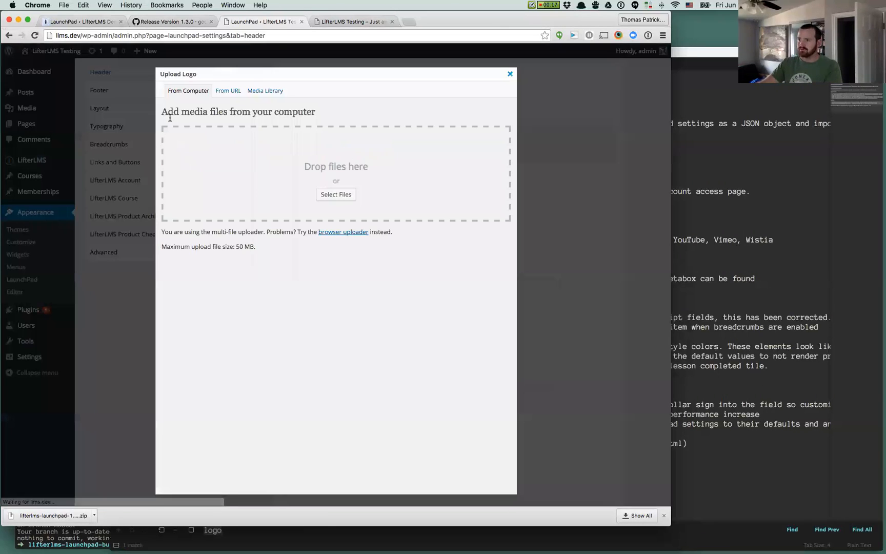
left_click(265, 91)
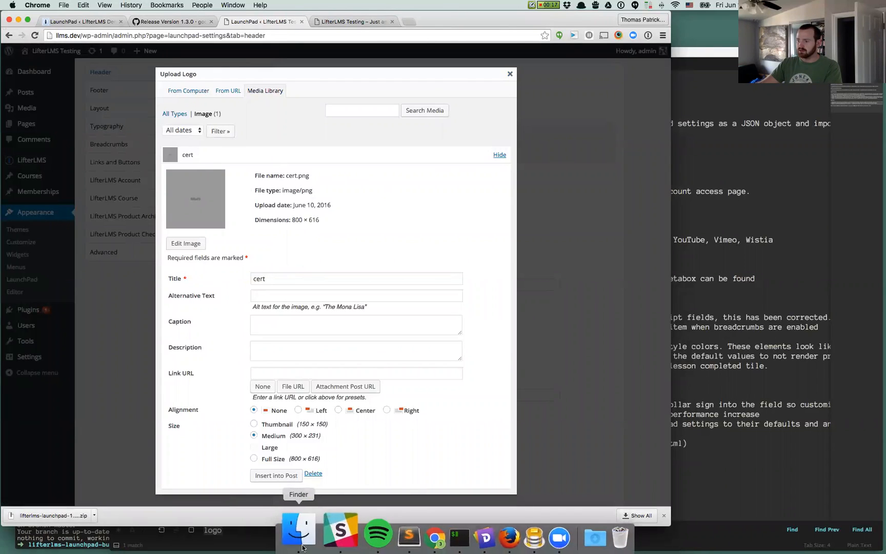
left_click(298, 530)
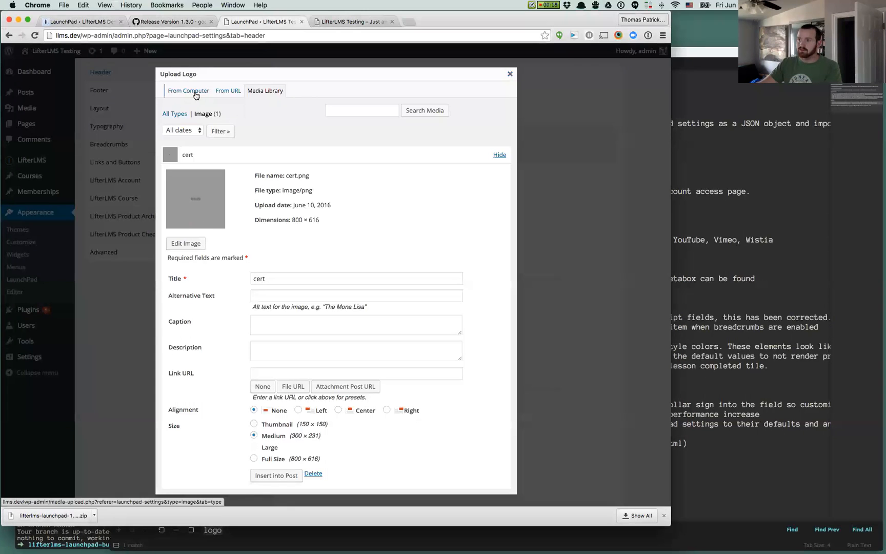
left_click(188, 90)
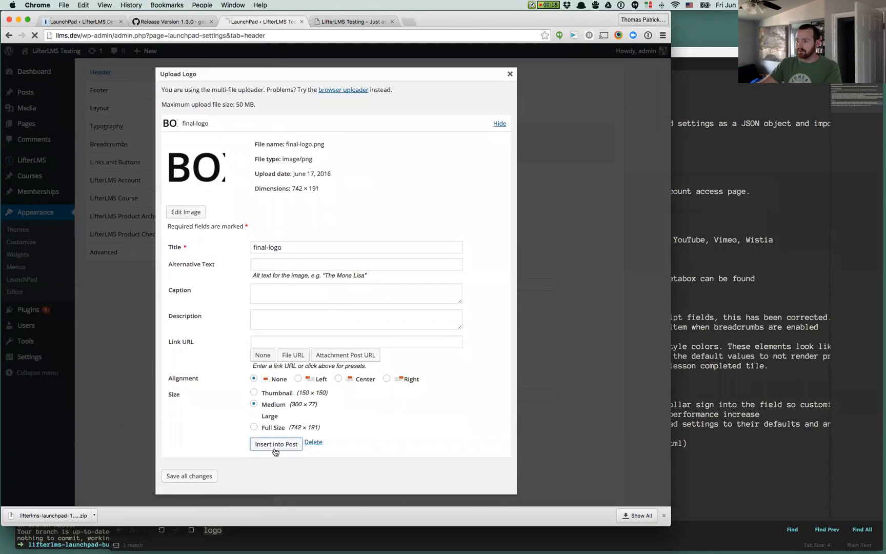
left_click(276, 444)
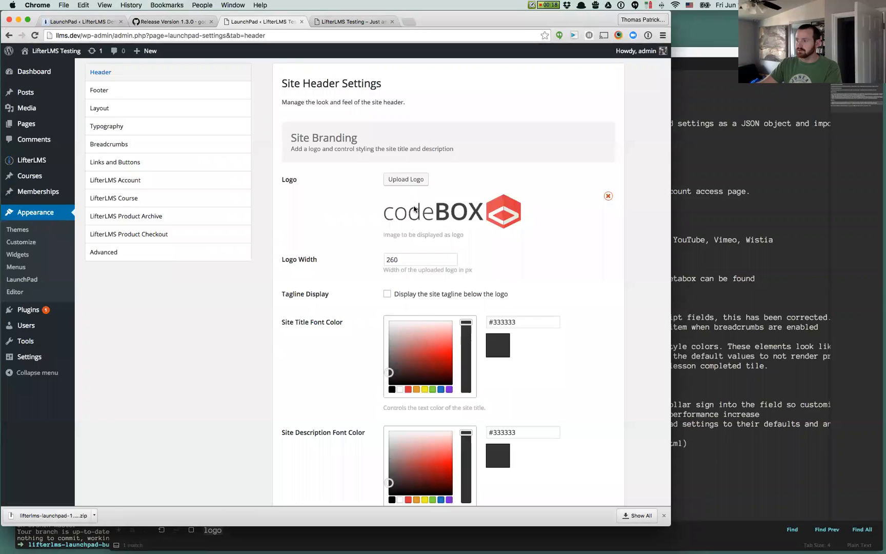
- Replace the logo with the Full Size final-logo image from the media library
left_click(405, 179)
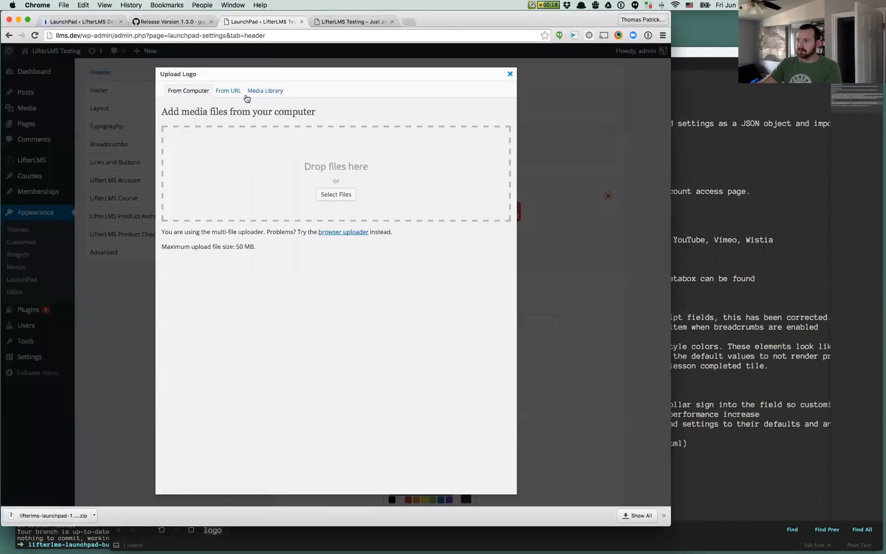
left_click(265, 91)
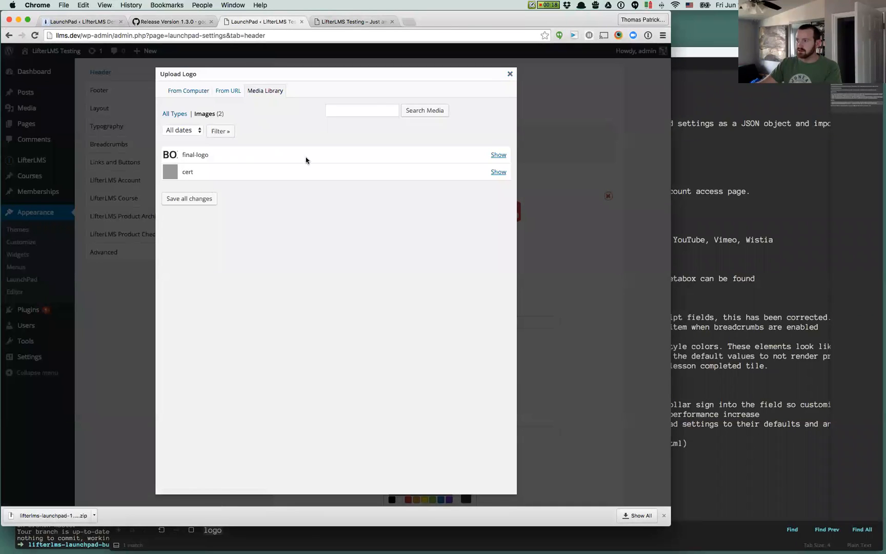
left_click(498, 154)
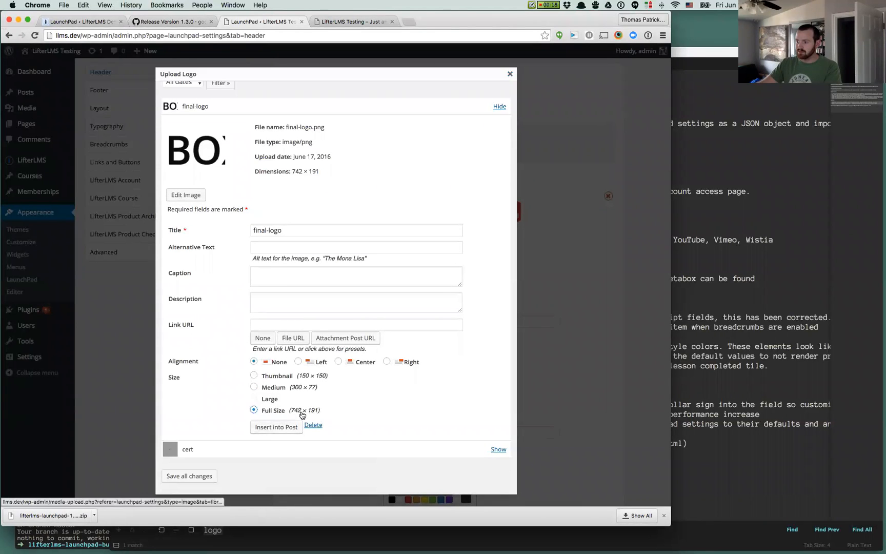
left_click(276, 427)
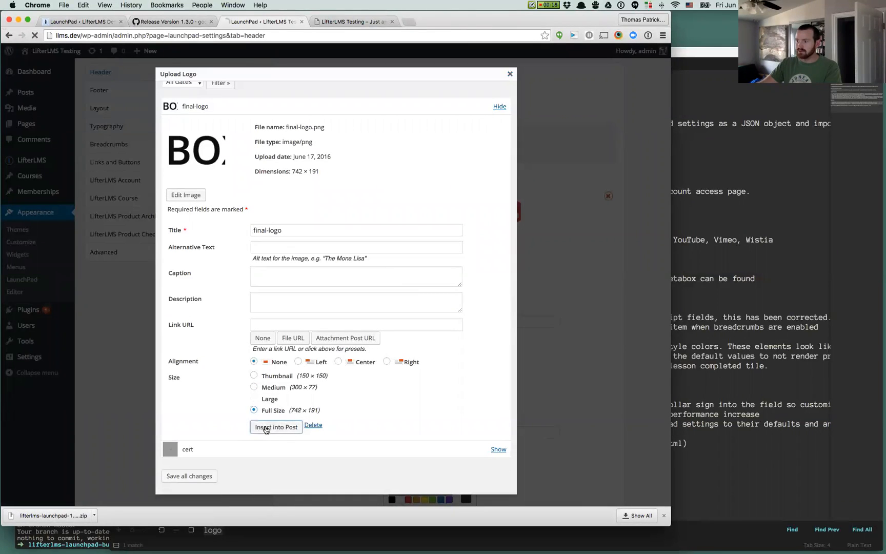
left_click(275, 427)
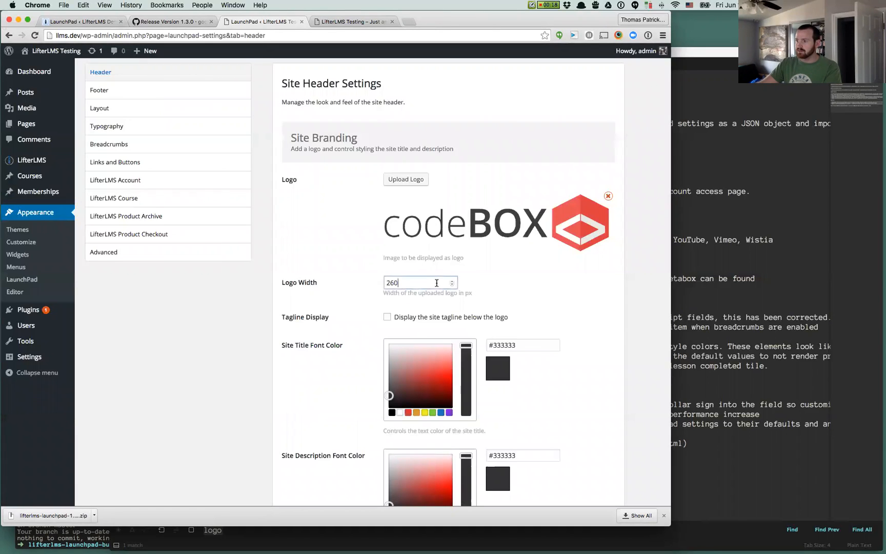
- Enter a smaller Logo Width and save the header settings with the codeBOX logo
triple_click(406, 282)
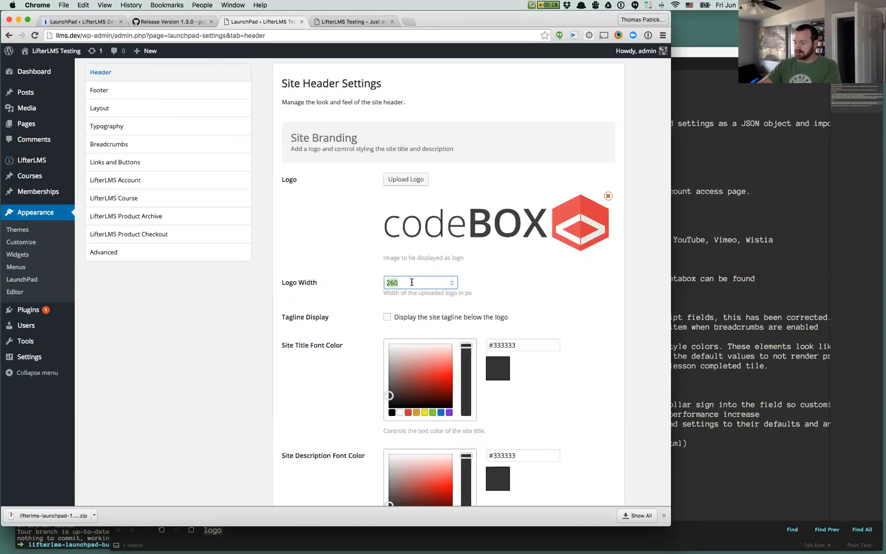
type("1")
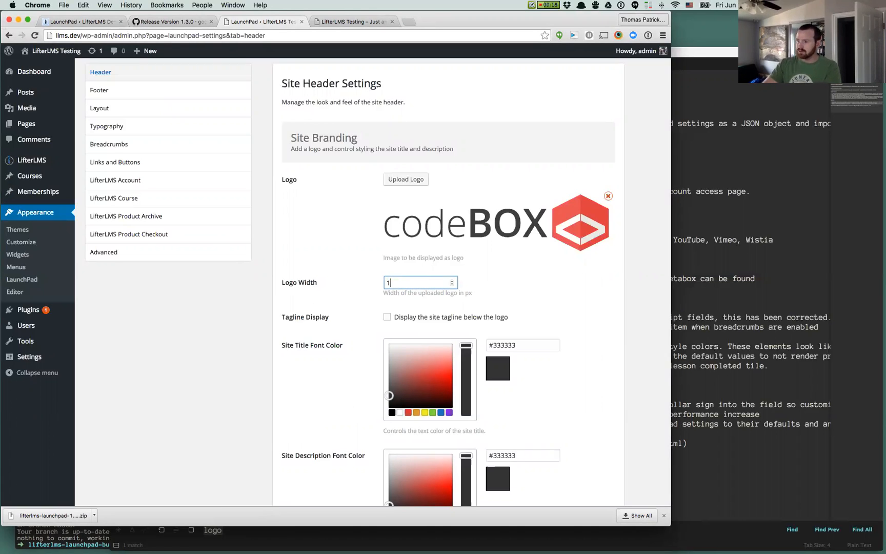
scroll("down", 3)
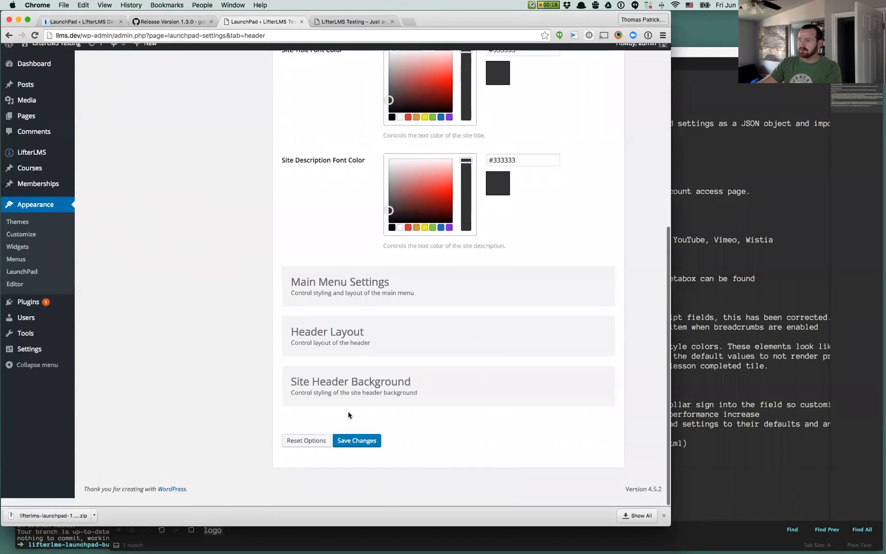
left_click(356, 440)
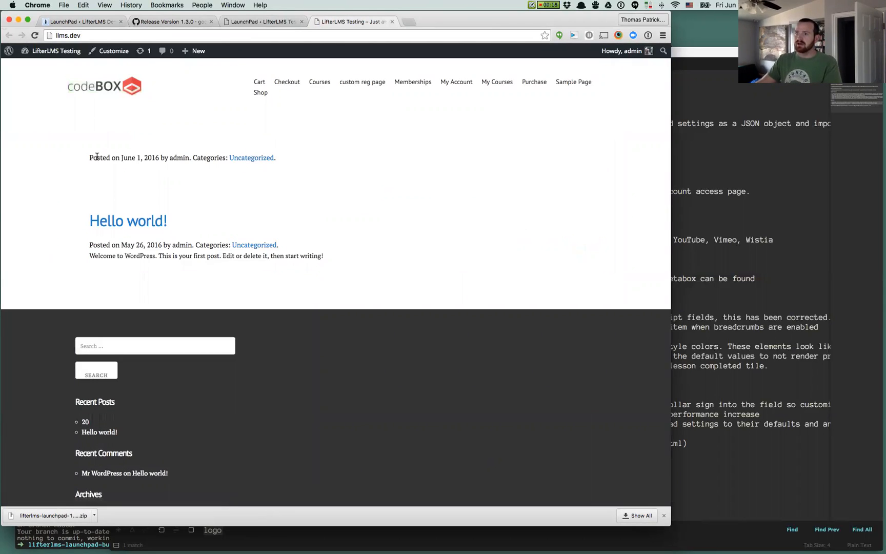
mouse_move(198, 50)
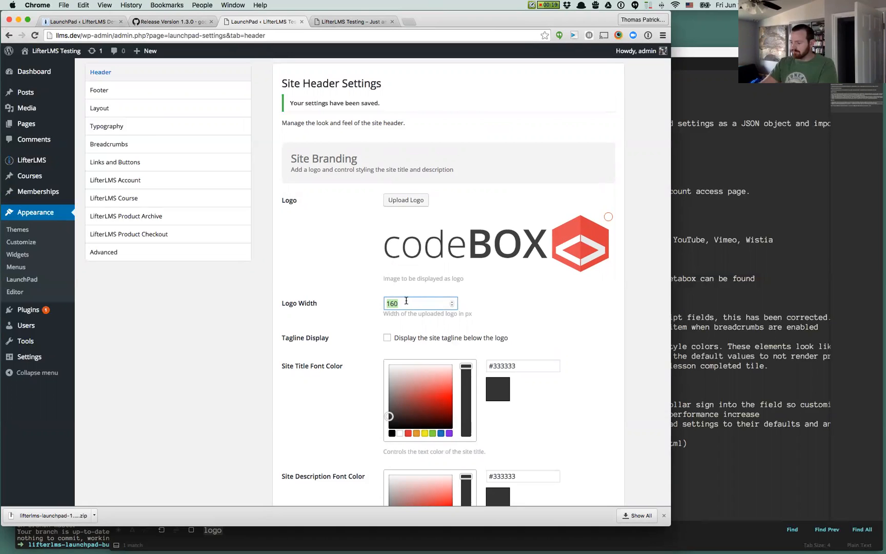
scroll("down", 3)
type("800")
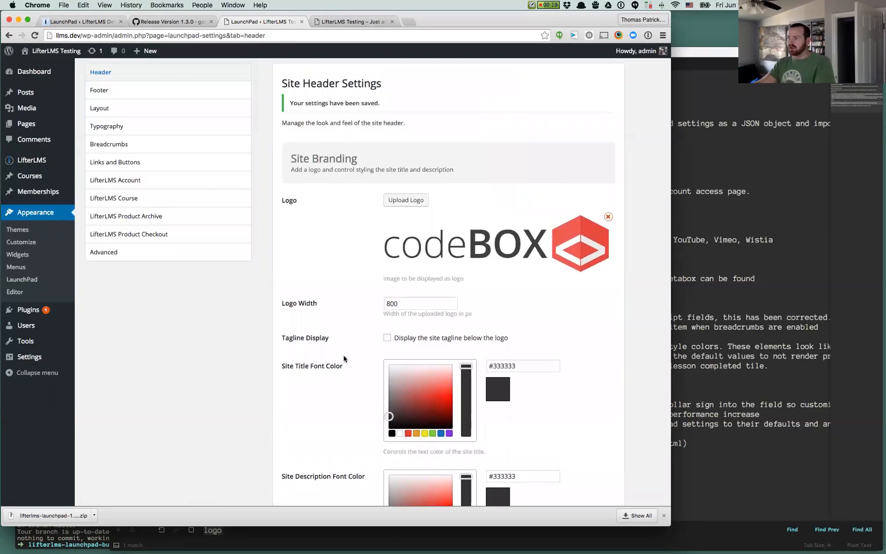
- Select the second header layout with Logo 33.333% / Navigation 66.666% widths and save
scroll("down", 3)
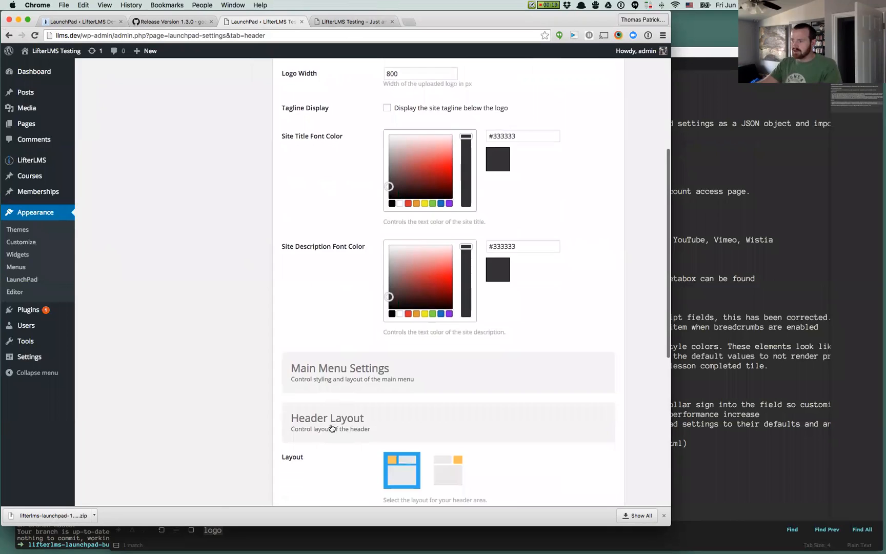
scroll("down", 3)
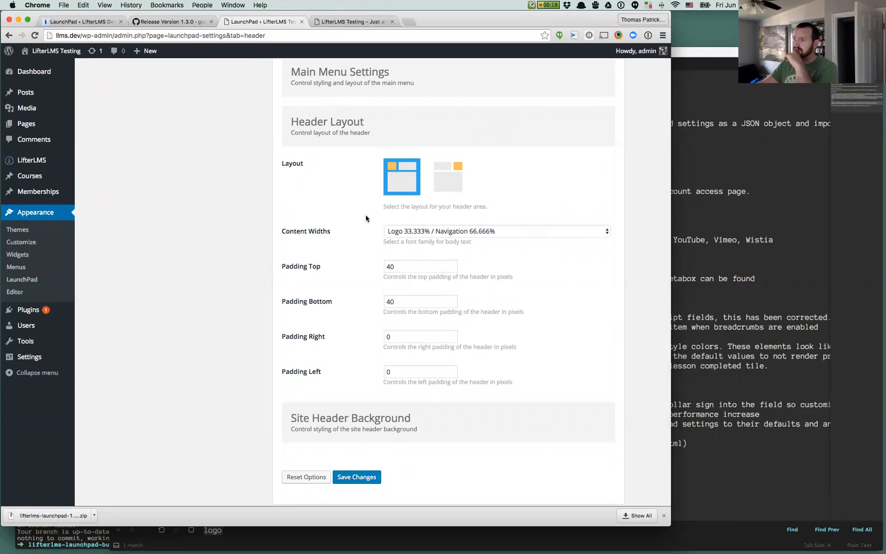
mouse_move(448, 193)
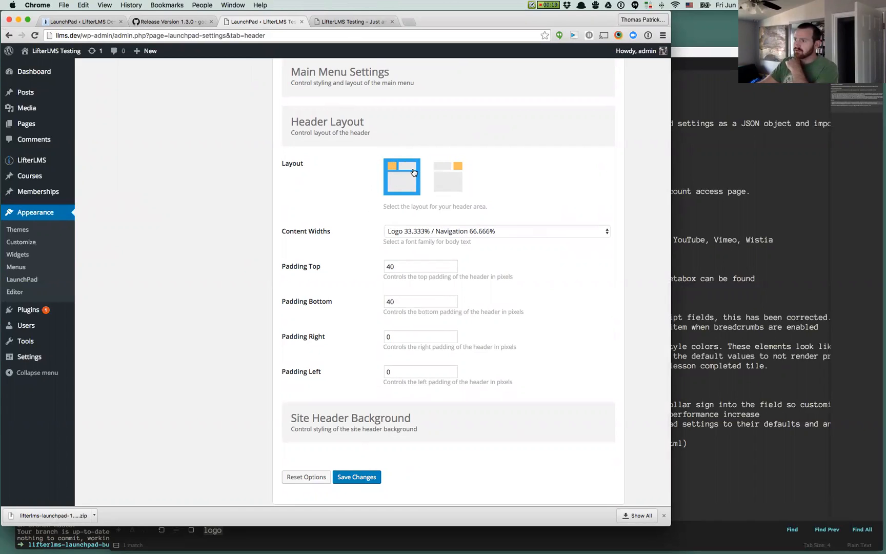
mouse_move(438, 174)
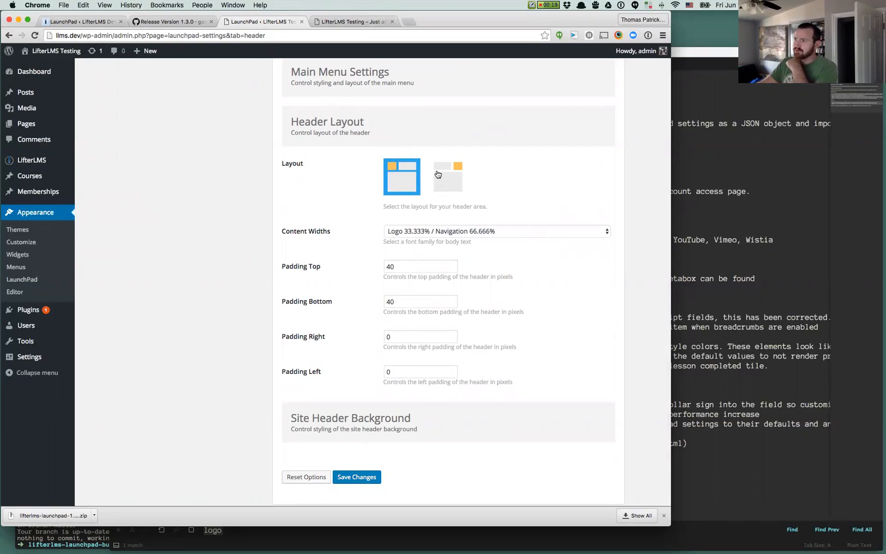
mouse_move(453, 187)
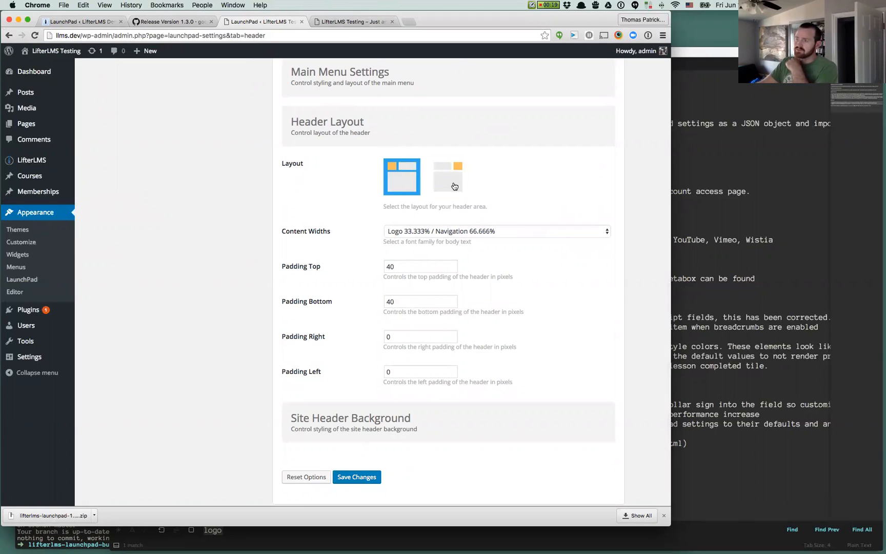
left_click(447, 176)
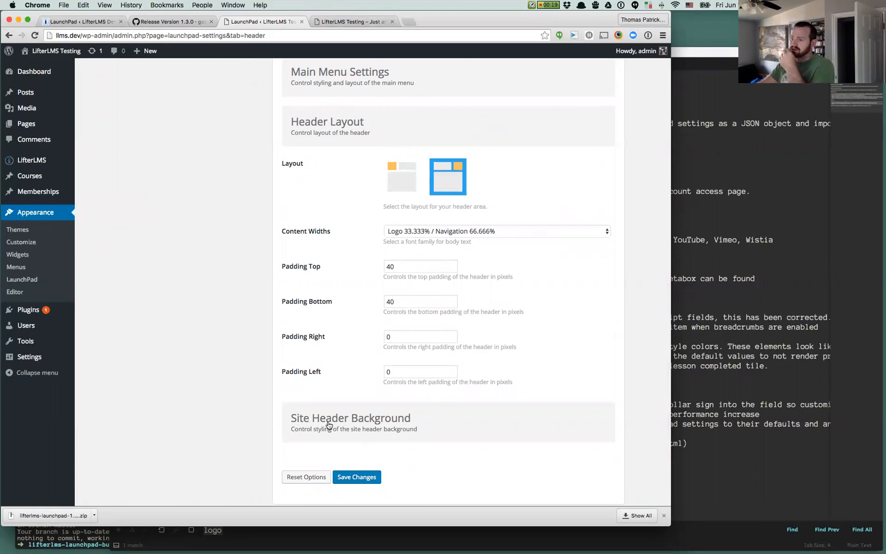
left_click(356, 476)
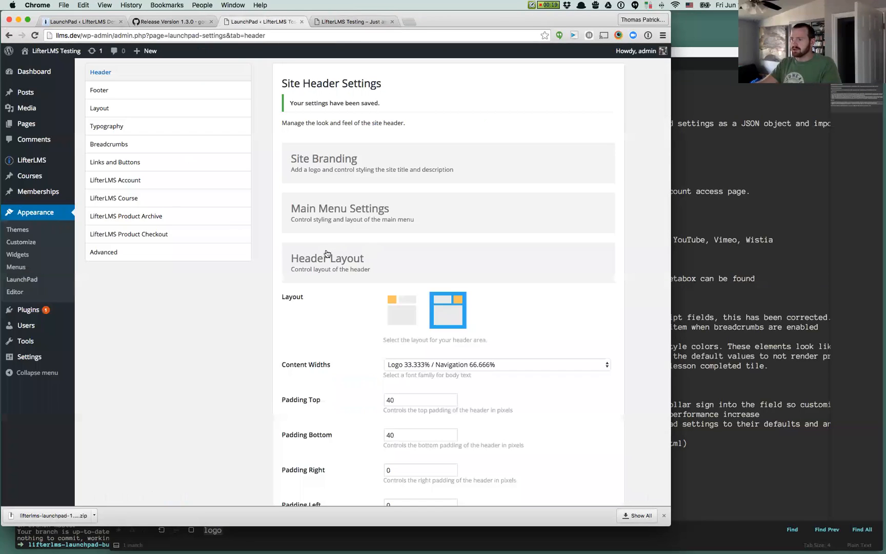
- Set header content widths to Logo 50% / Navigation 50%, save, and collapse Header Layout
scroll("down", 3)
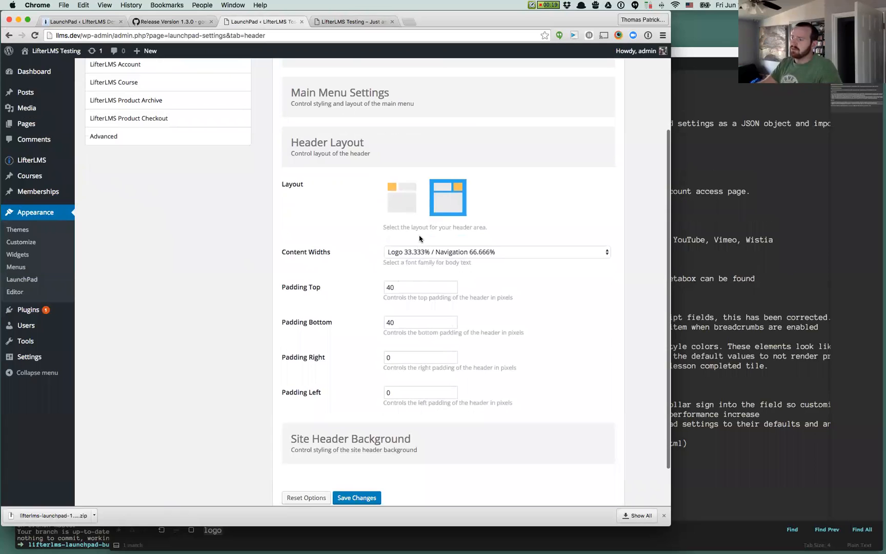
left_click(495, 251)
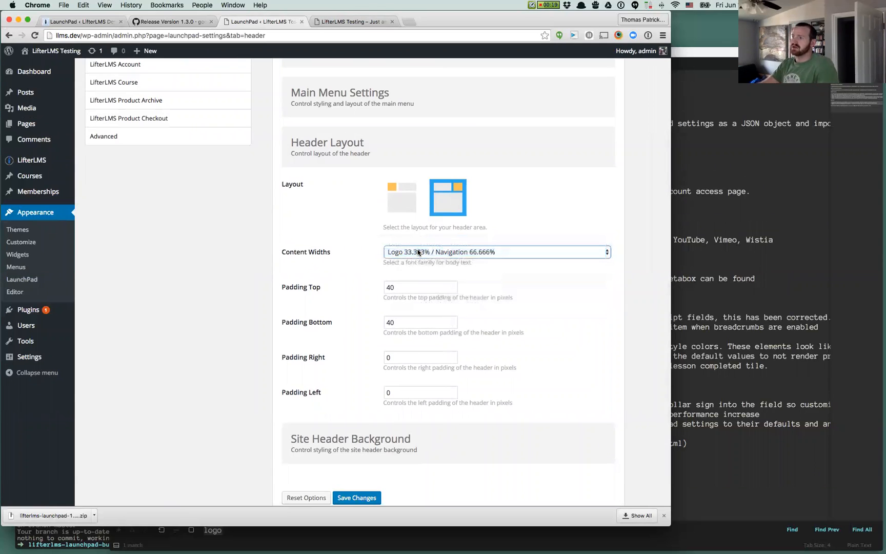
left_click(496, 251)
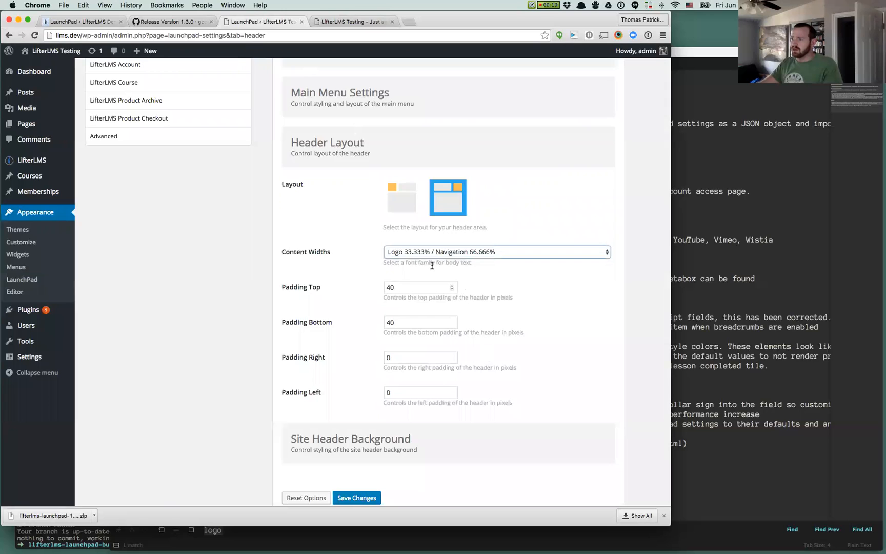
left_click(496, 251)
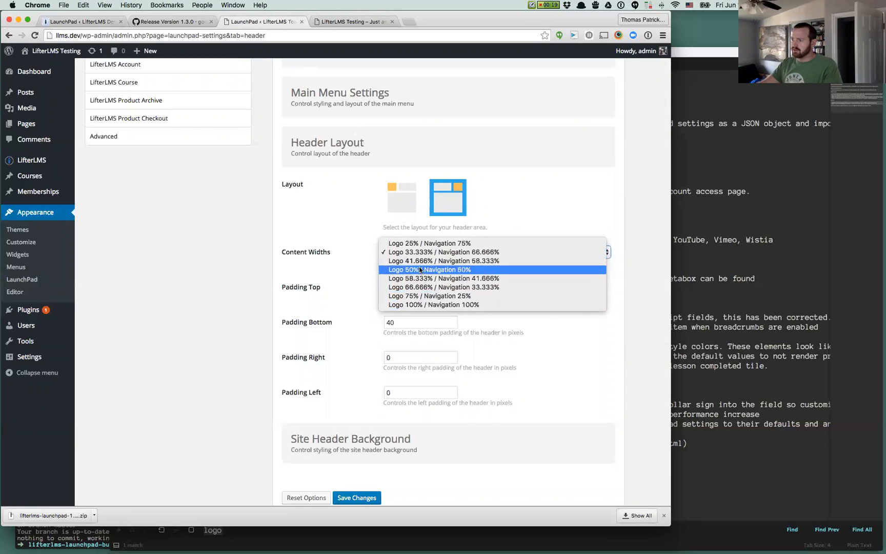
mouse_move(443, 260)
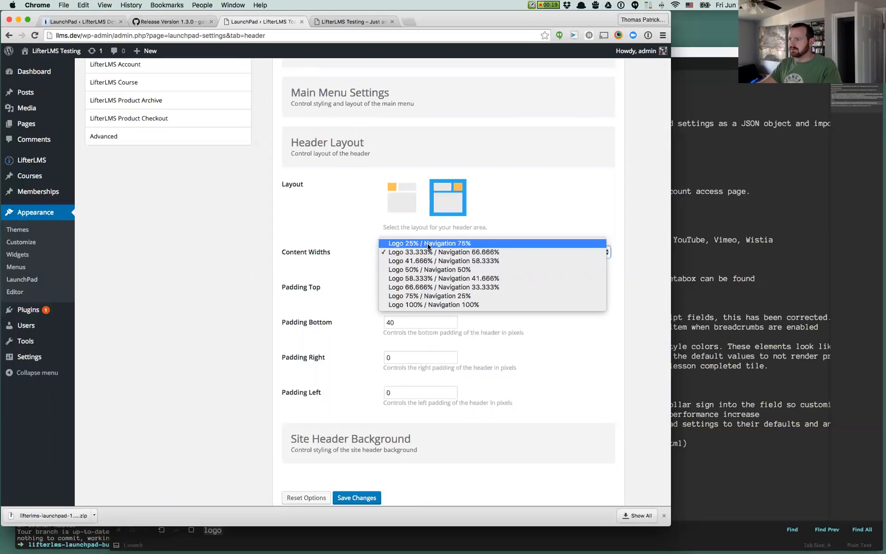
mouse_move(430, 269)
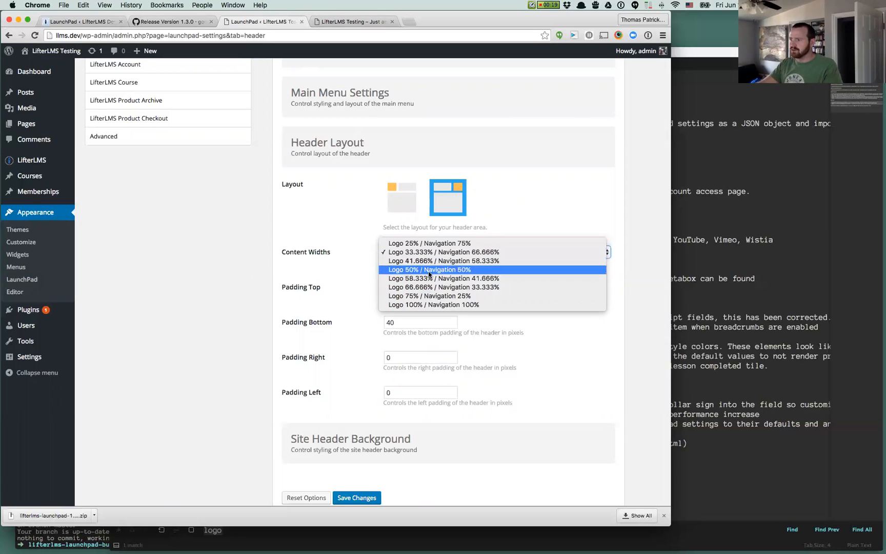
left_click(355, 497)
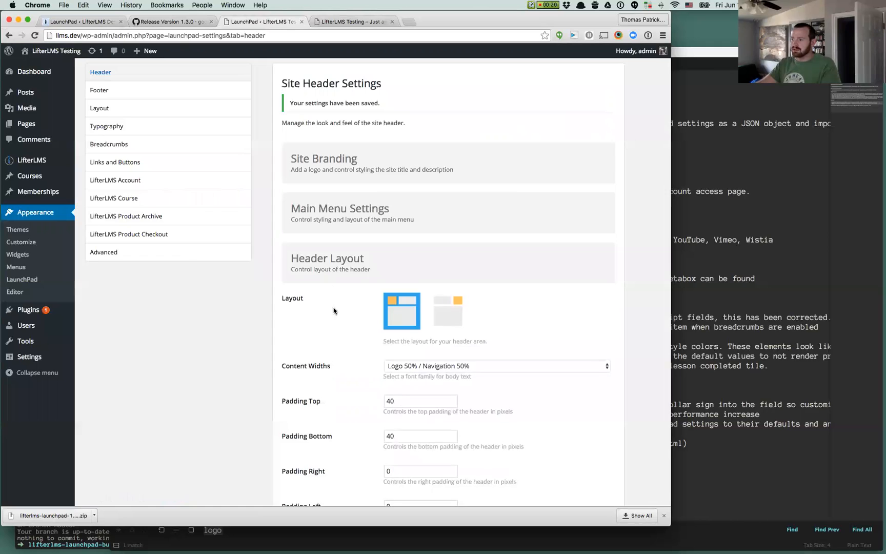
left_click(496, 365)
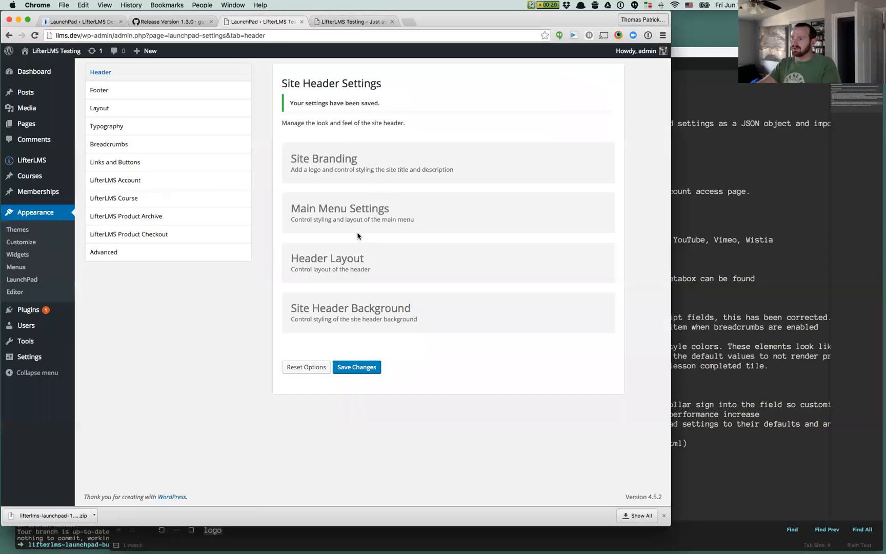
- Use the second header layout with Logo 100% / Navigation 100% content widths and save
left_click(493, 295)
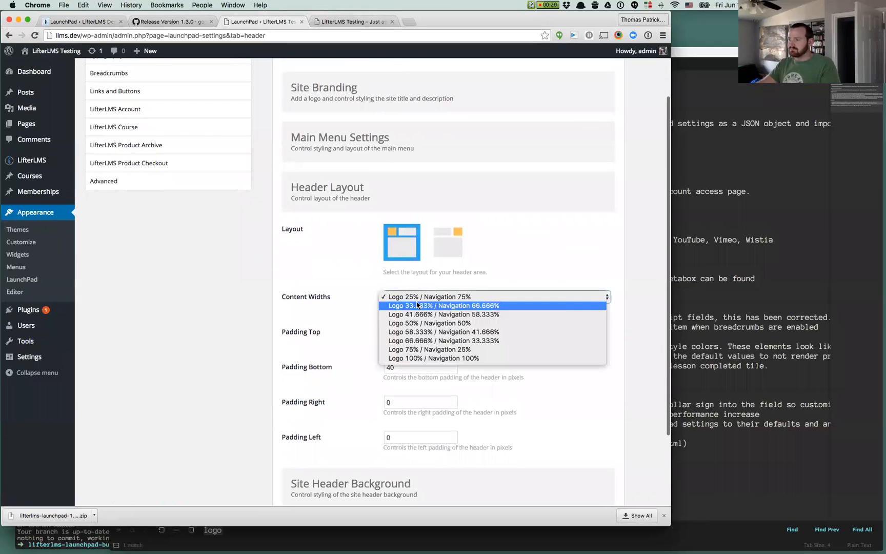
left_click(433, 358)
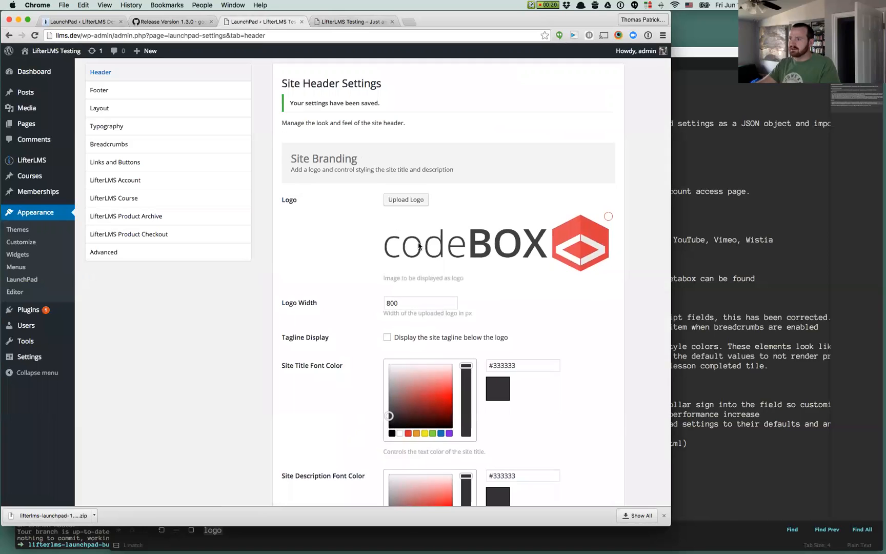
type("150")
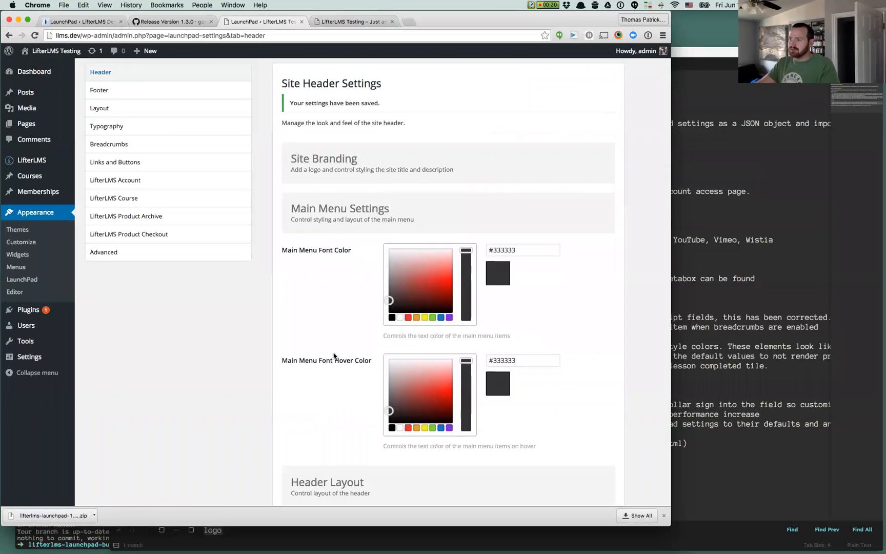
scroll("down", 3)
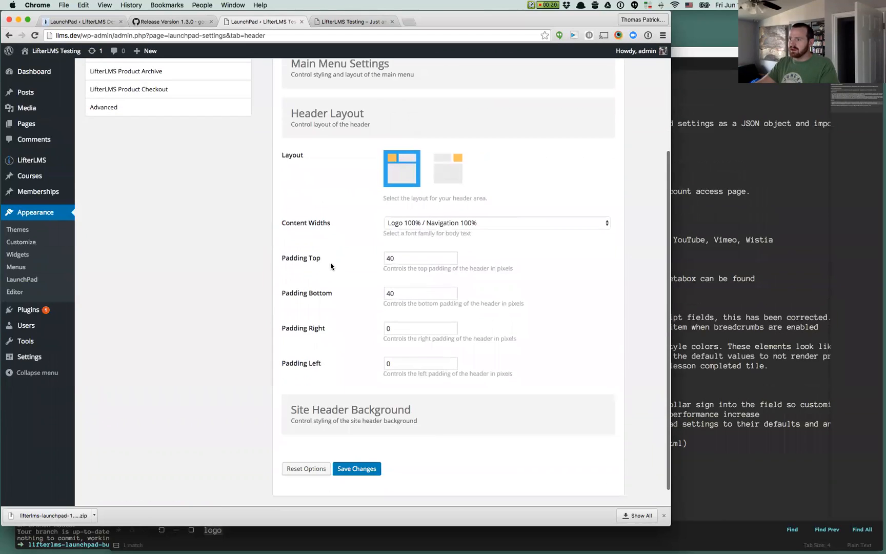
left_click(448, 168)
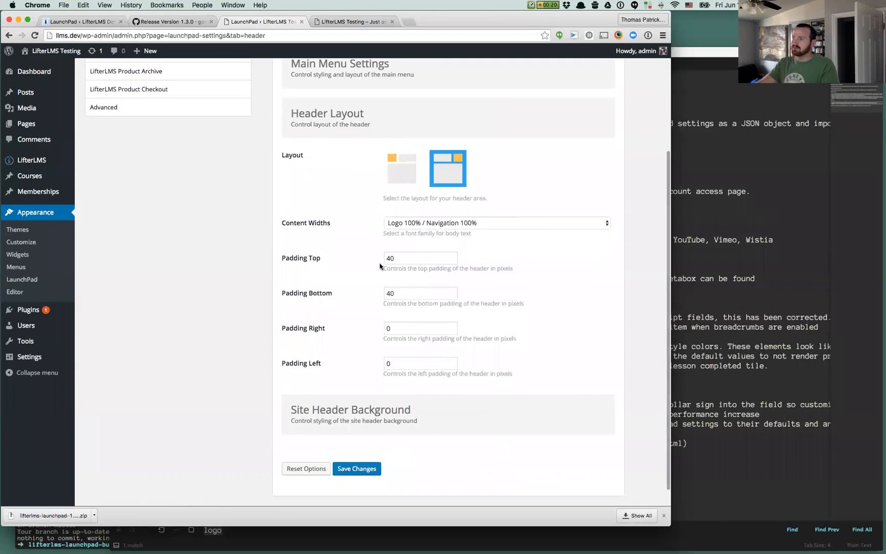
left_click(355, 468)
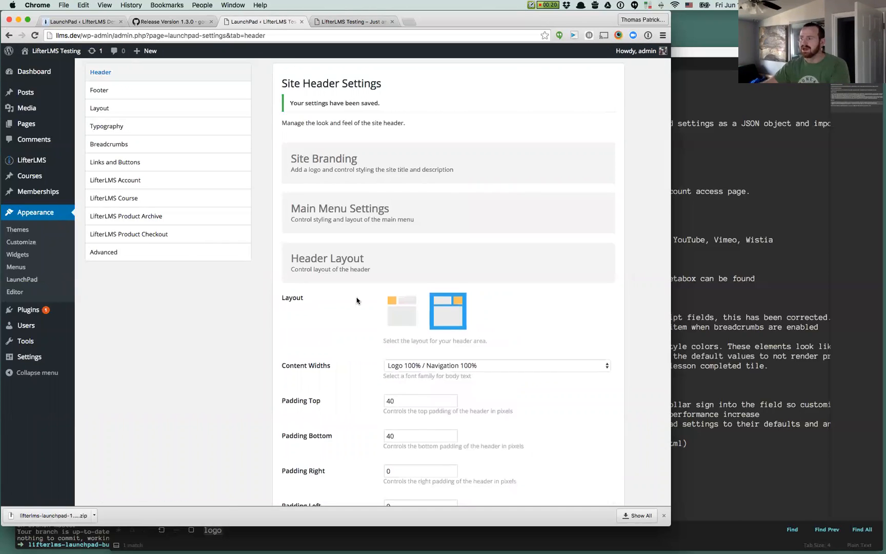
- Pick a new Site Header Background colour swatch and save the header settings
scroll("down", 3)
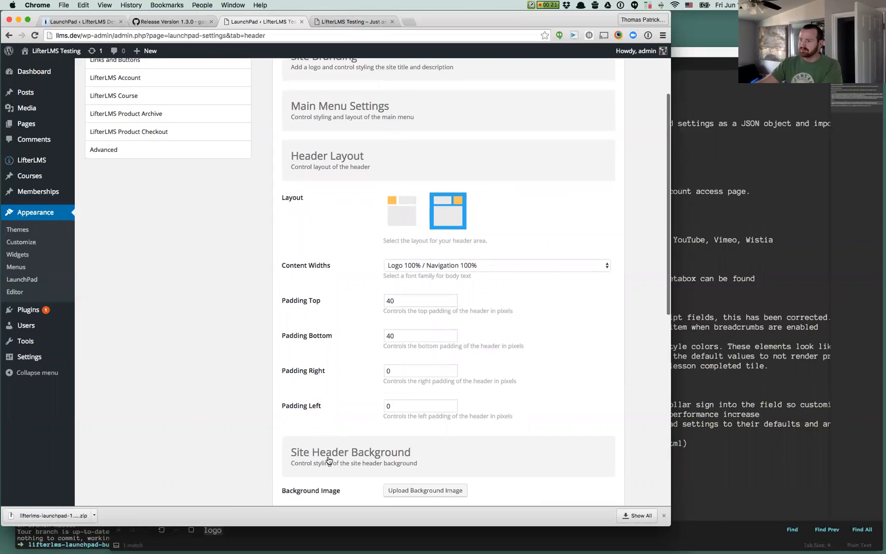
scroll("down", 3)
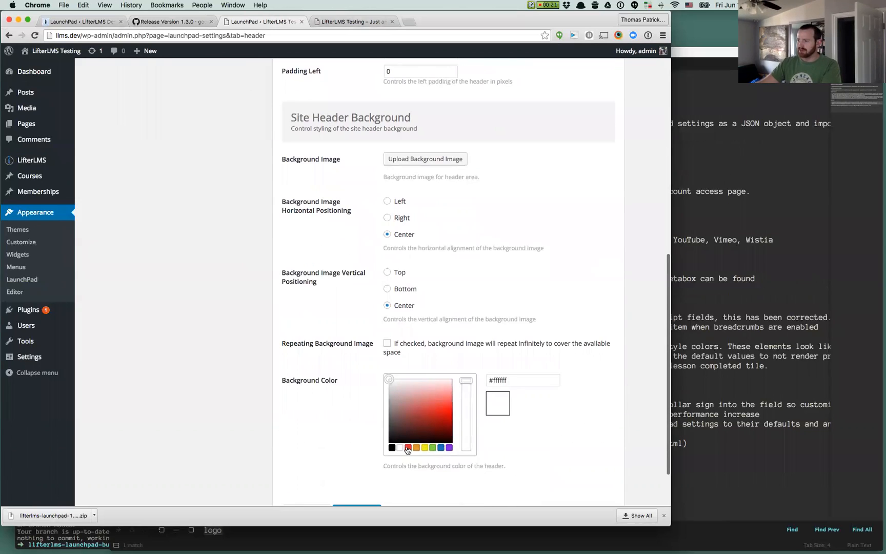
left_click(441, 447)
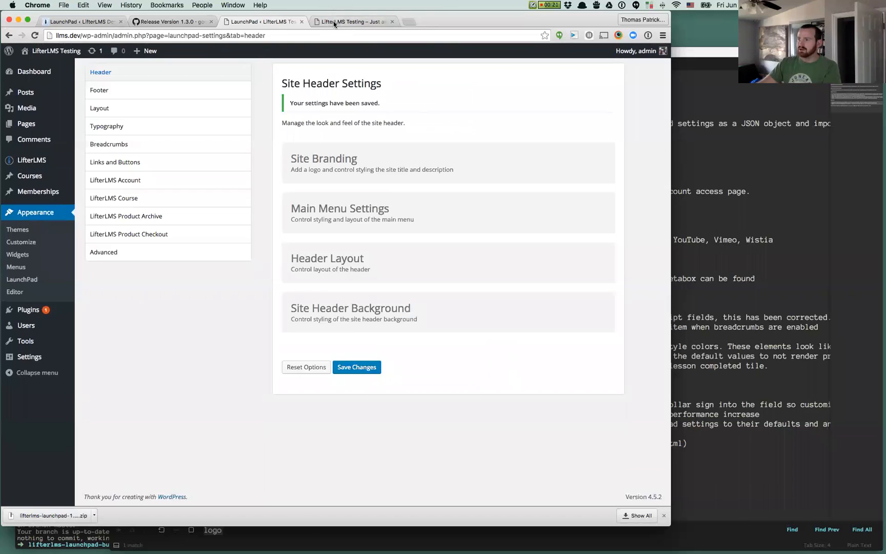
mouse_move(90, 111)
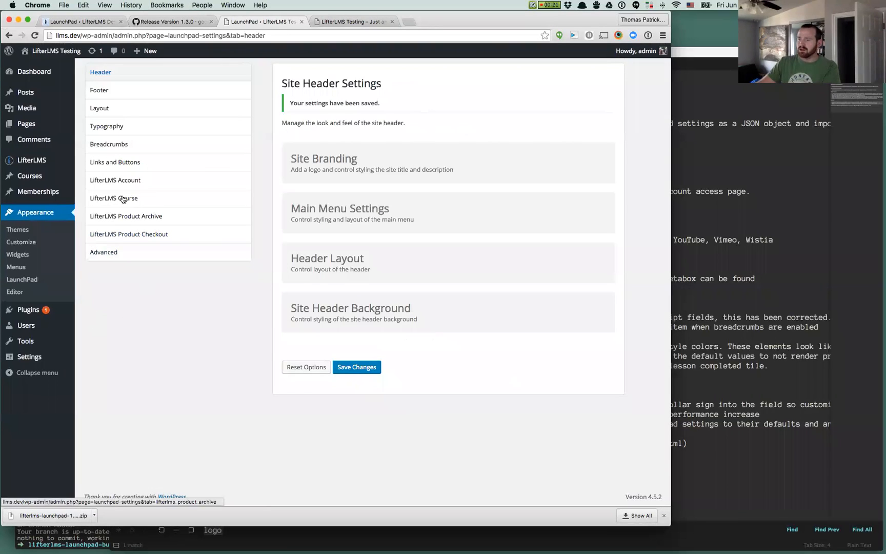
left_click(115, 180)
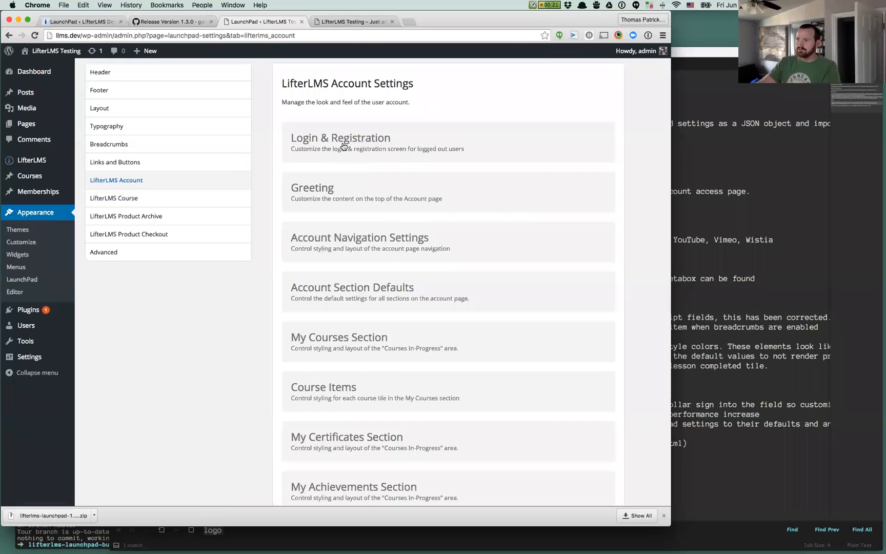
- Enable the Side by Side Layout for login and registration and save the Account settings
left_click(340, 138)
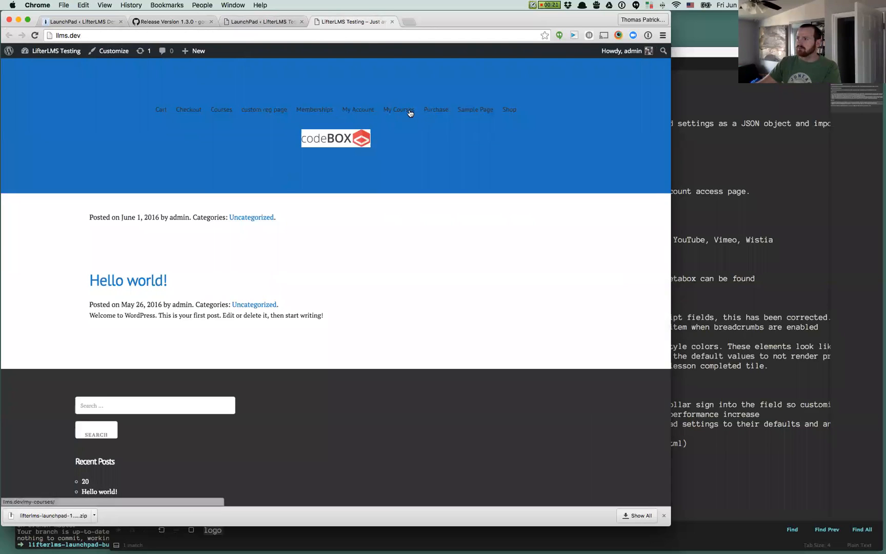
left_click(397, 109)
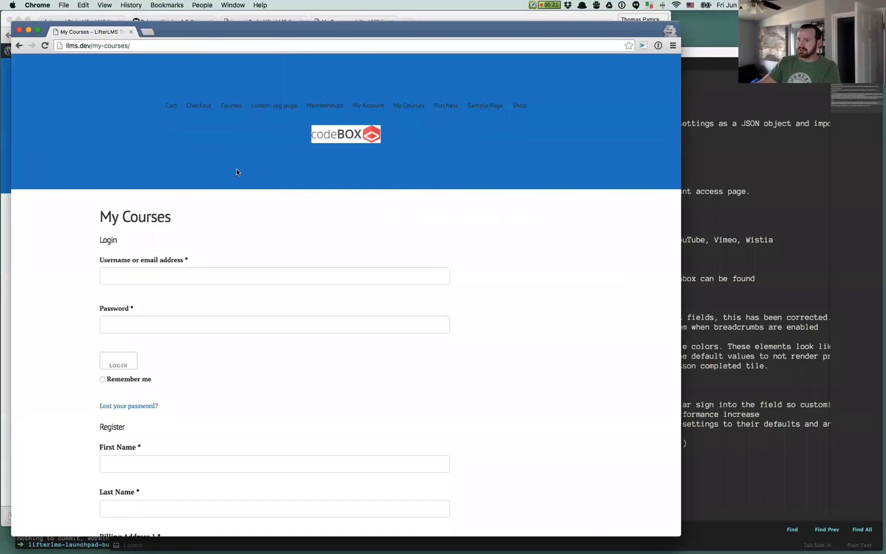
scroll("down", 3)
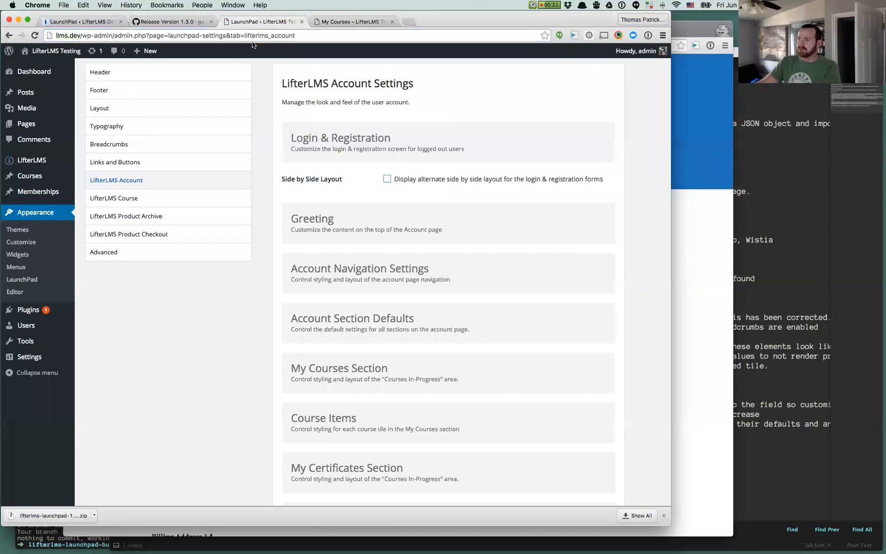
left_click(387, 178)
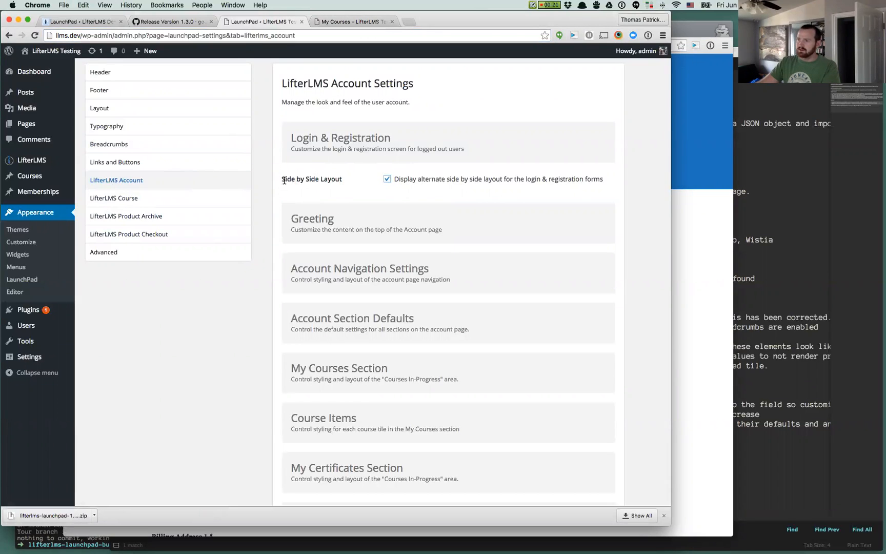
scroll("down", 3)
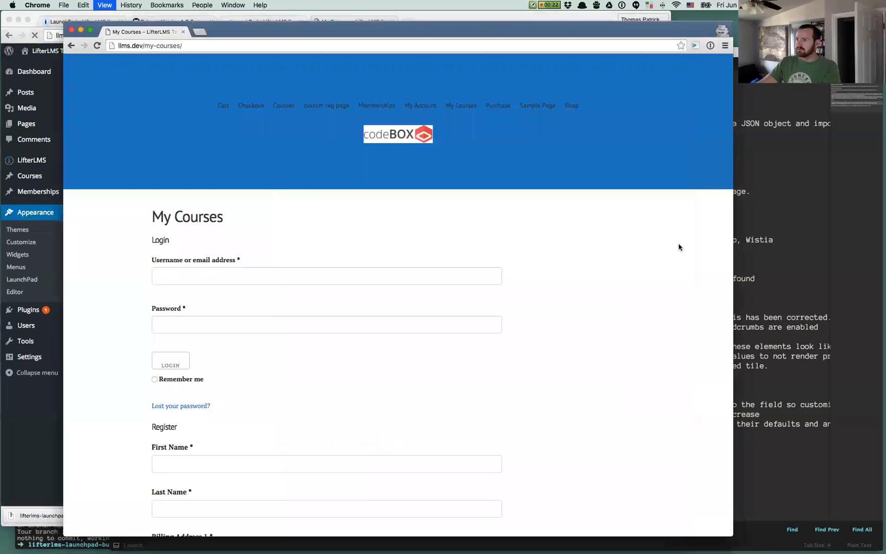
right_click(211, 237)
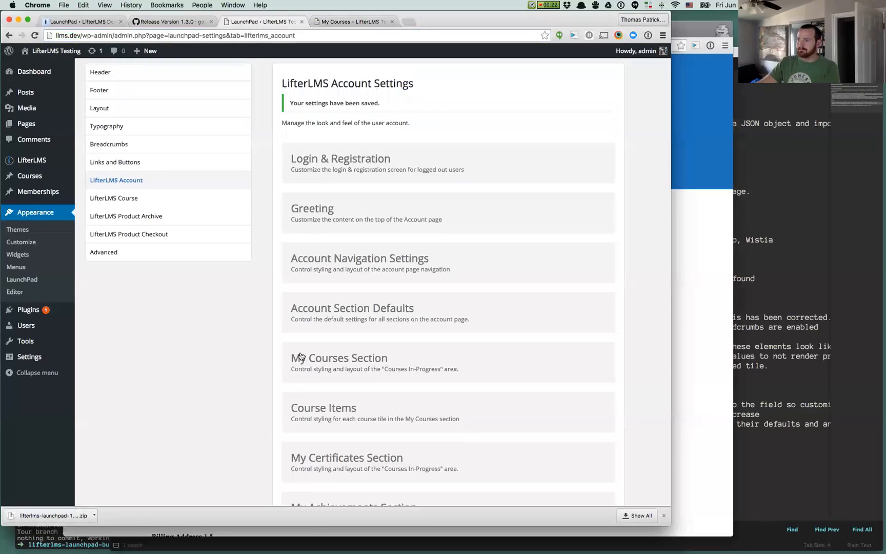
scroll("down", 3)
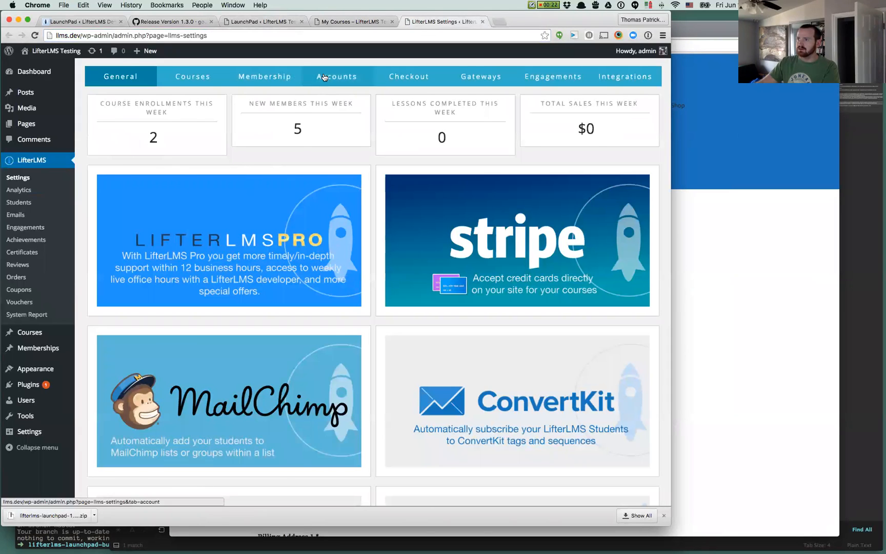
- Check LifterLMS Accounts settings, then open the My Courses page in the page editor
left_click(336, 76)
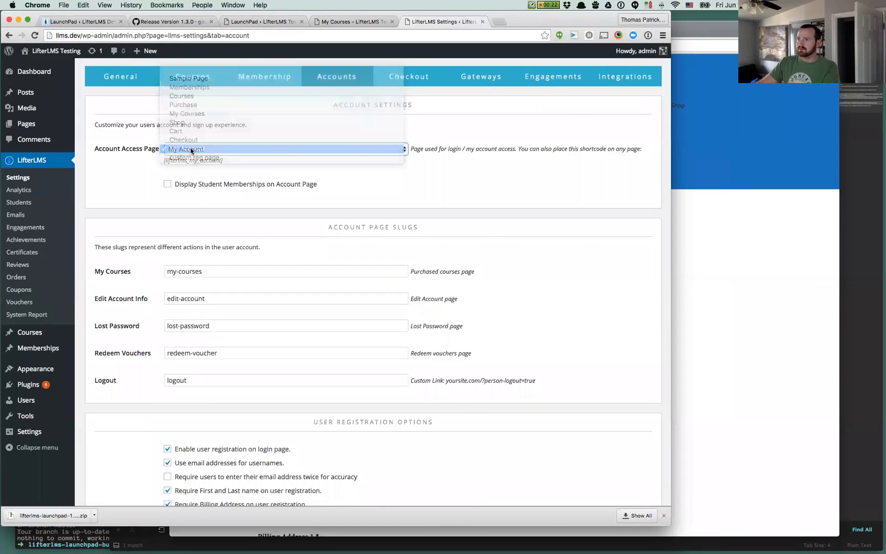
mouse_move(186, 114)
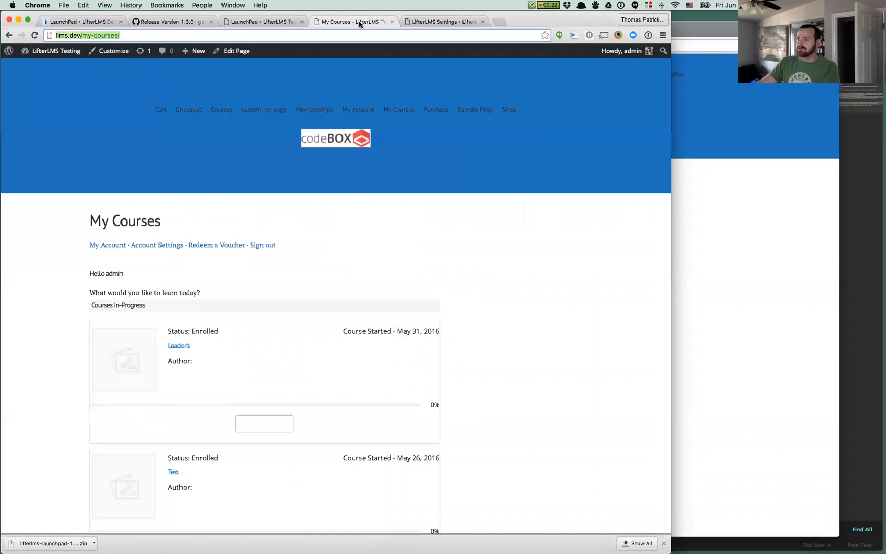
left_click(443, 21)
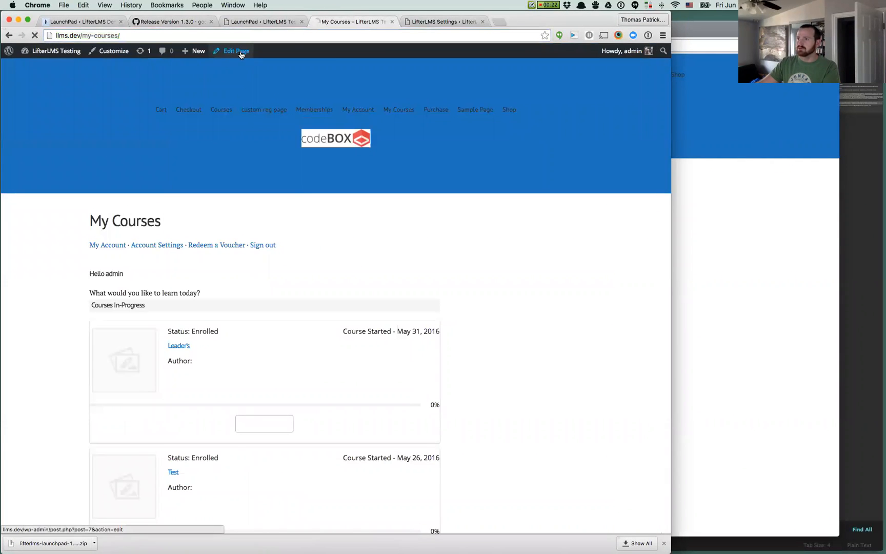
left_click(236, 51)
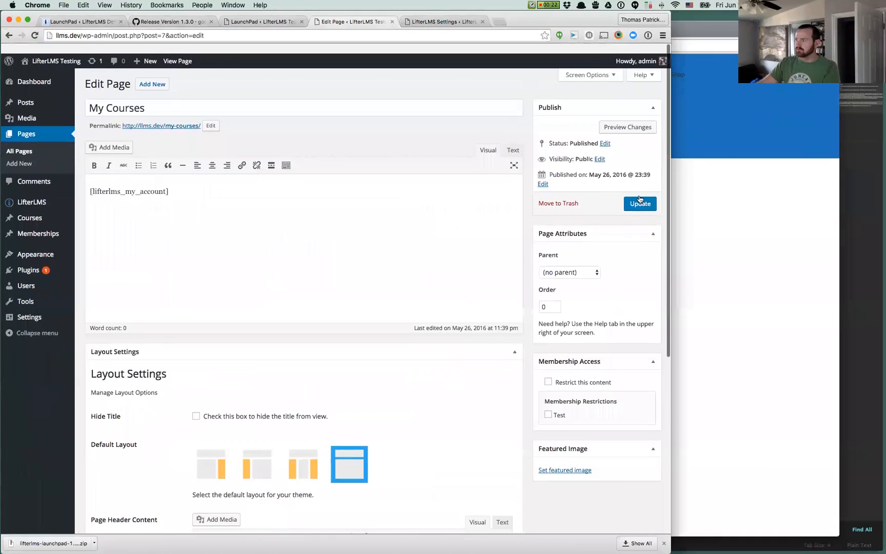
- Update the My Courses page, review its Layout Settings, and head to a Settings screen
left_click(639, 203)
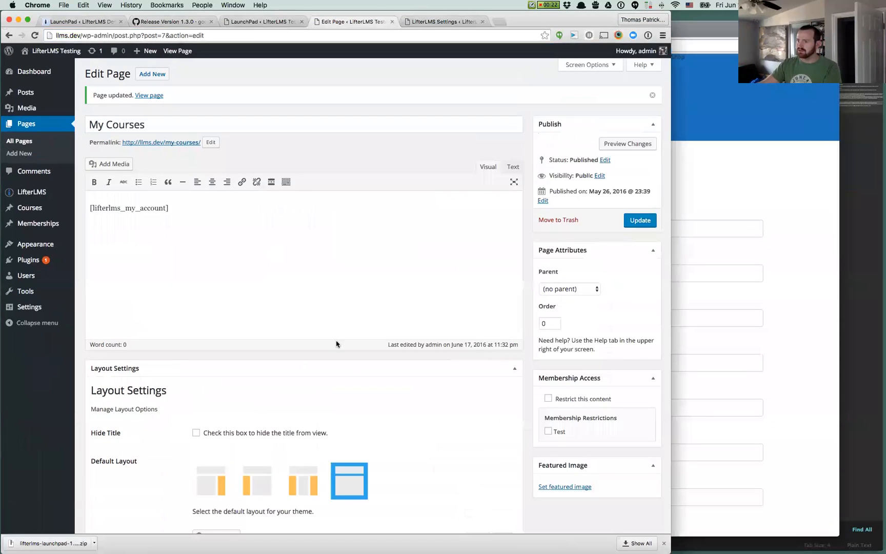
scroll("down", 3)
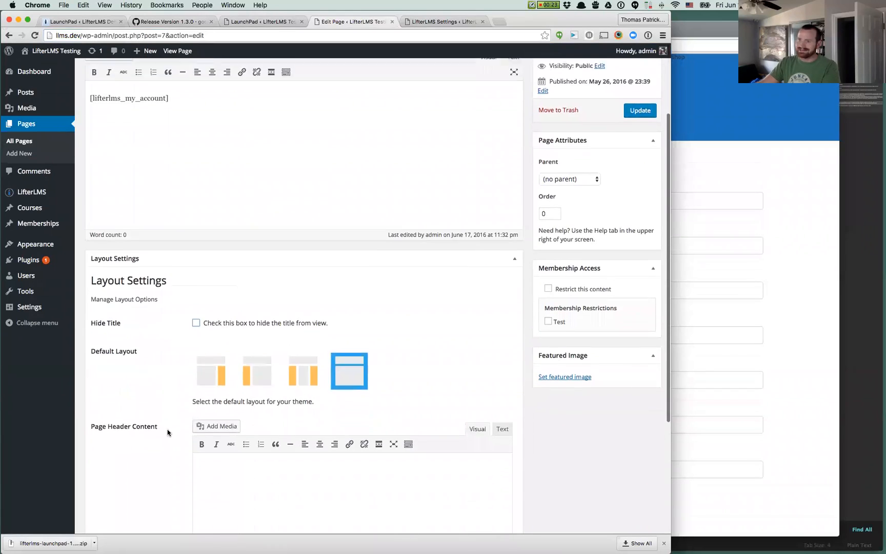
scroll("down", 3)
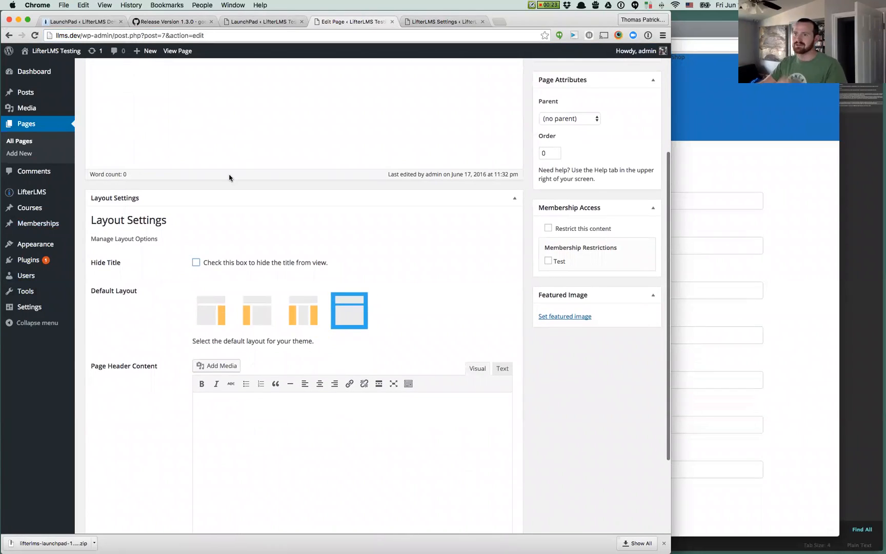
mouse_move(115, 233)
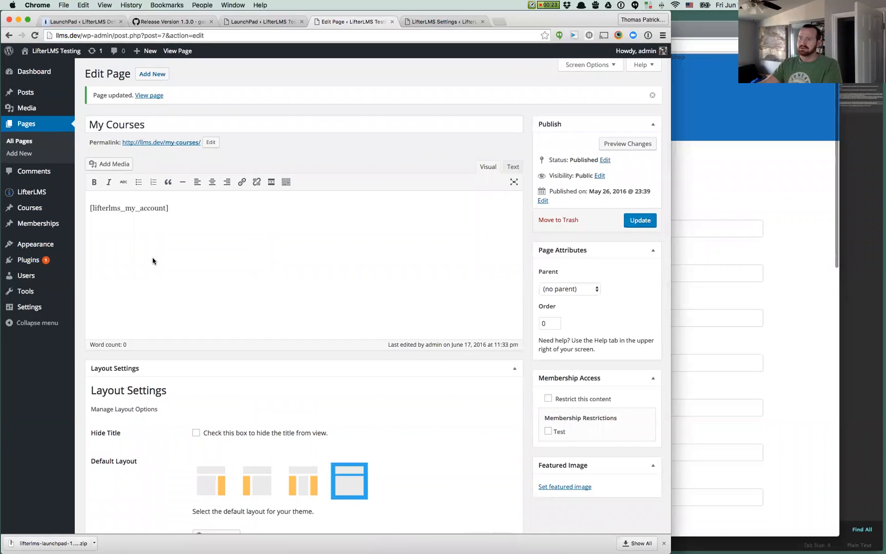
type("asdf")
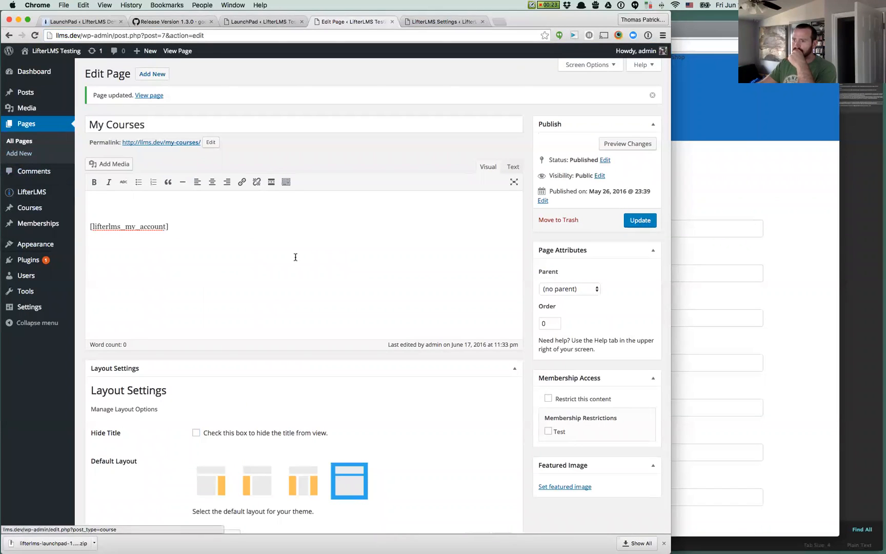
left_click(148, 95)
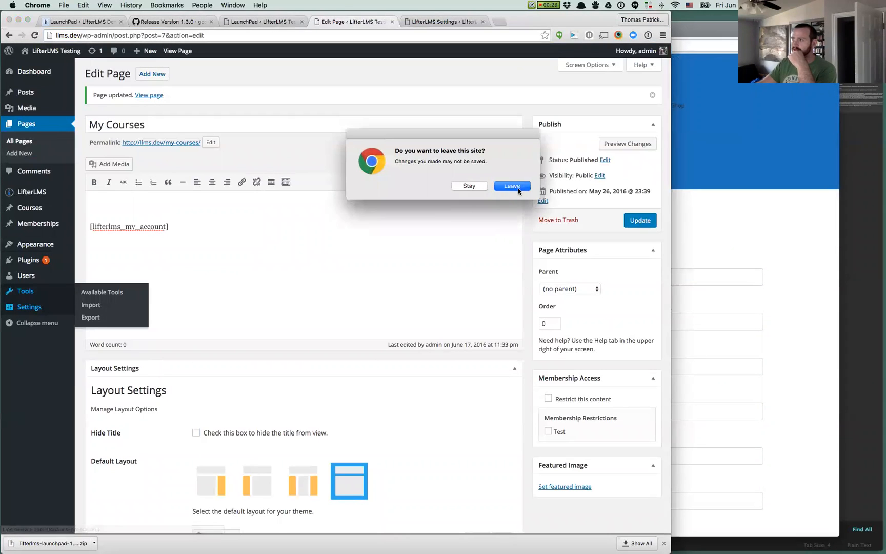
- Set a static front page with Sample Page as the posts page, then open Sample Page
left_click(511, 185)
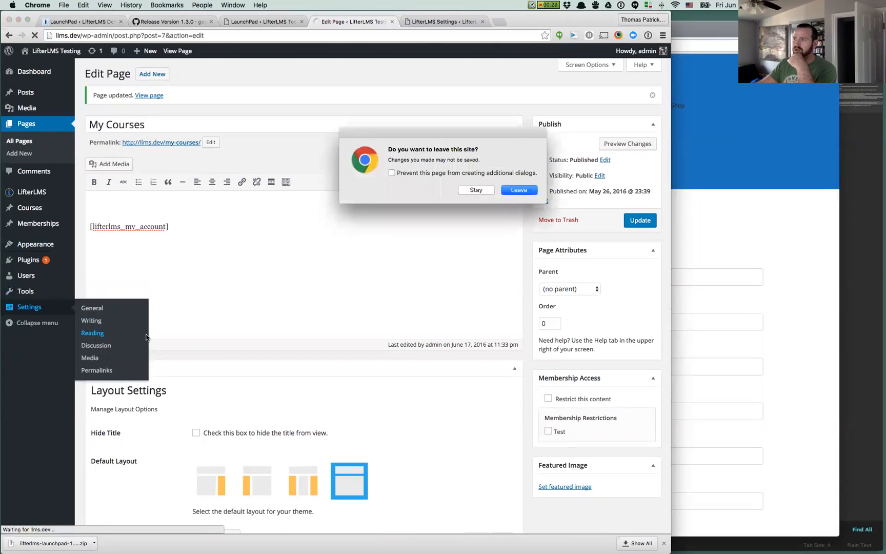
left_click(517, 189)
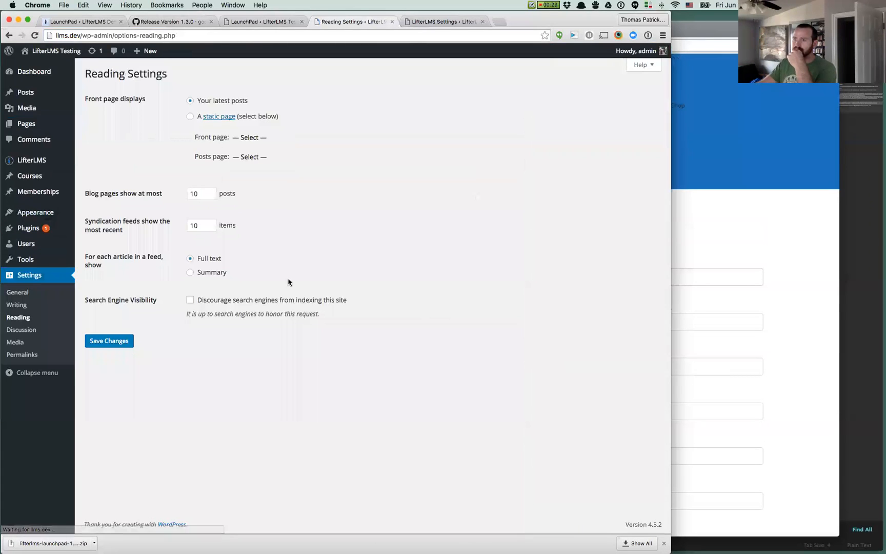
left_click(190, 116)
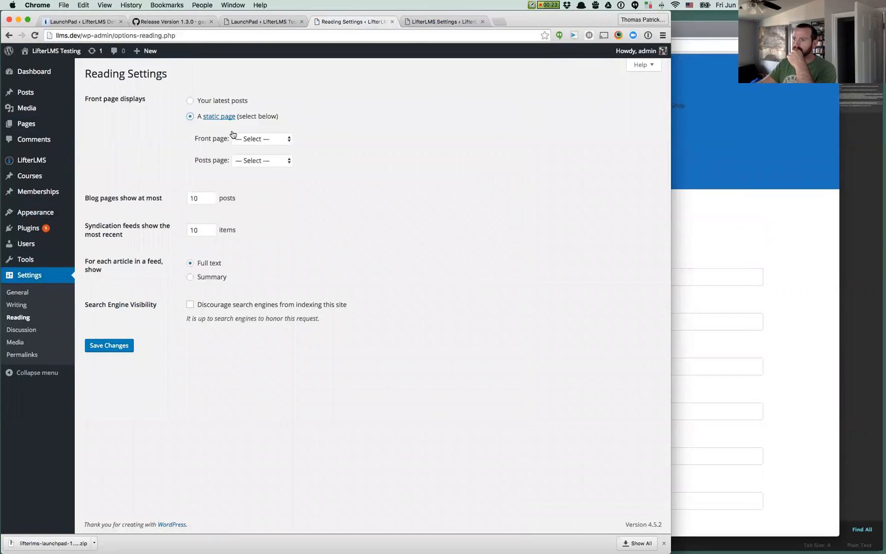
left_click(261, 159)
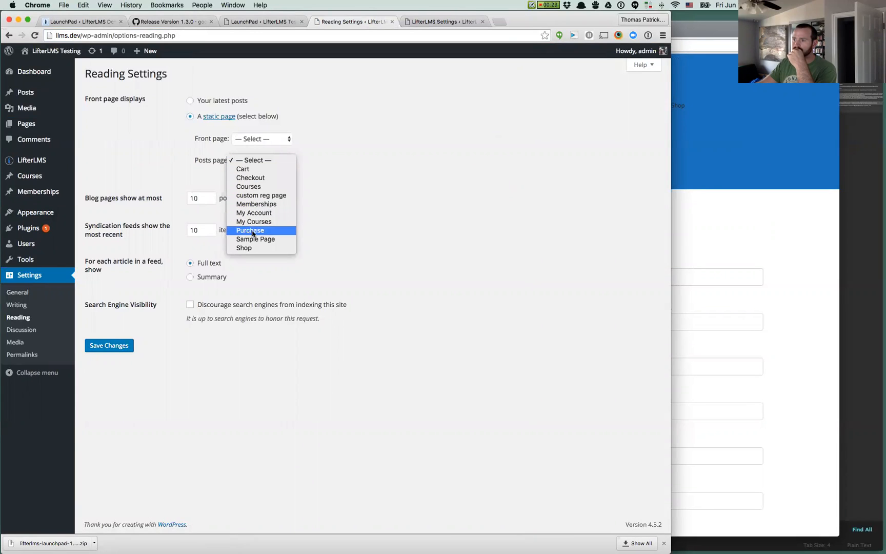
mouse_move(248, 186)
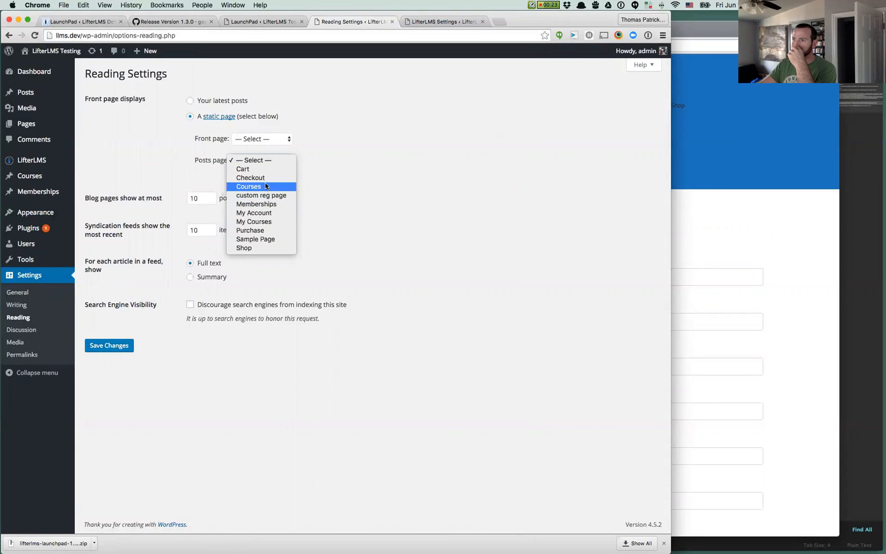
left_click(255, 238)
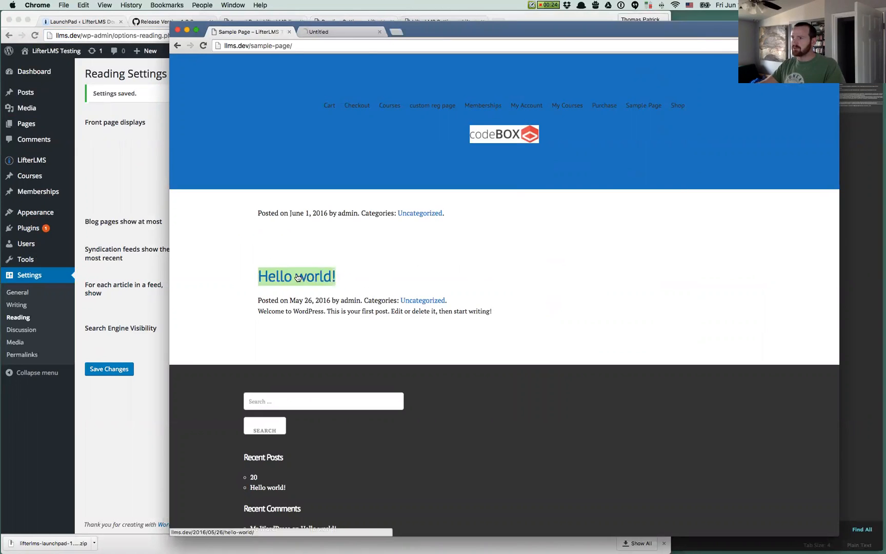
left_click(296, 276)
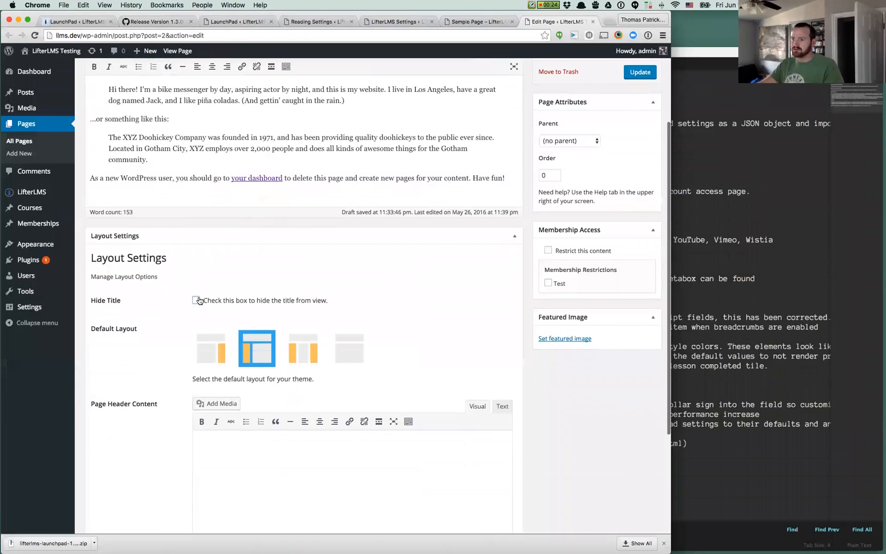
- Enable Hide Title on the Sample Page, update it, and view the page
left_click(195, 300)
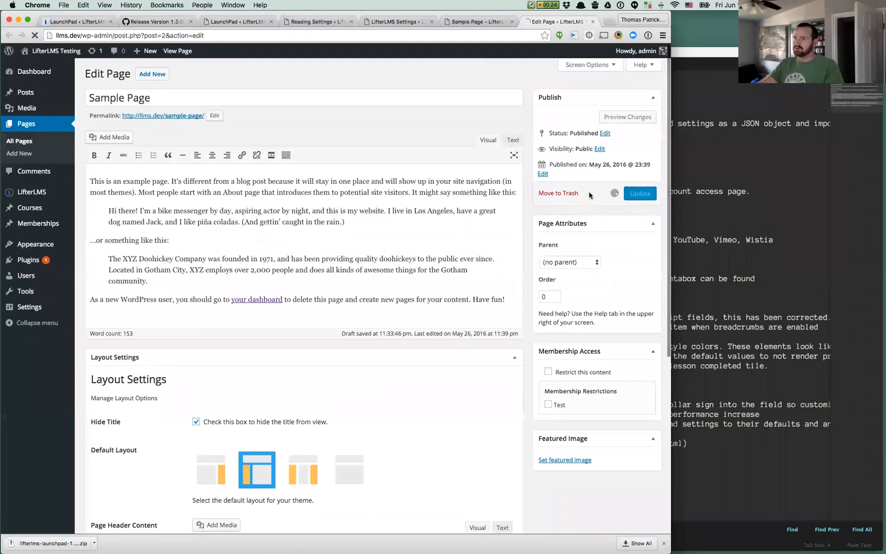
left_click(638, 193)
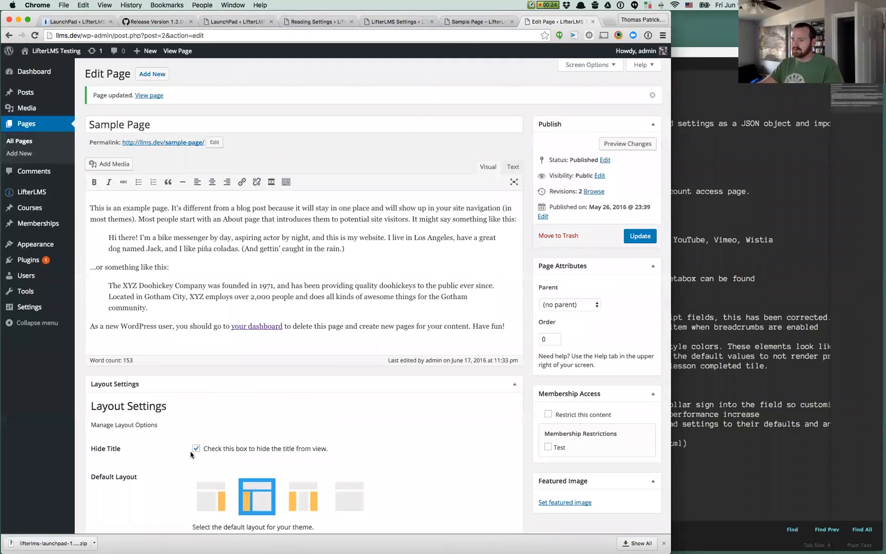
left_click(476, 22)
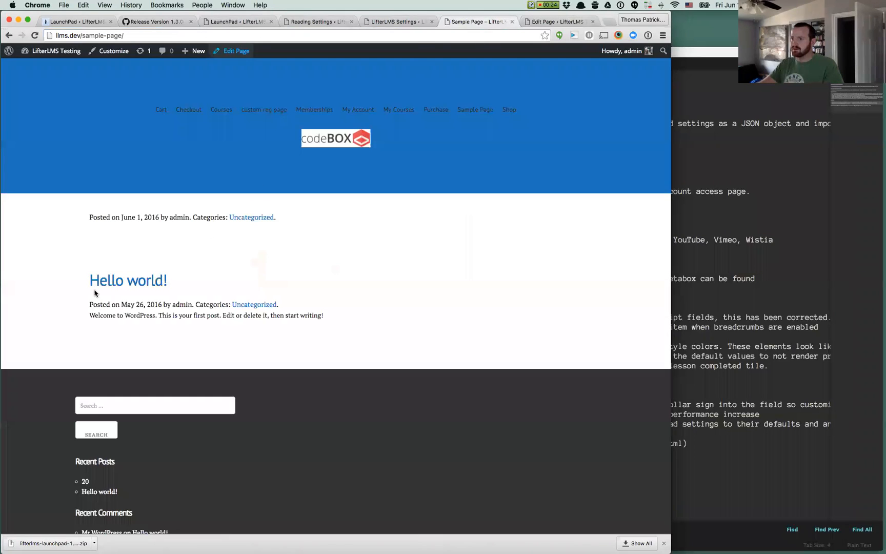
- View the Hello world! post on the front end, then return to the Sample Page tab
left_click(127, 281)
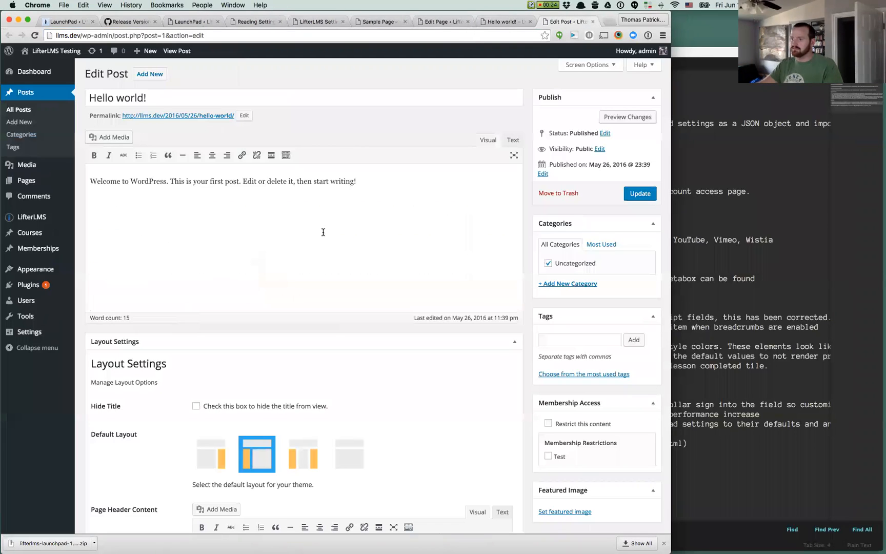
left_click(195, 405)
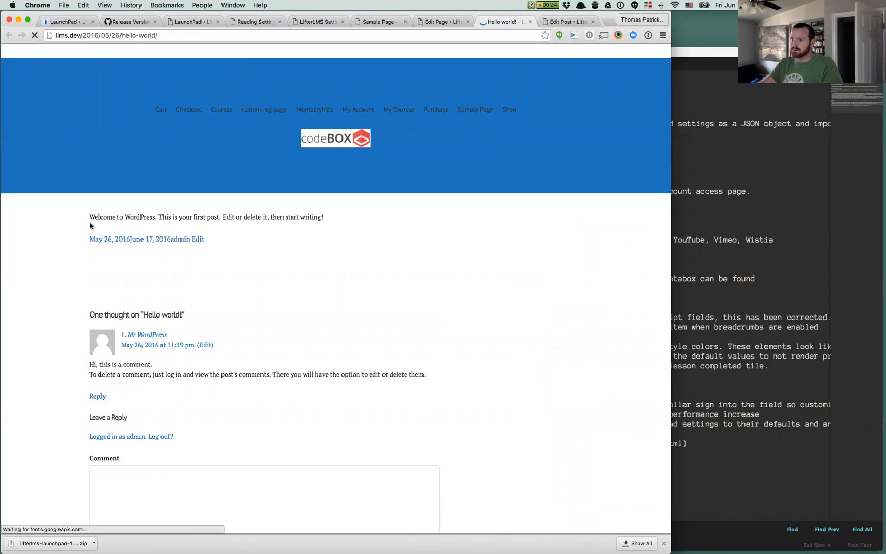
left_click(442, 21)
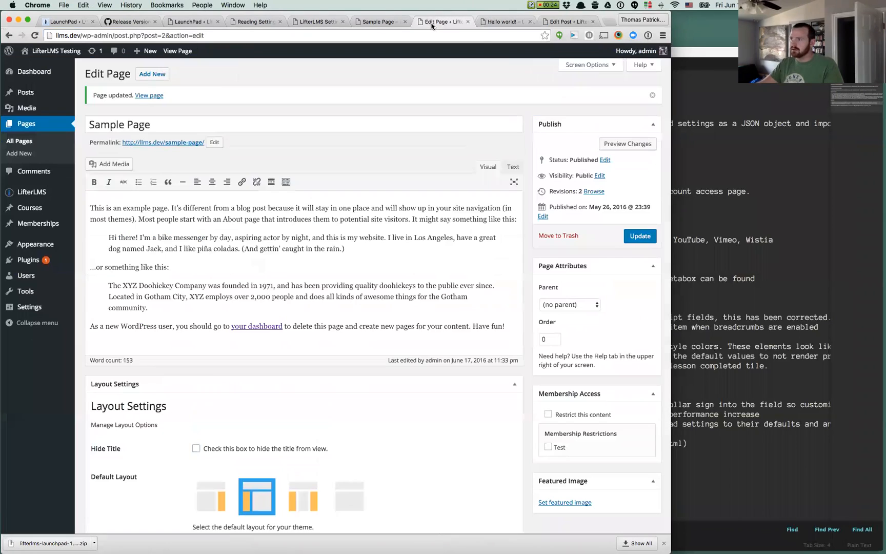
left_click(378, 22)
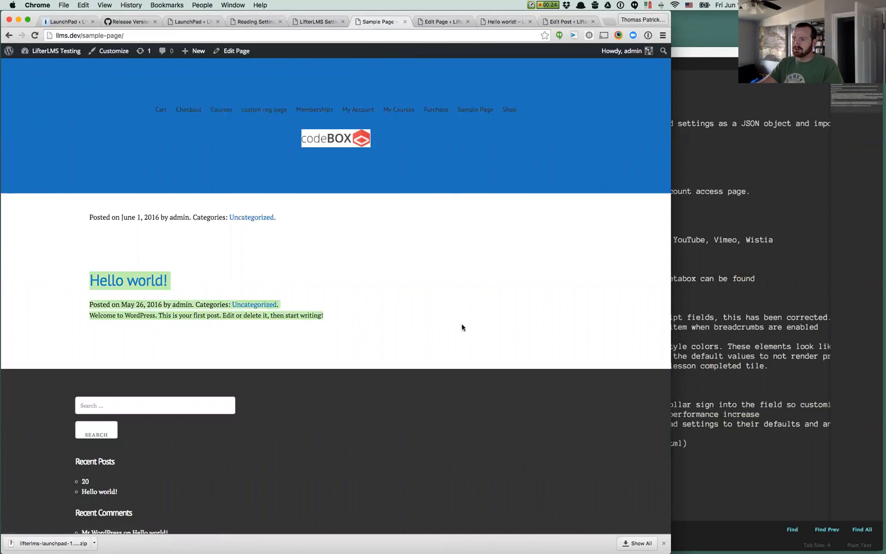
mouse_move(392, 320)
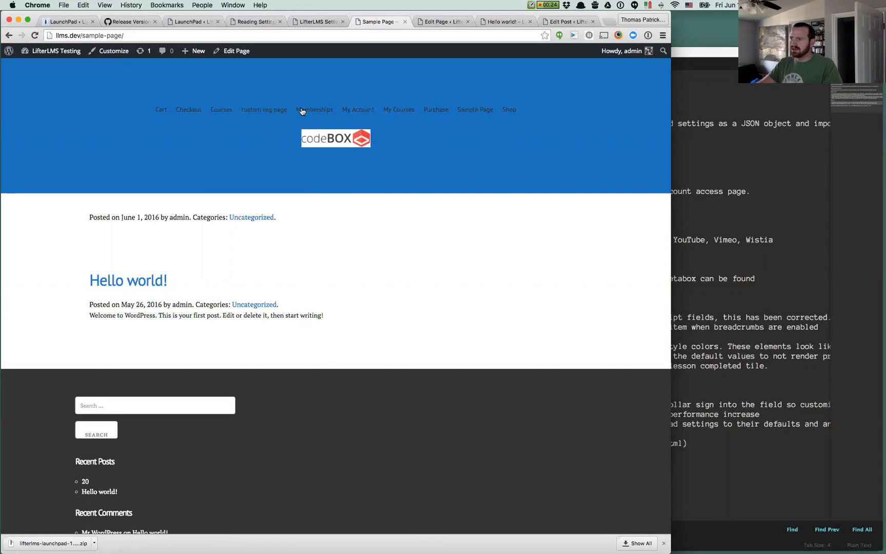
left_click(568, 21)
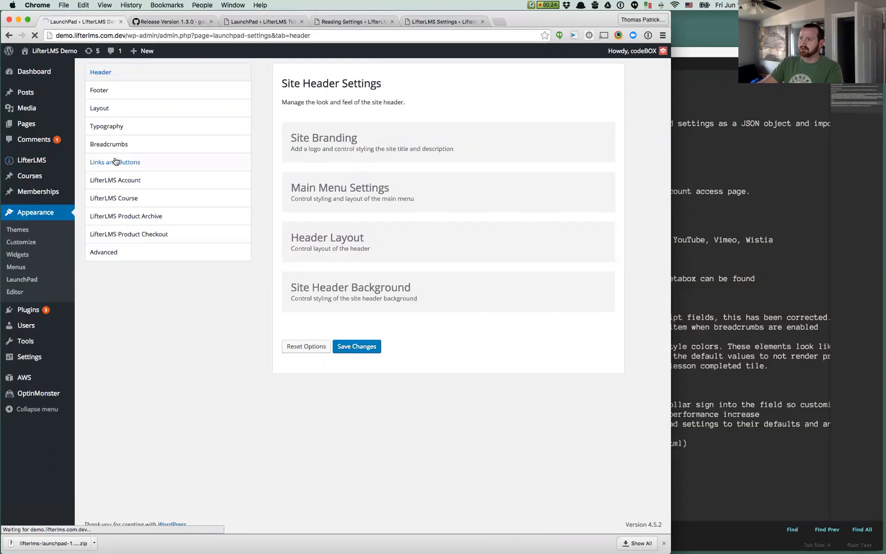
- Browse the demo site's Links and Buttons settings, then switch to the test site's LifterLMS Account settings
left_click(116, 161)
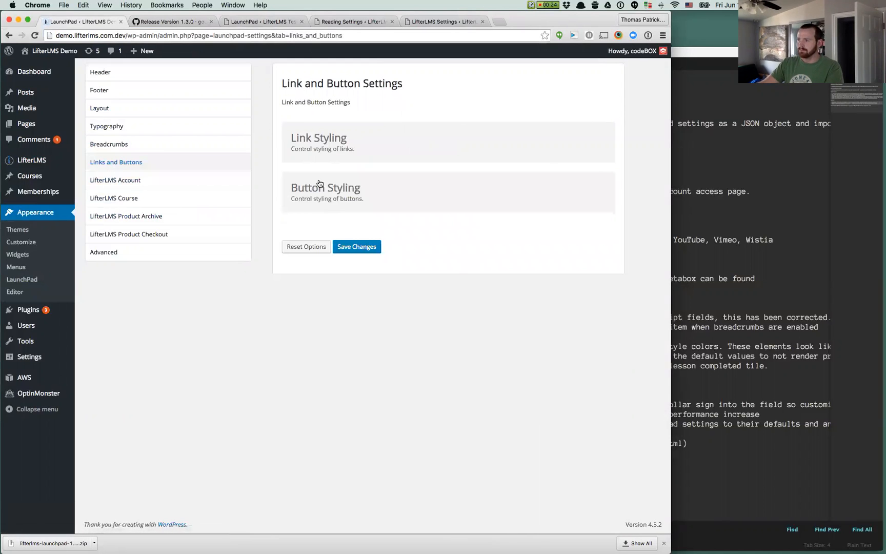
scroll("down", 3)
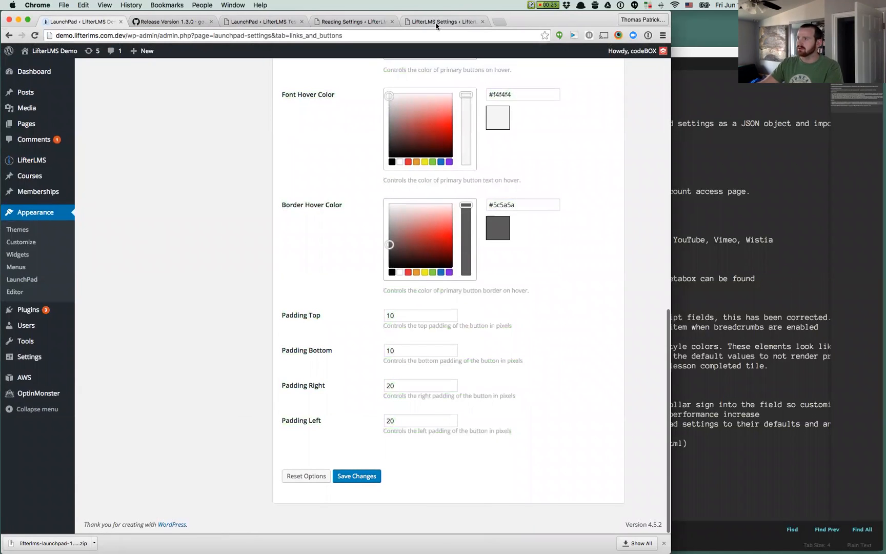
left_click(353, 22)
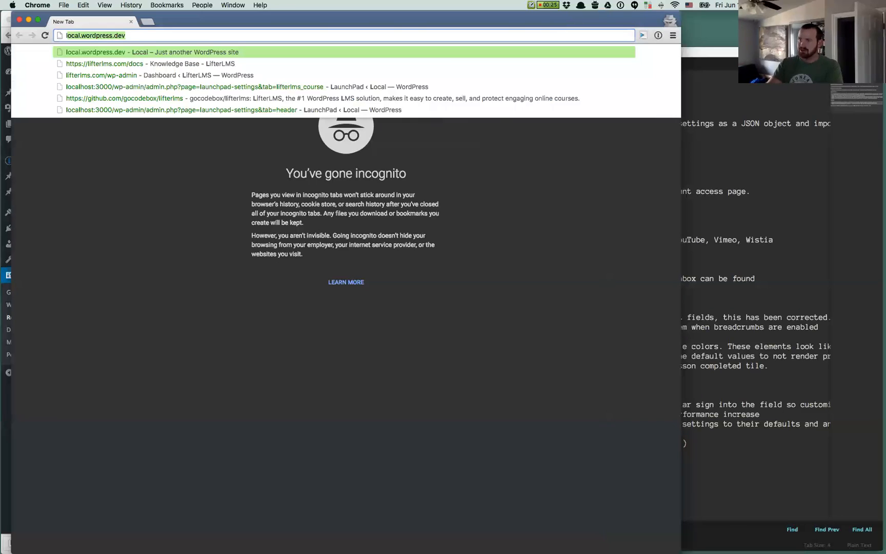
type("lifterlms.com/my-courses")
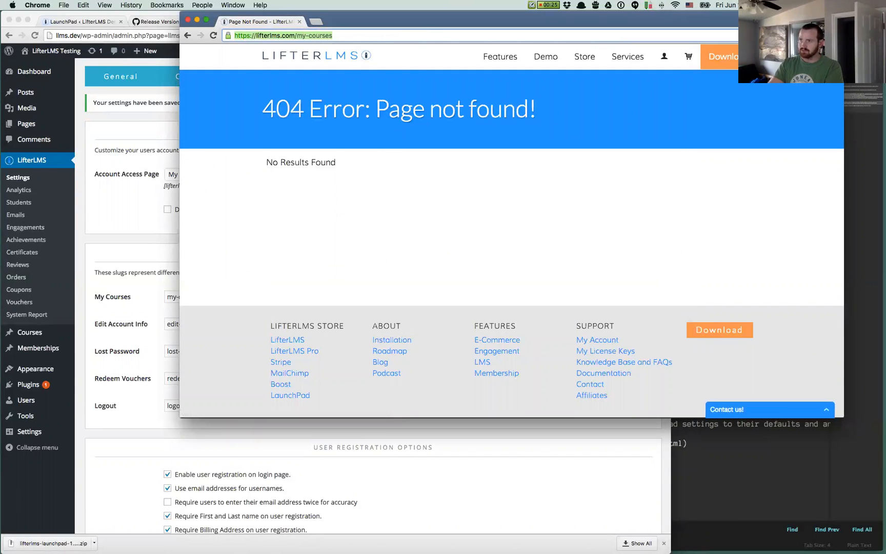
type("llms.dev/,m")
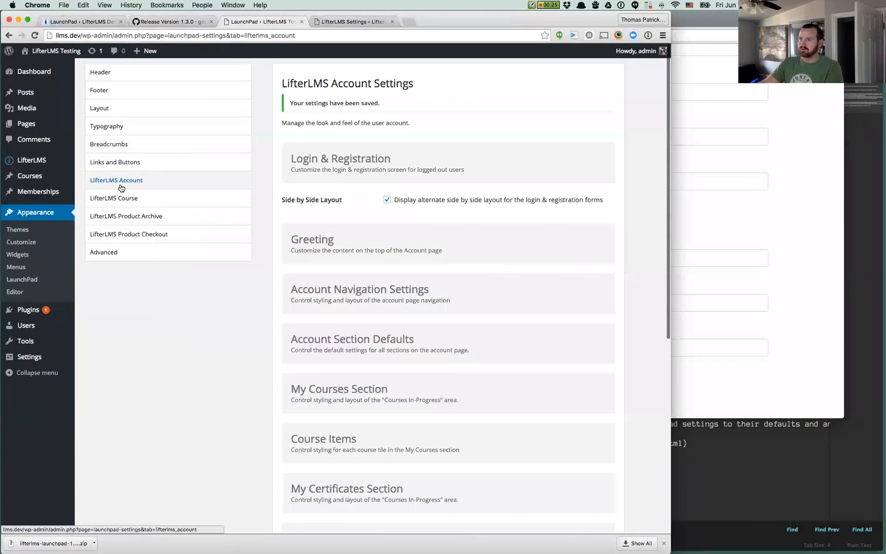
- Change Button Styling's Padding Top from 30 to 40 pixels and save the changes
left_click(116, 161)
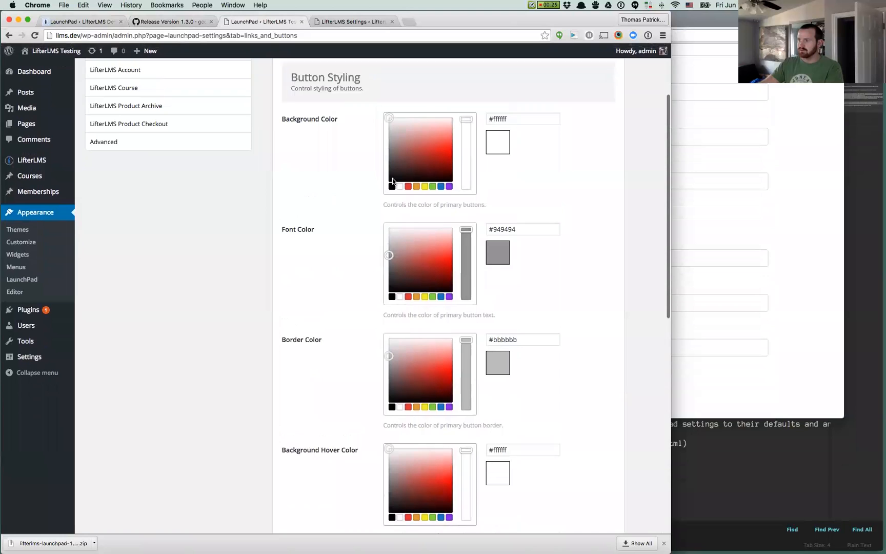
scroll("down", 3)
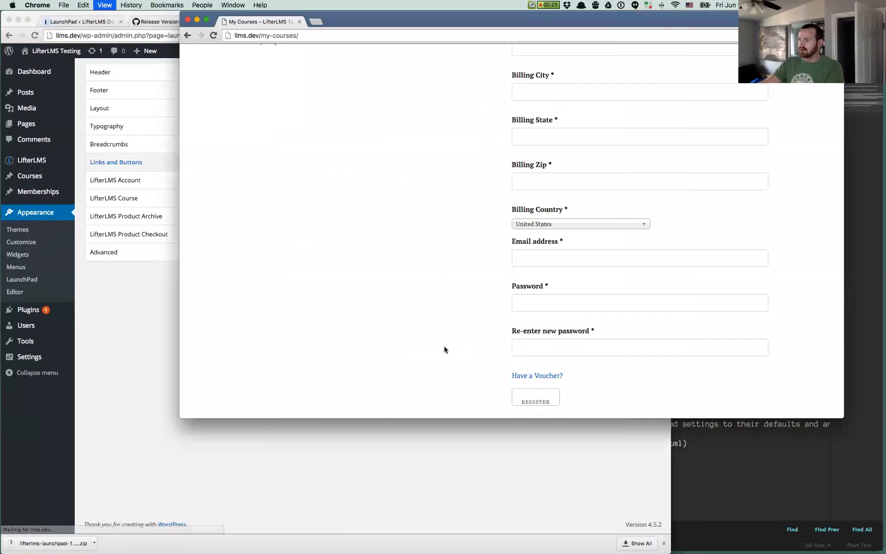
scroll("down", 3)
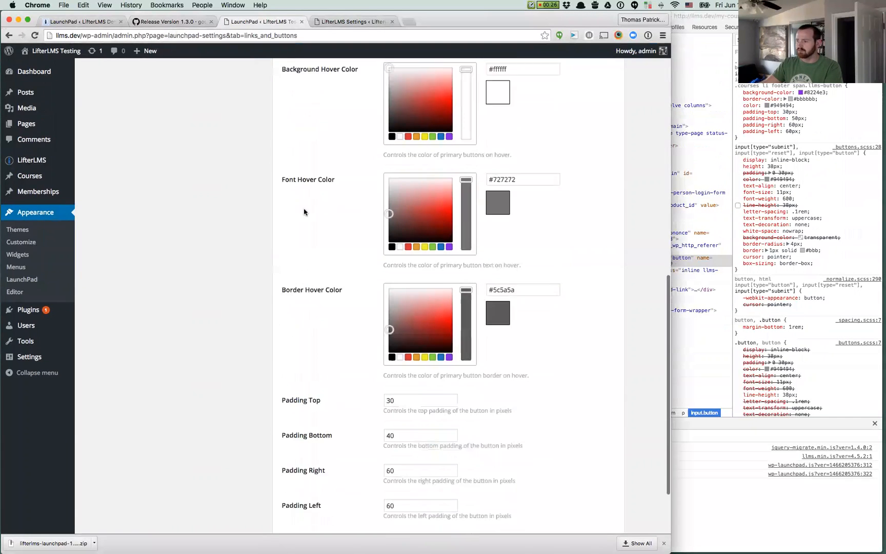
scroll("down", 3)
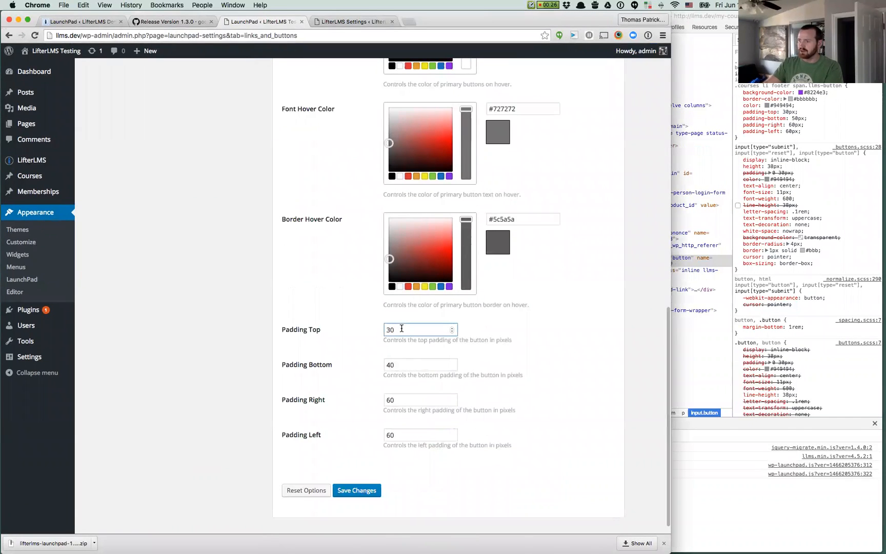
left_click(356, 489)
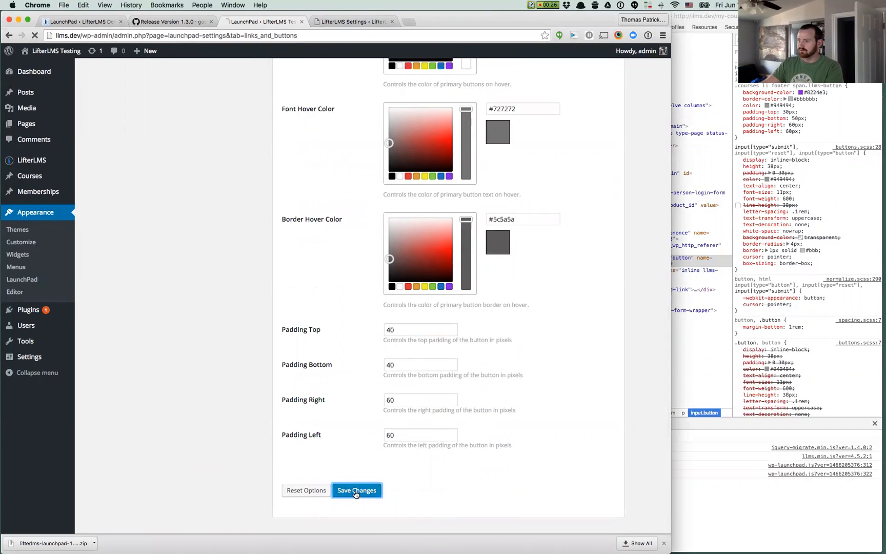
left_click(357, 490)
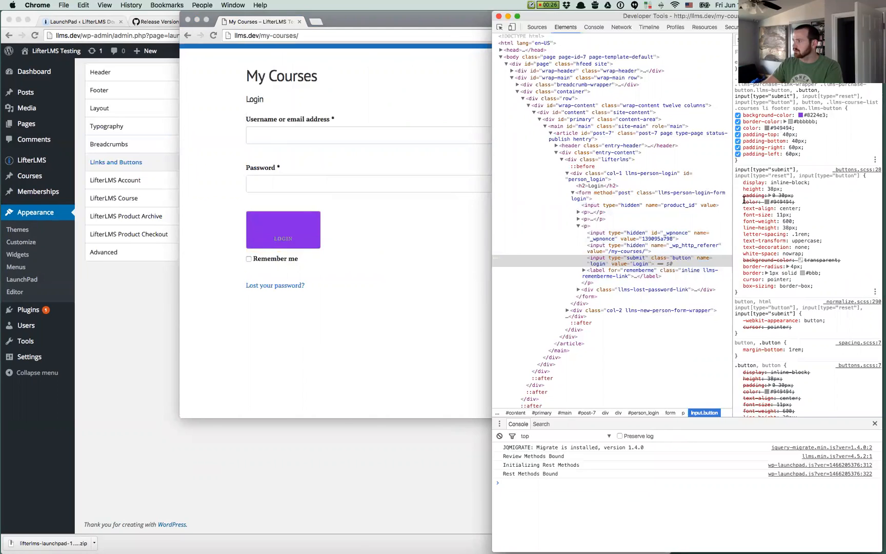
- Inspect the Login button's padding rules in DevTools, then return to the link and button settings
left_click(638, 262)
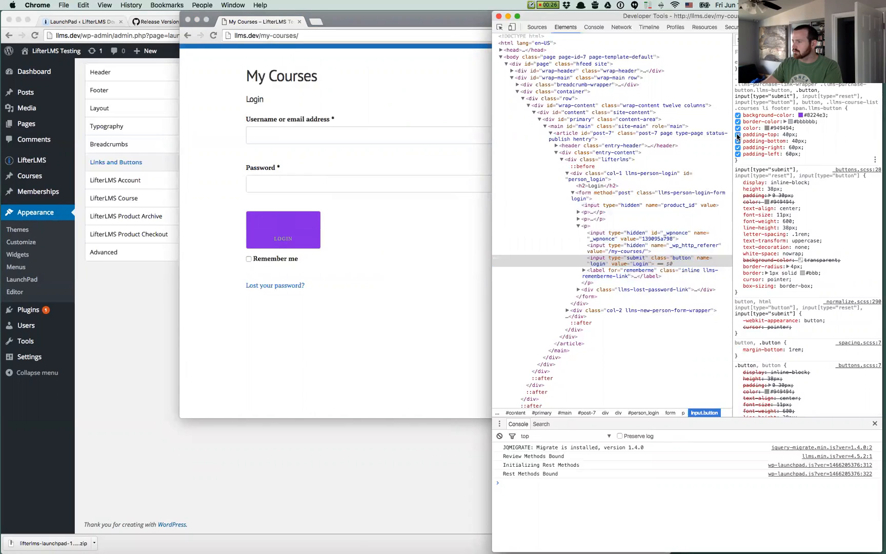
left_click(737, 142)
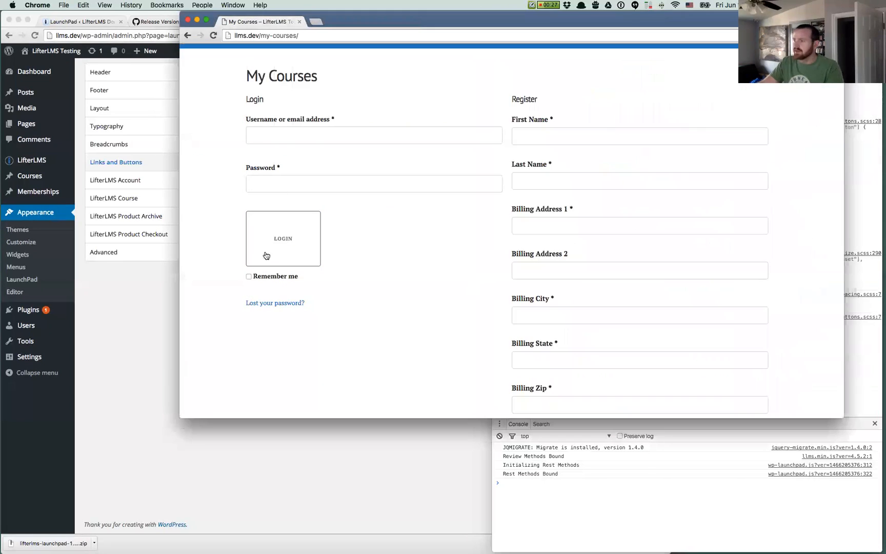
scroll("down", 3)
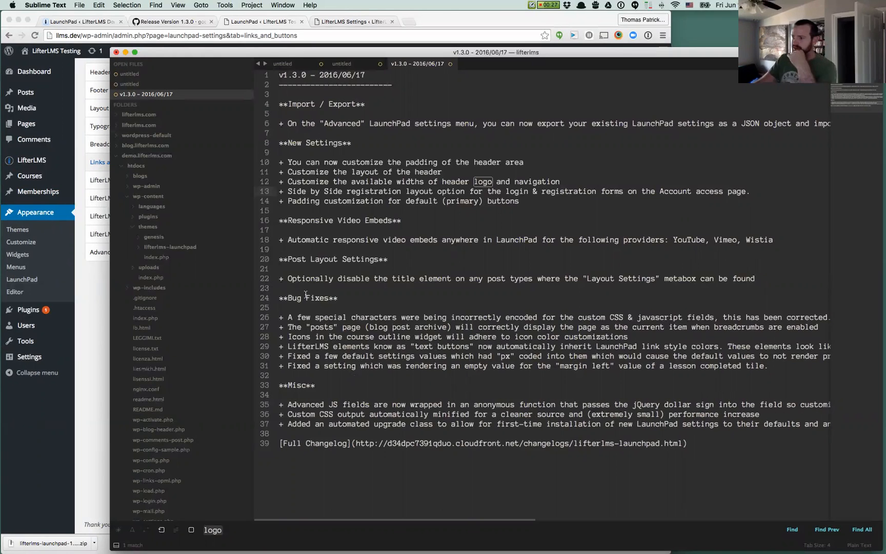
left_click(262, 21)
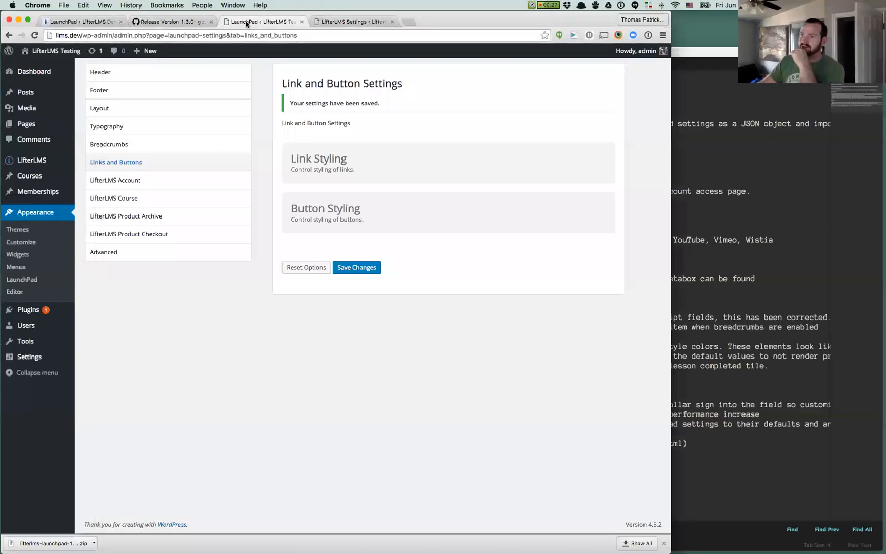
- Open LaunchPad's Advanced settings, type a test 'body > #page {' rule into Custom CSS, then clear it
left_click(104, 251)
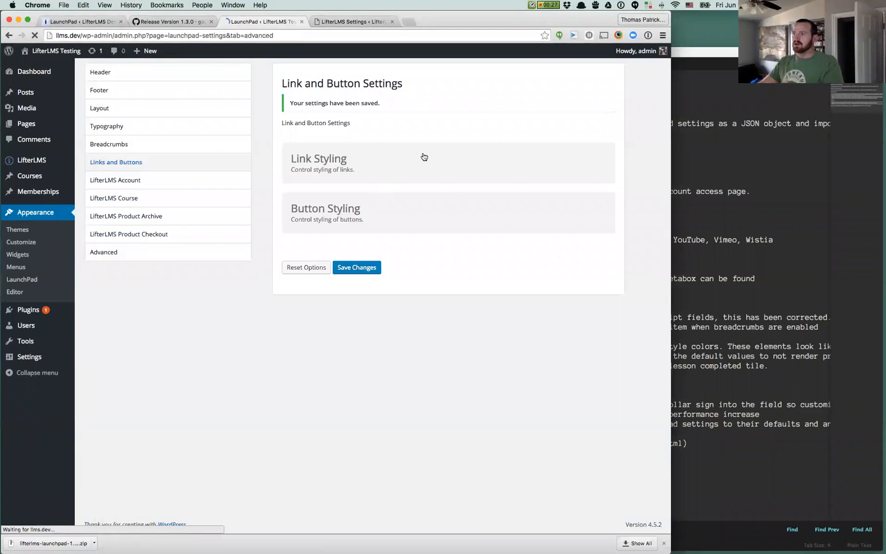
left_click(103, 251)
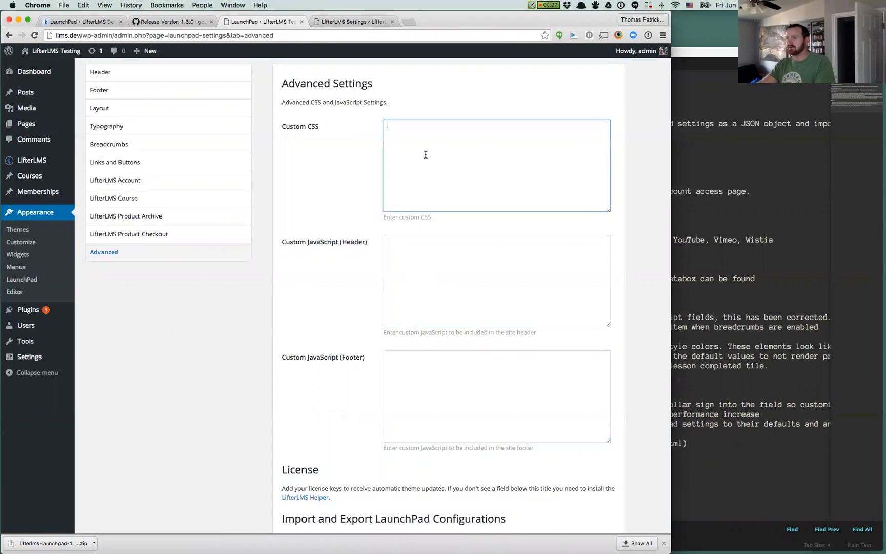
left_click(496, 281)
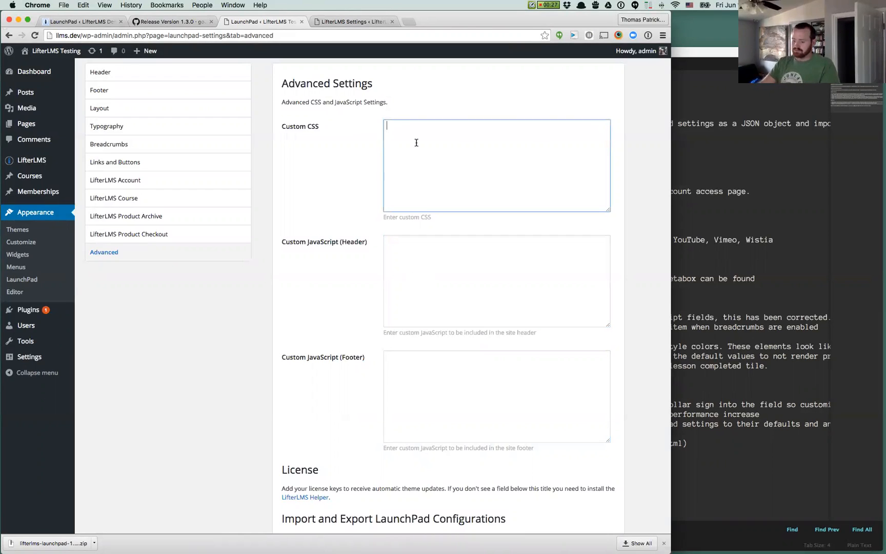
type("body >")
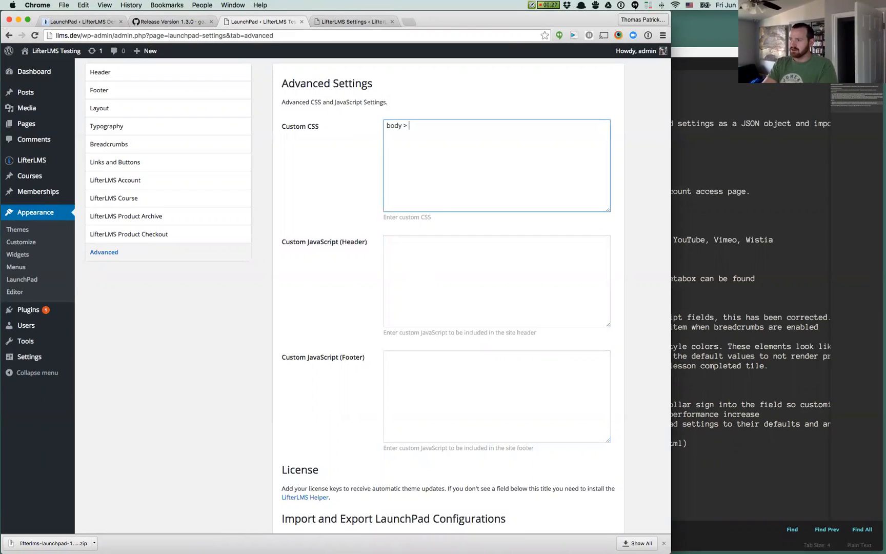
type("#page {")
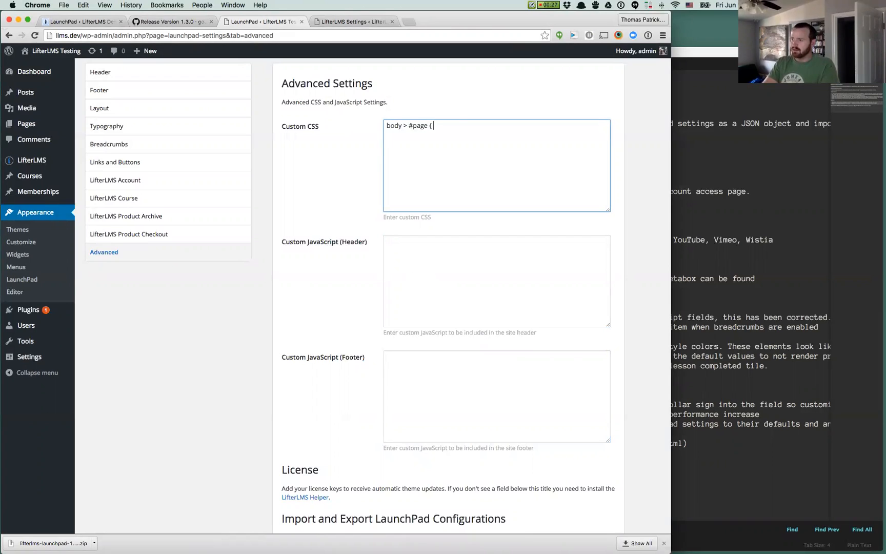
type("adsfasdf")
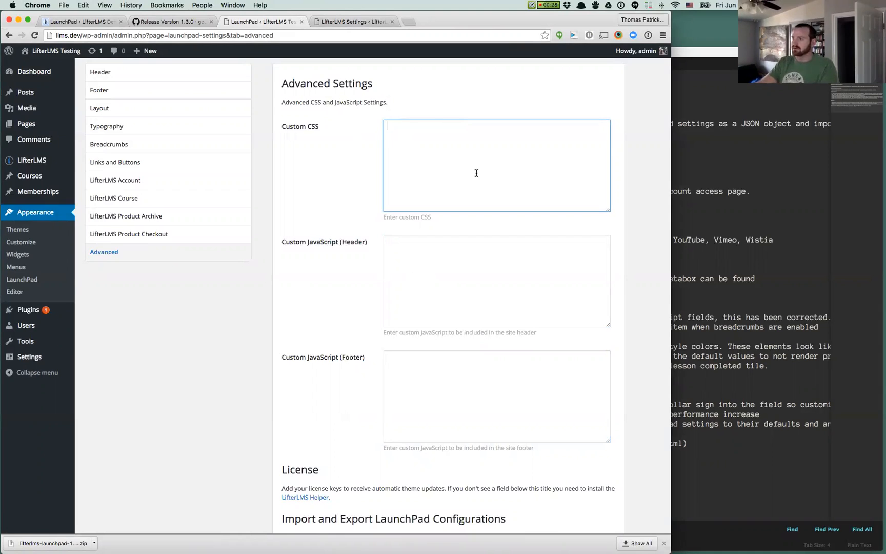
left_click(496, 281)
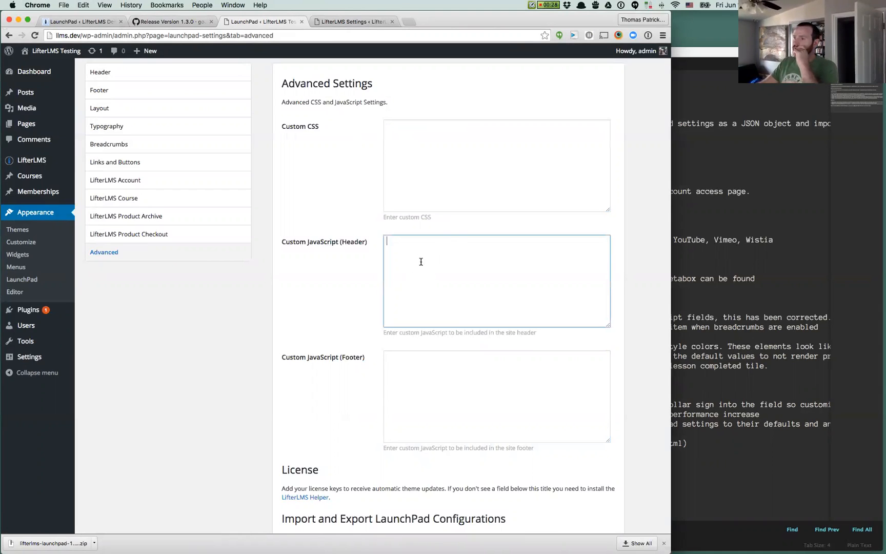
left_click(496, 165)
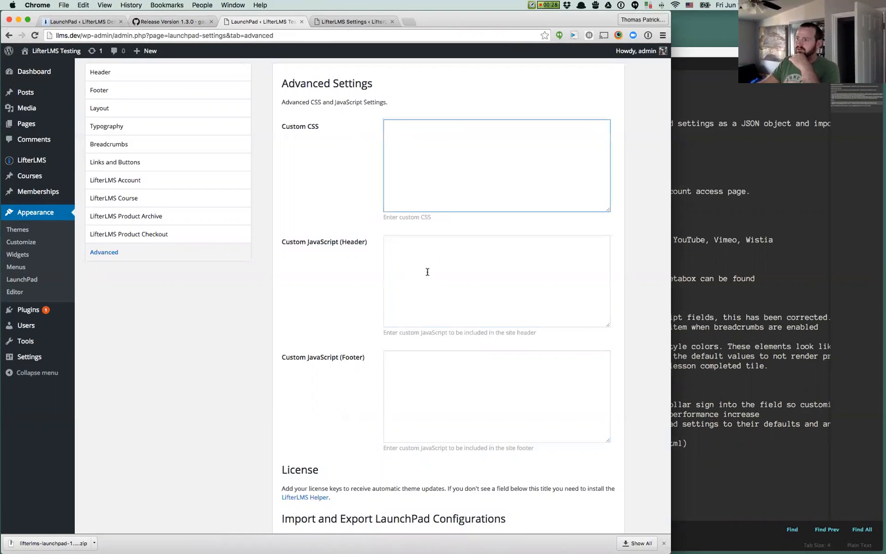
type("$(")
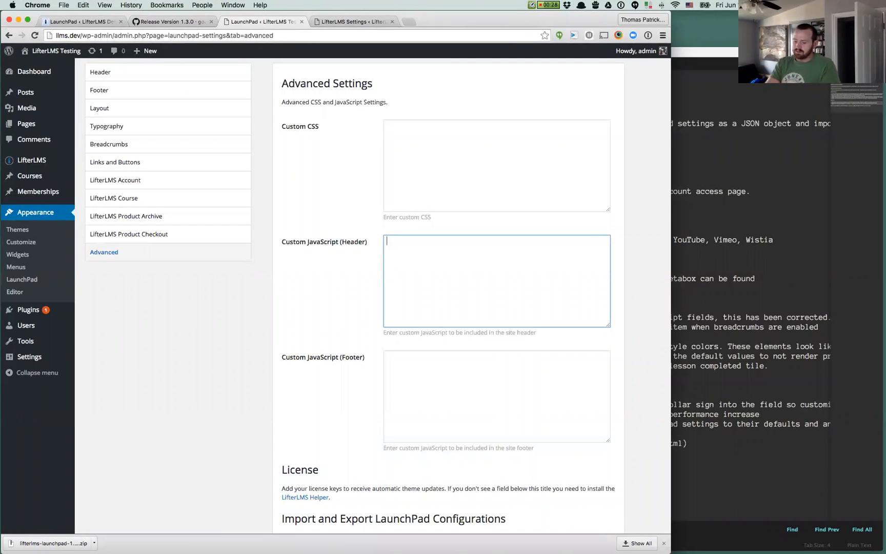
type("$(")
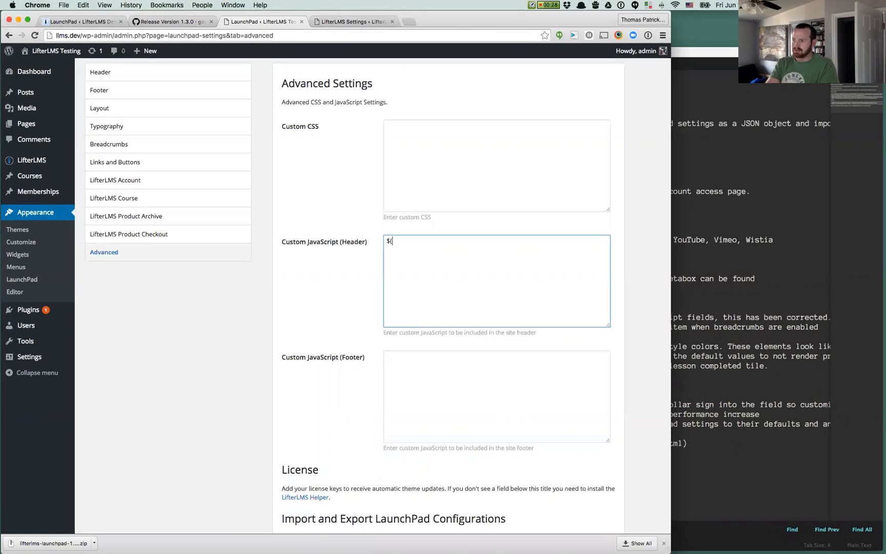
type("(")
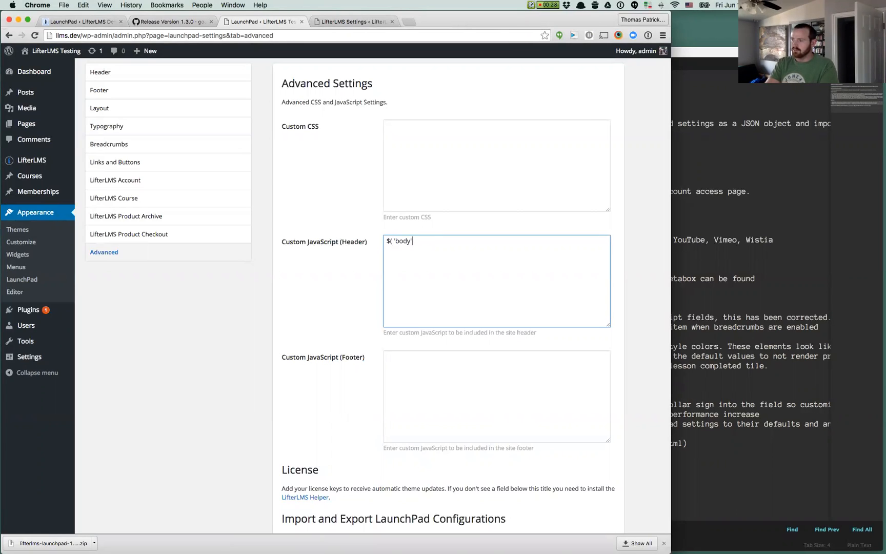
type(").")
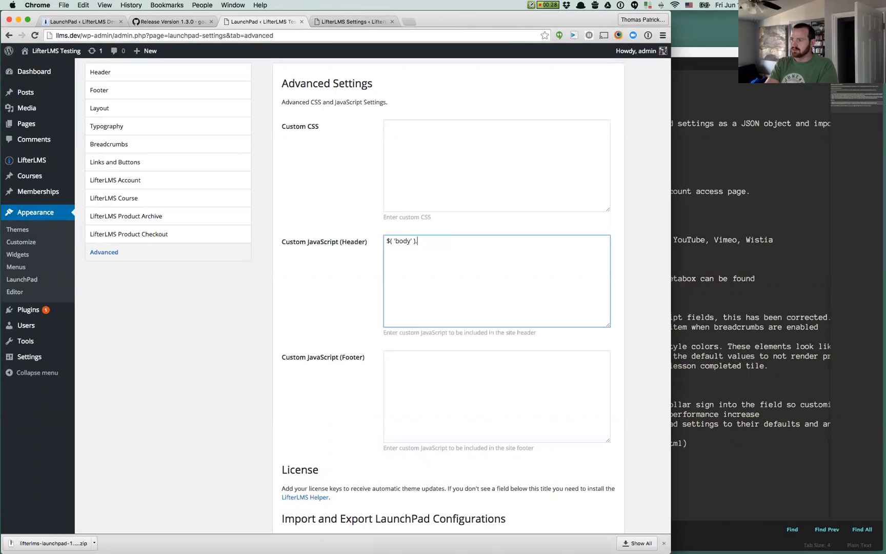
type(".addClass( 'asdfadsf' );")
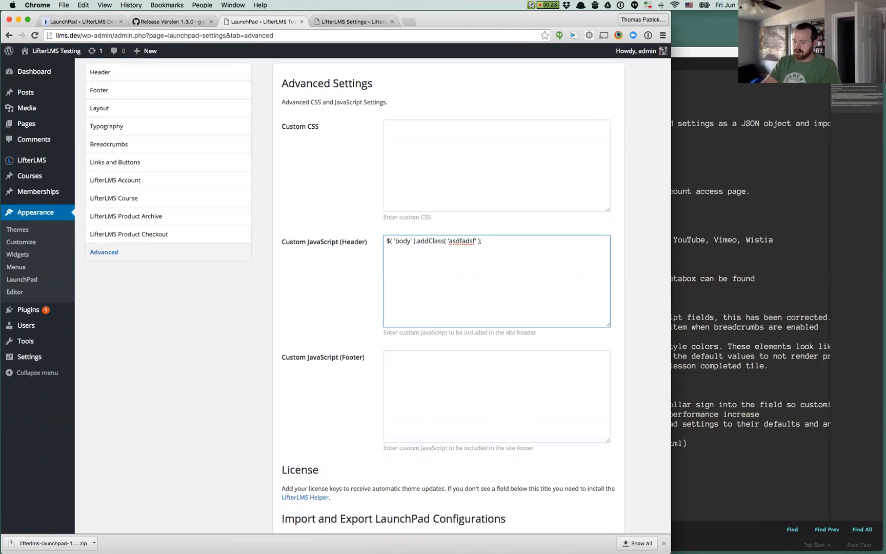
type("jQuery")
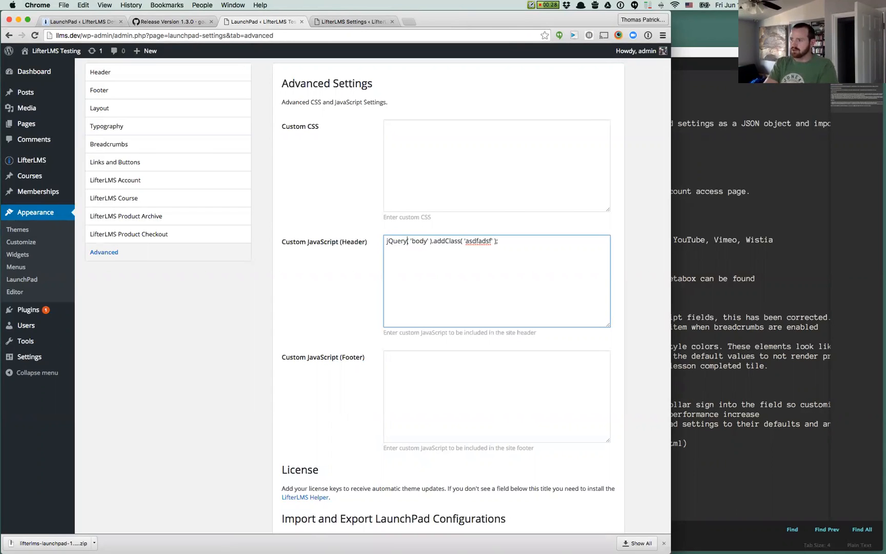
key("cmd+a")
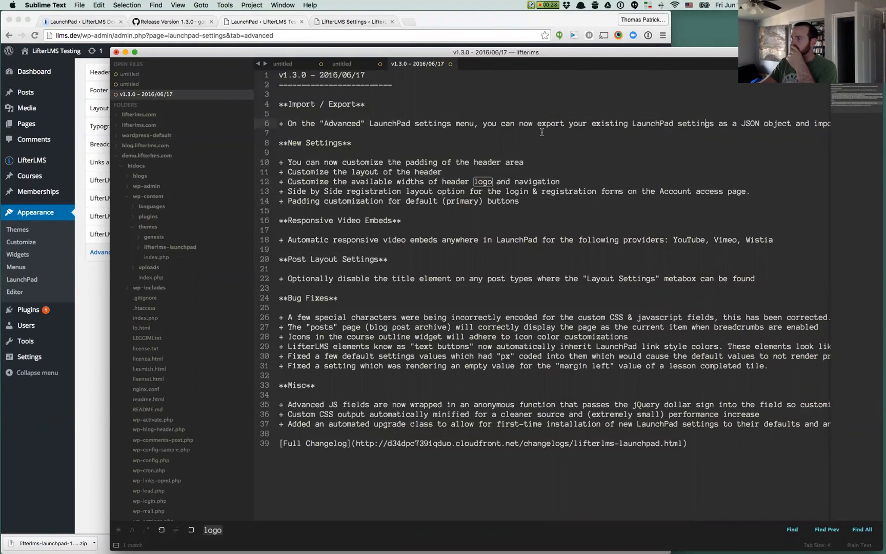
scroll("right", 3)
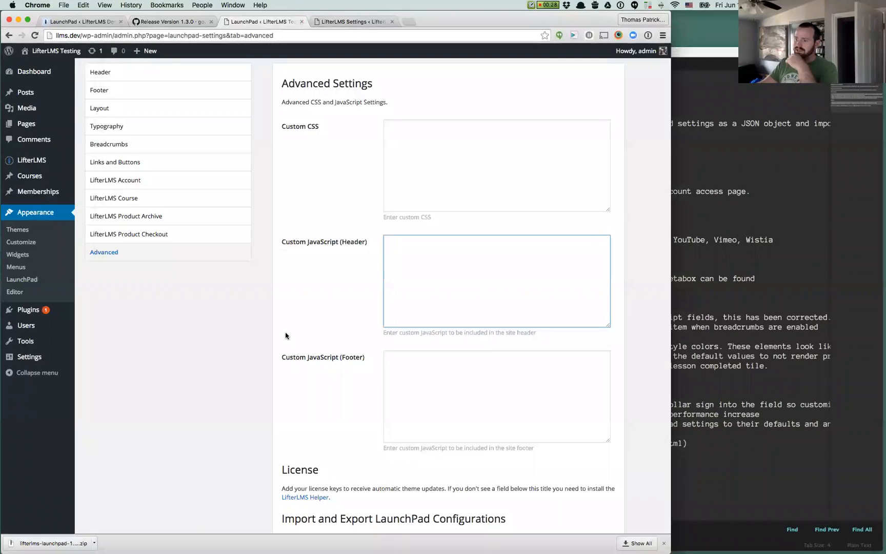
- Scroll to Import and Export LaunchPad Configurations and generate the JSON export
scroll("down", 3)
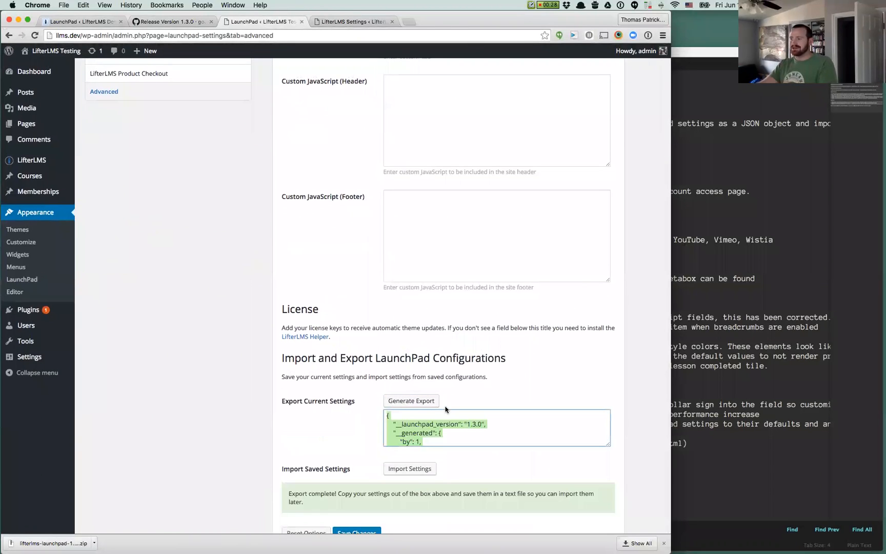
scroll("down", 3)
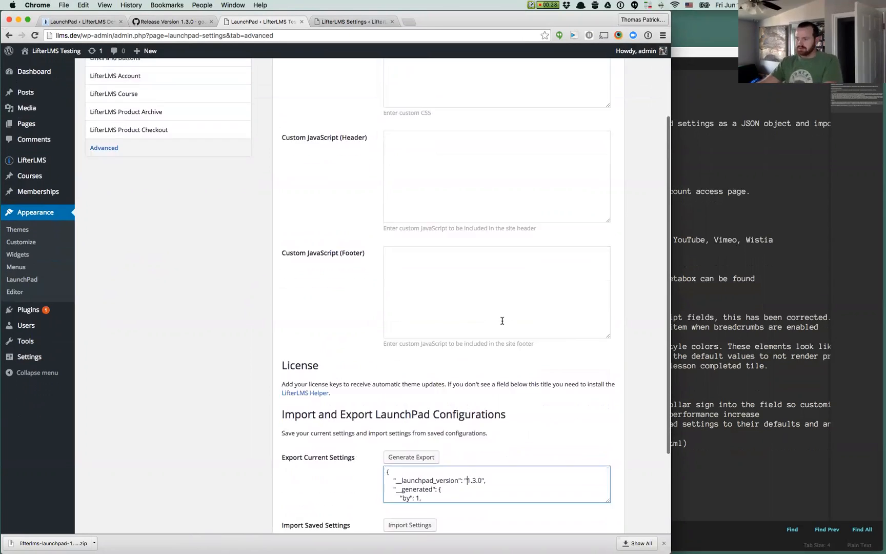
left_click(411, 456)
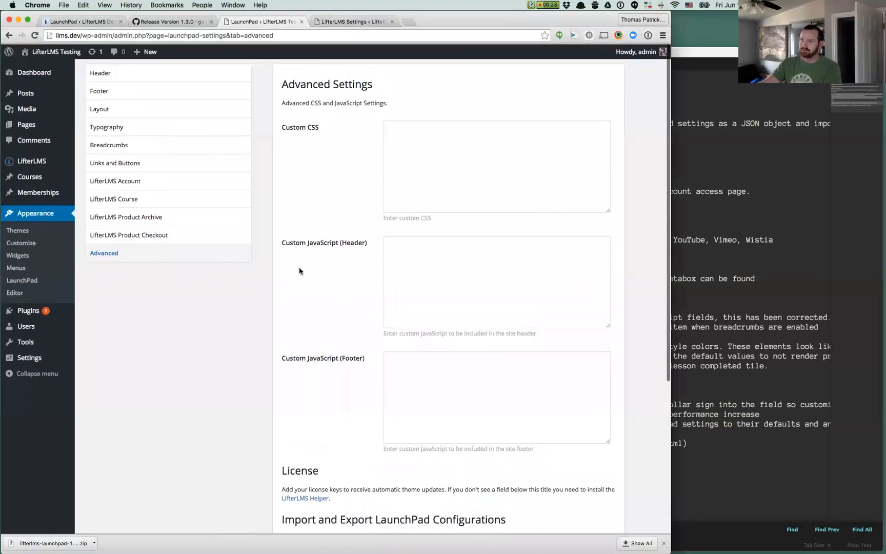
mouse_move(130, 187)
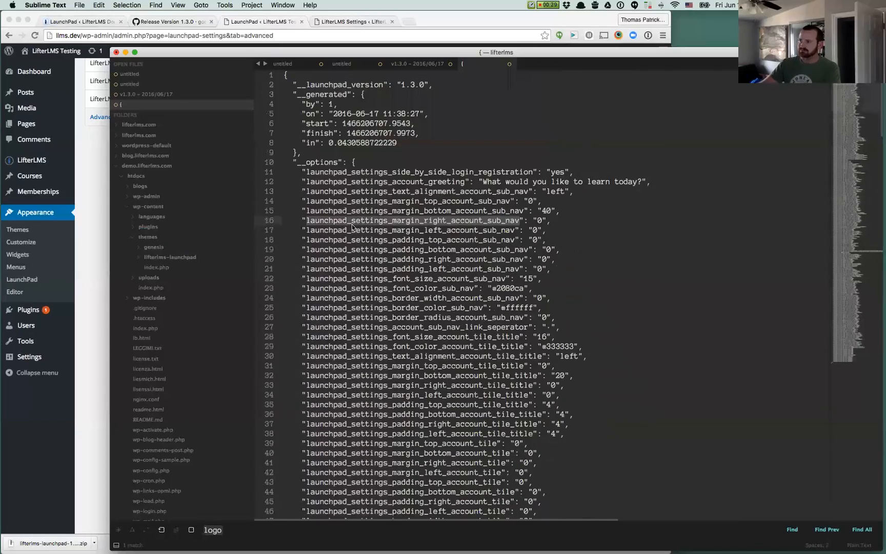
- Scroll up and down through the exported LaunchPad JSON in Sublime Text
scroll("down", 3)
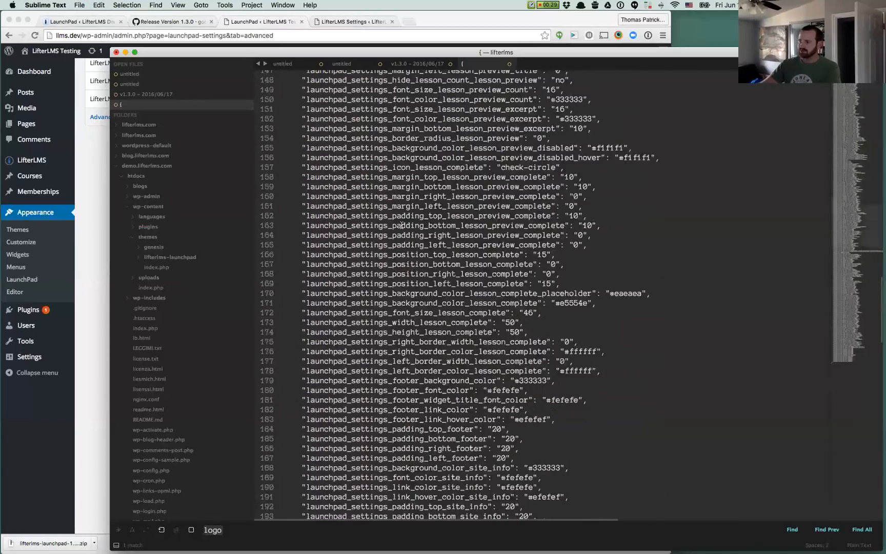
scroll("up", 3)
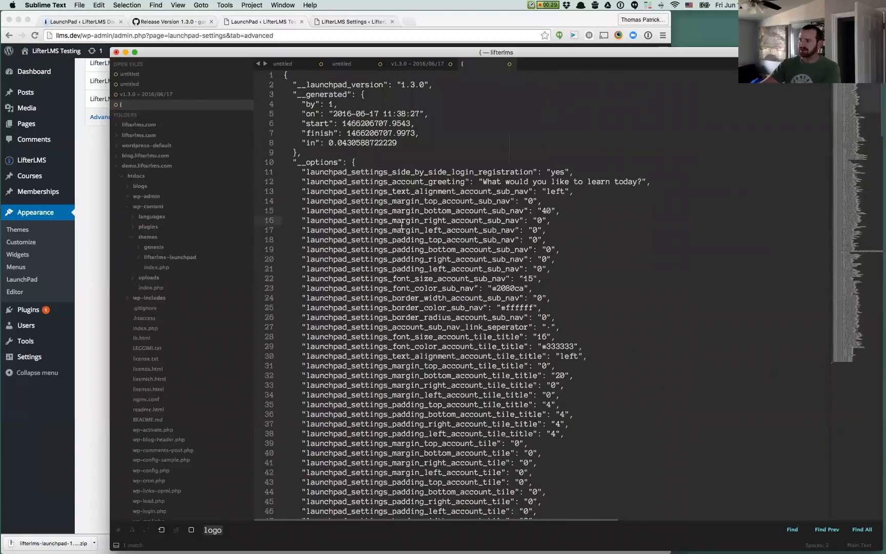
scroll("down", 3)
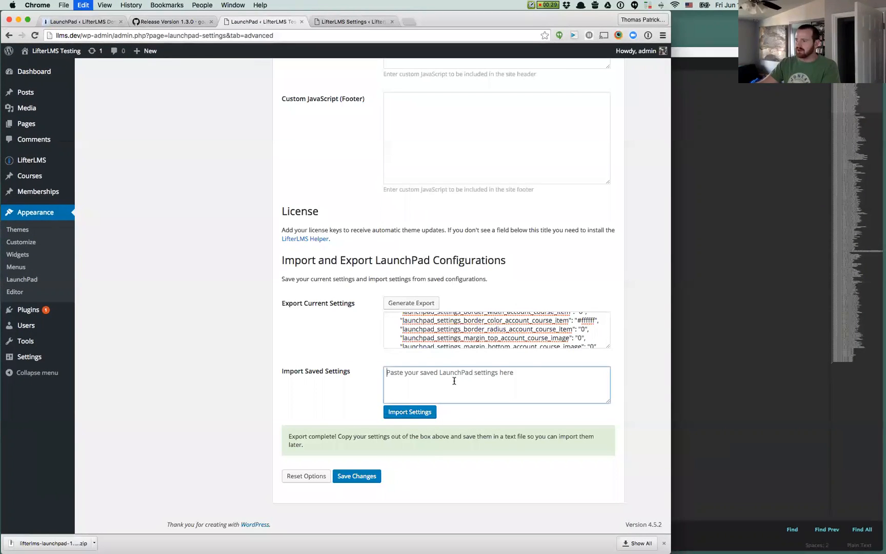
- Import the saved LaunchPad JSON on the test site, confirming replacement of all settings
left_click(409, 411)
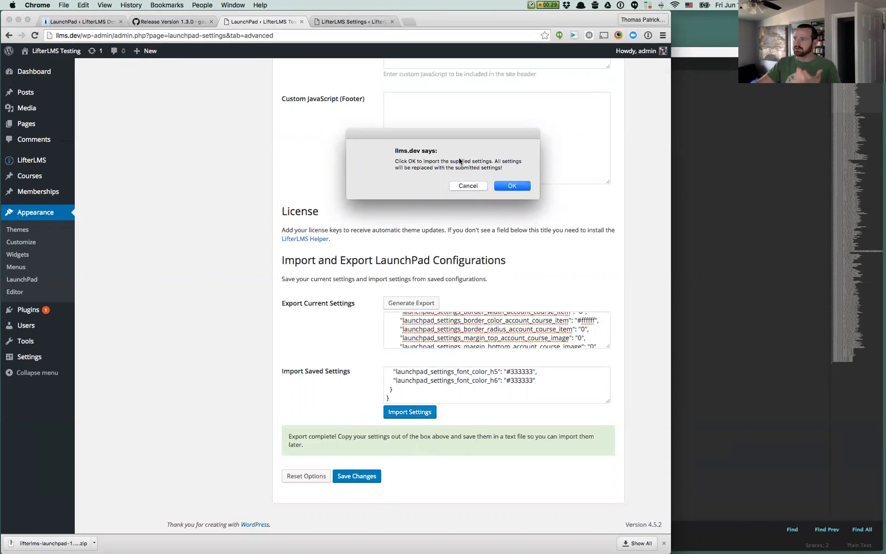
left_click(511, 185)
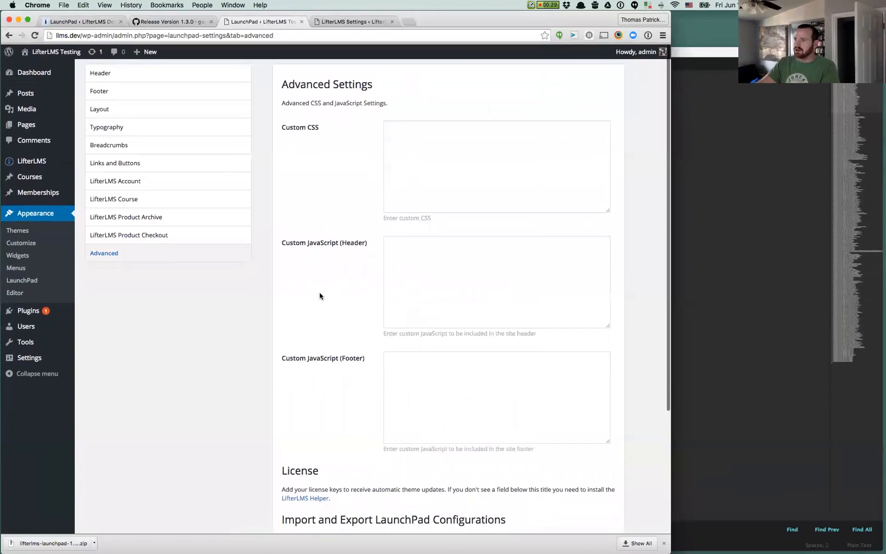
scroll("down", 3)
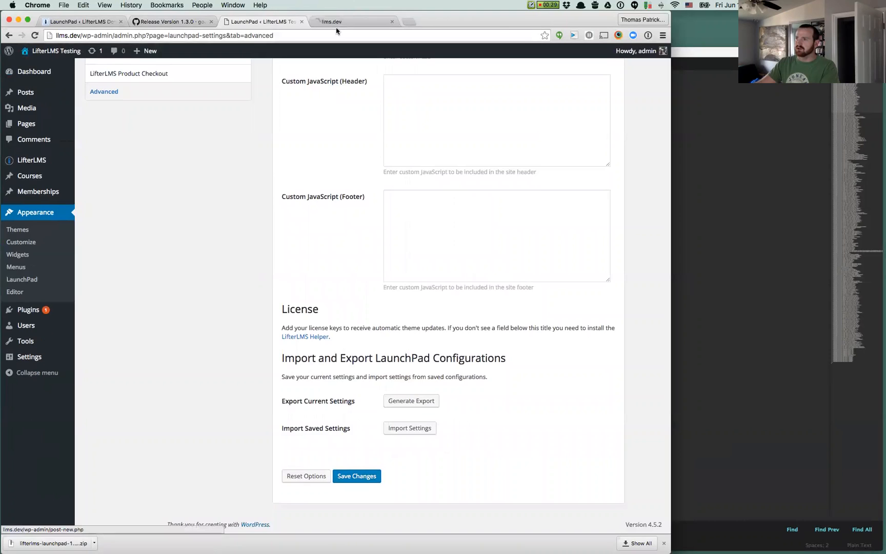
- Check the test site's front end, then enter local.wordpress.dev in a new tab
left_click(353, 21)
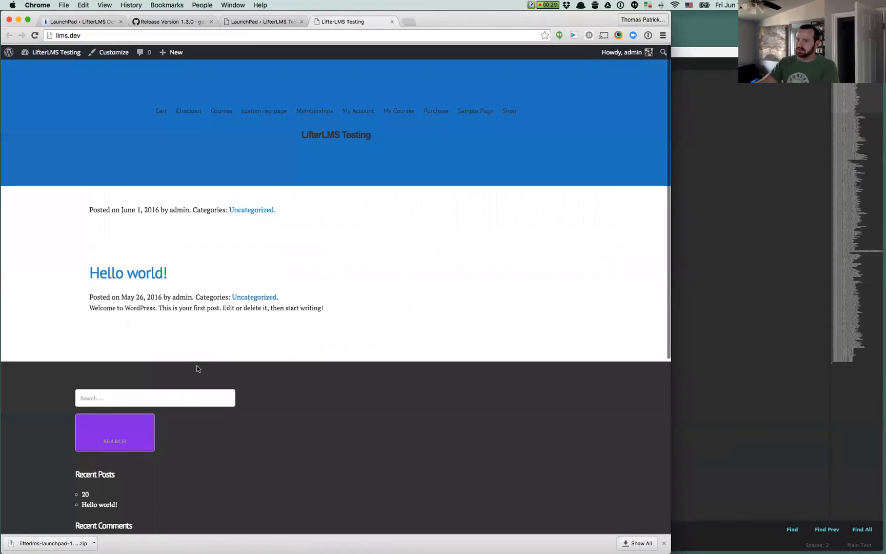
scroll("down", 3)
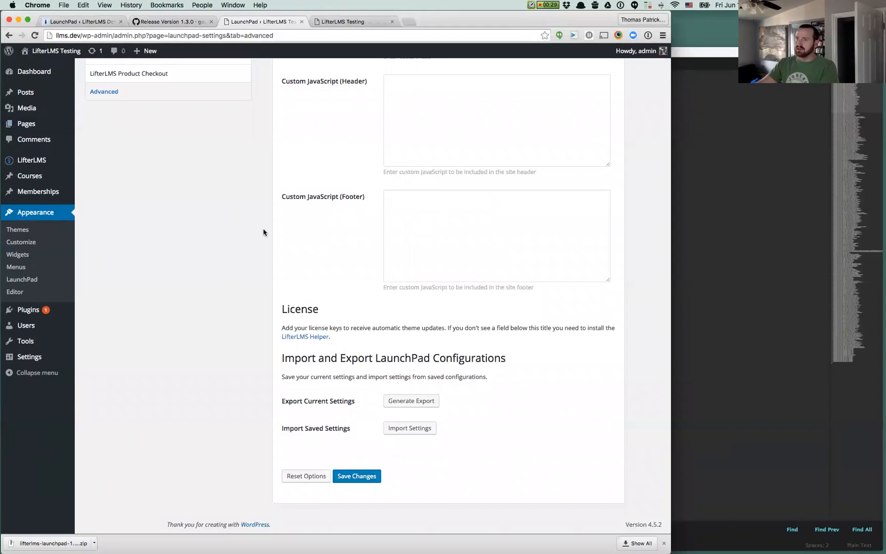
type("local.wordpress.dev/")
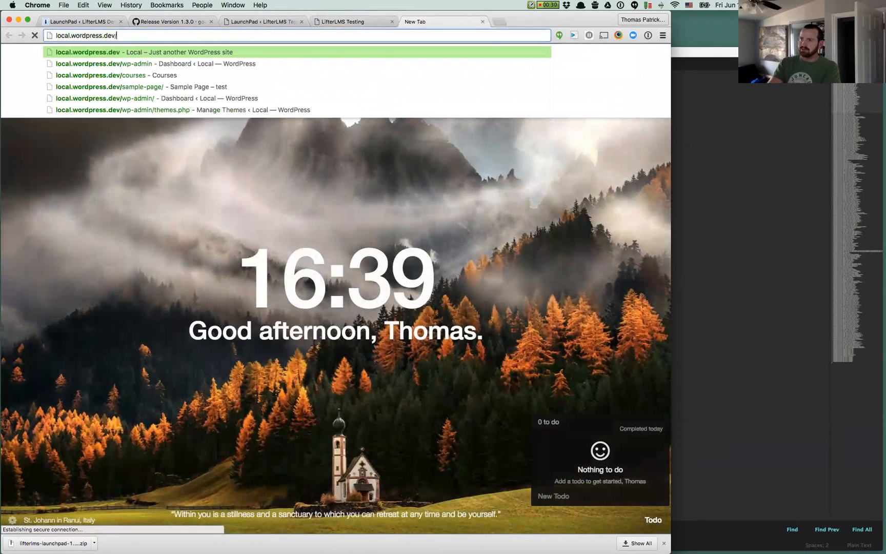
- Load demo.lifterlms.com's dashboard, scroll its LaunchPad-styled front end, and return to the dashboard
type("demo.lifterlms.com")
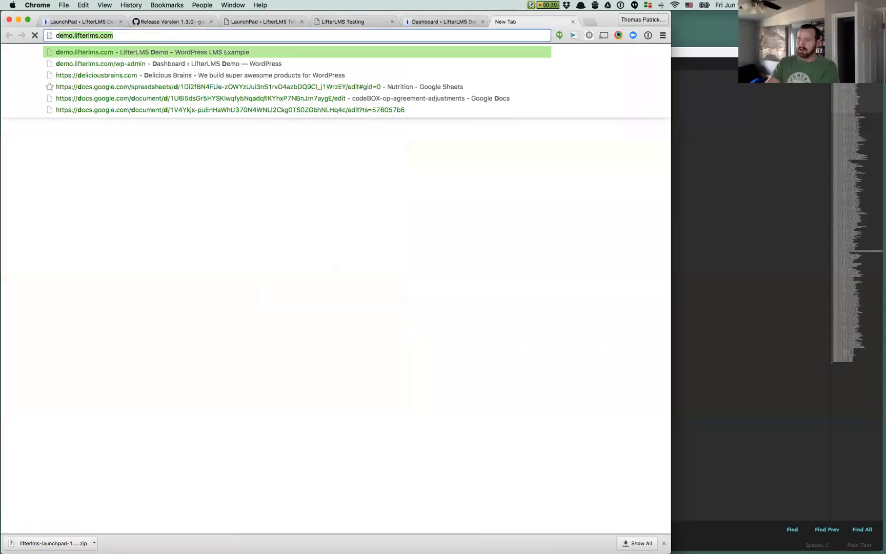
left_click(100, 63)
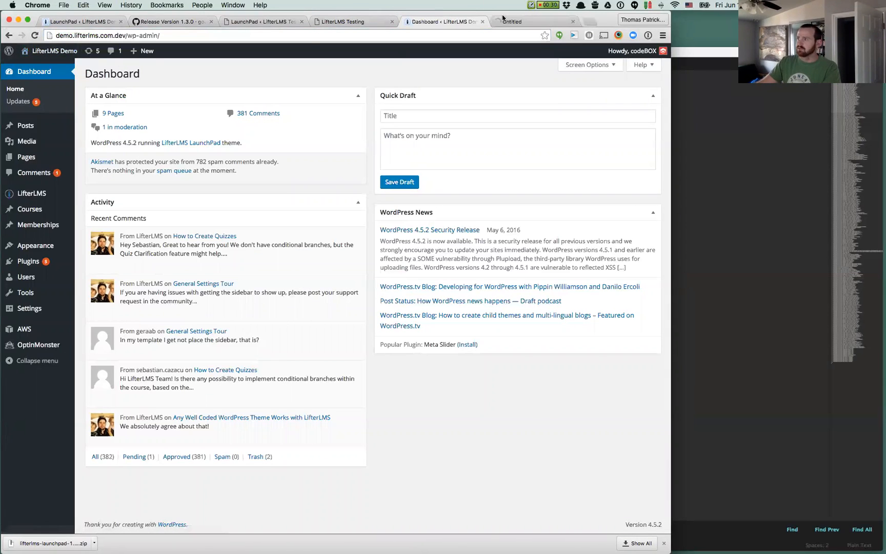
left_click(531, 21)
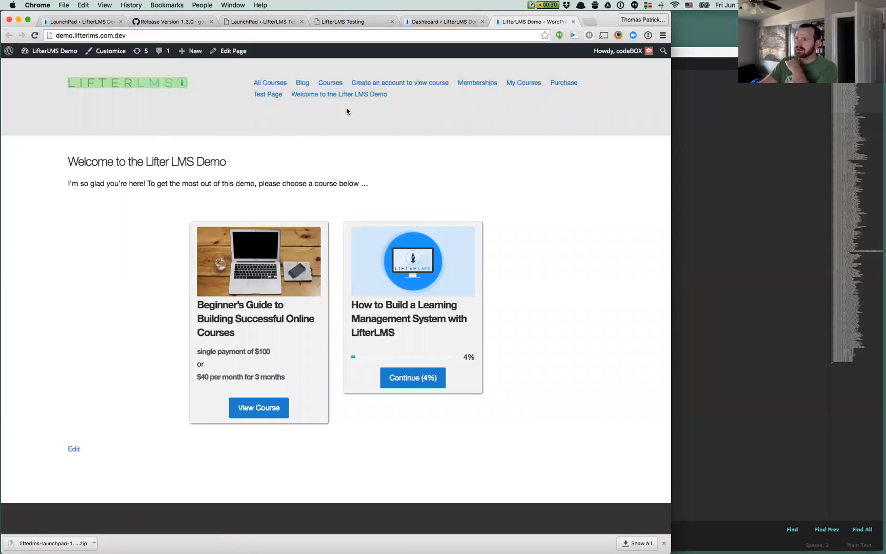
scroll("down", 3)
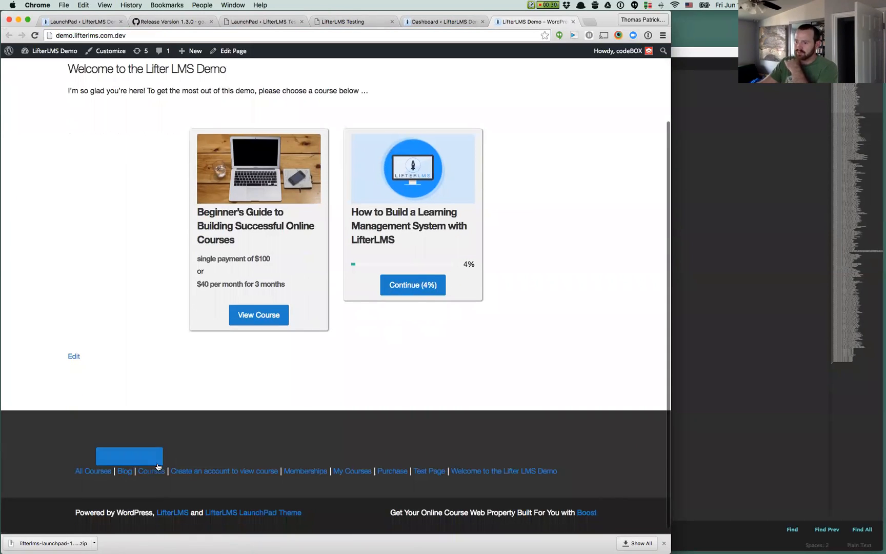
scroll("down", 3)
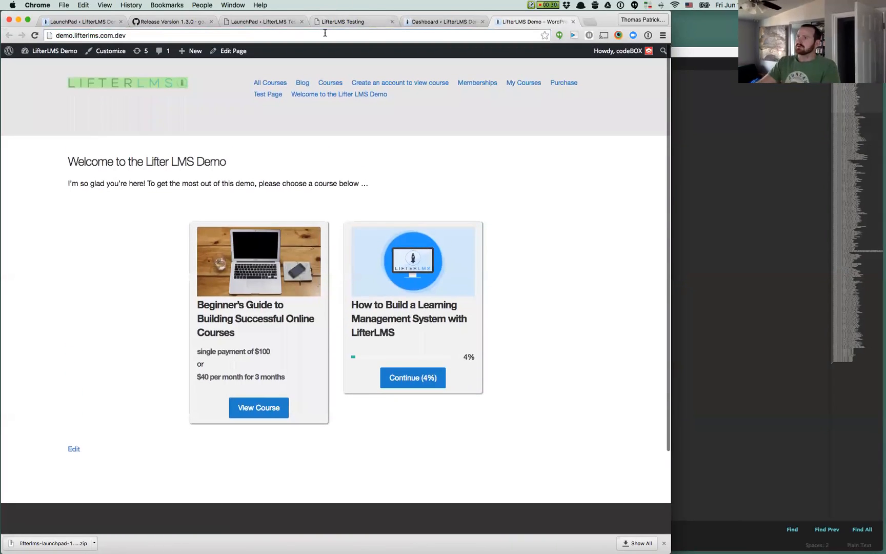
left_click(90, 35)
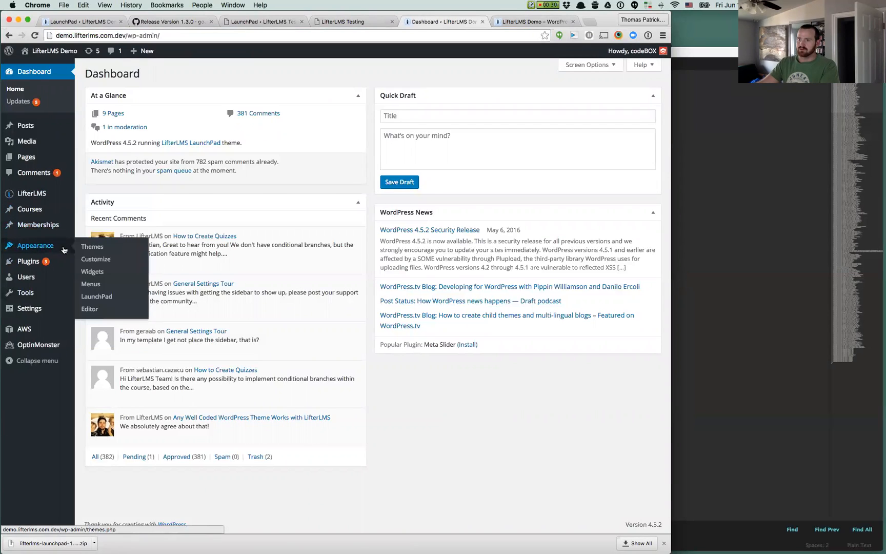
- Open Appearance > LaunchPad > Advanced on the demo site, then switch to the test site's LaunchPad tab
left_click(90, 308)
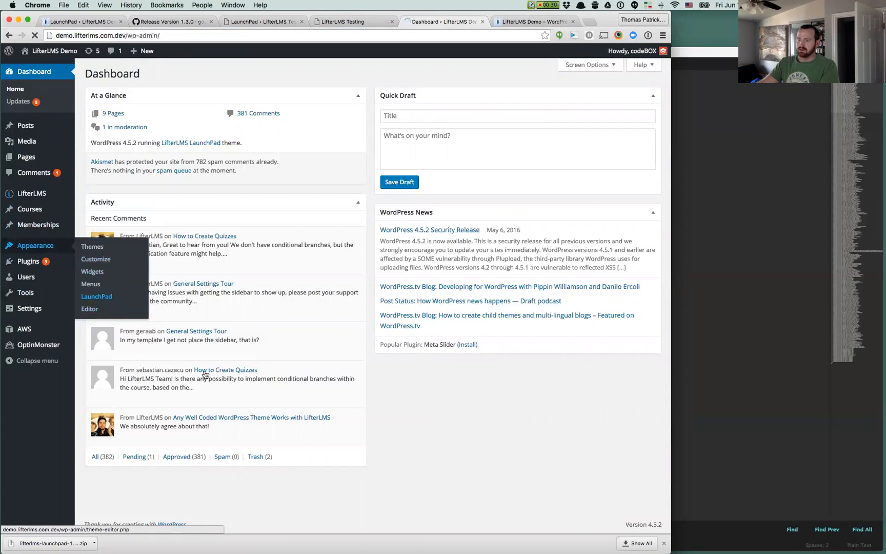
left_click(96, 296)
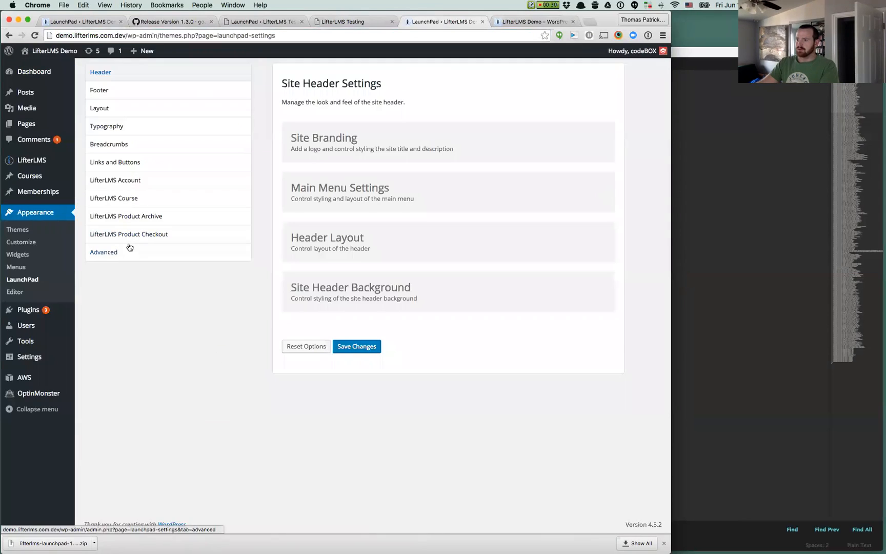
left_click(103, 251)
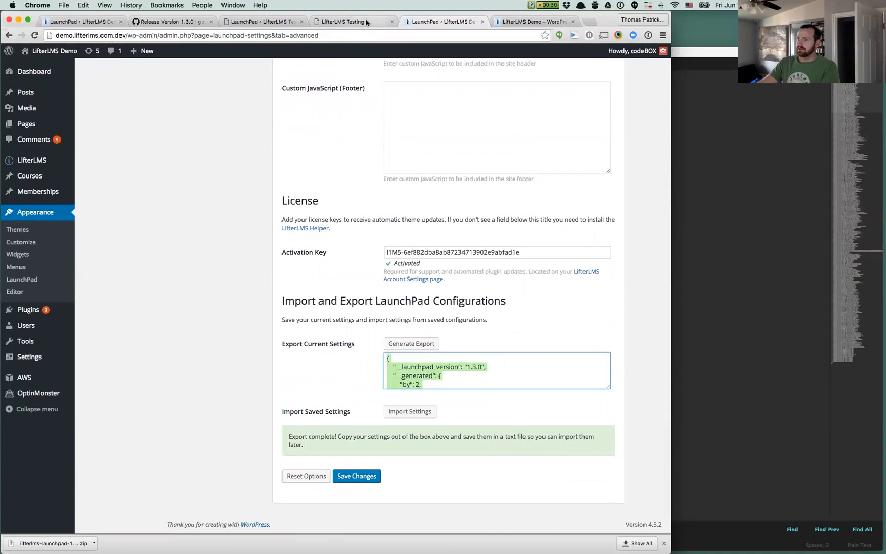
left_click(344, 21)
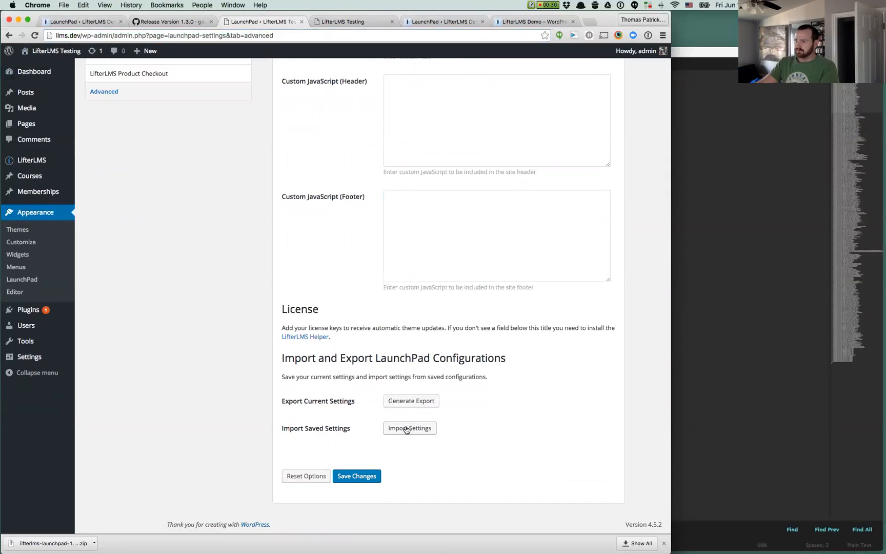
- Import the demo site's JSON settings, then check the Header tab's imported menu colours
left_click(409, 428)
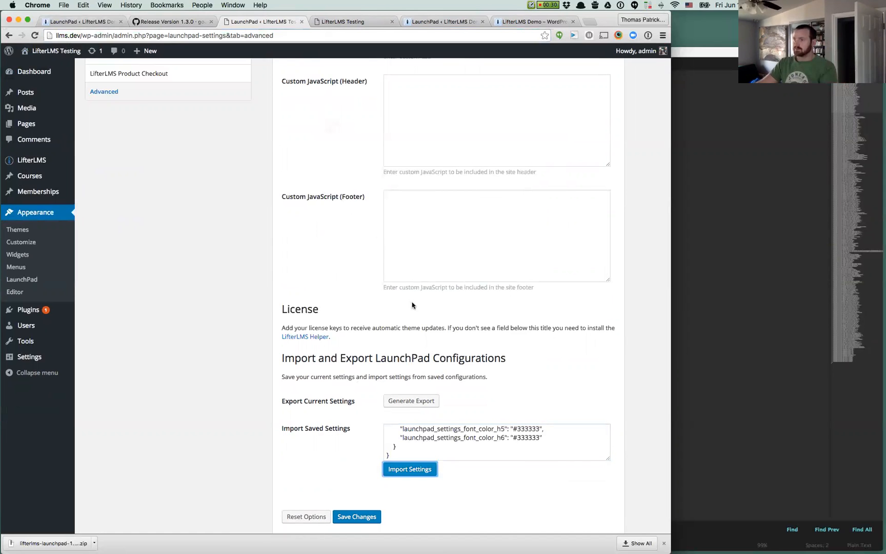
scroll("up", 3)
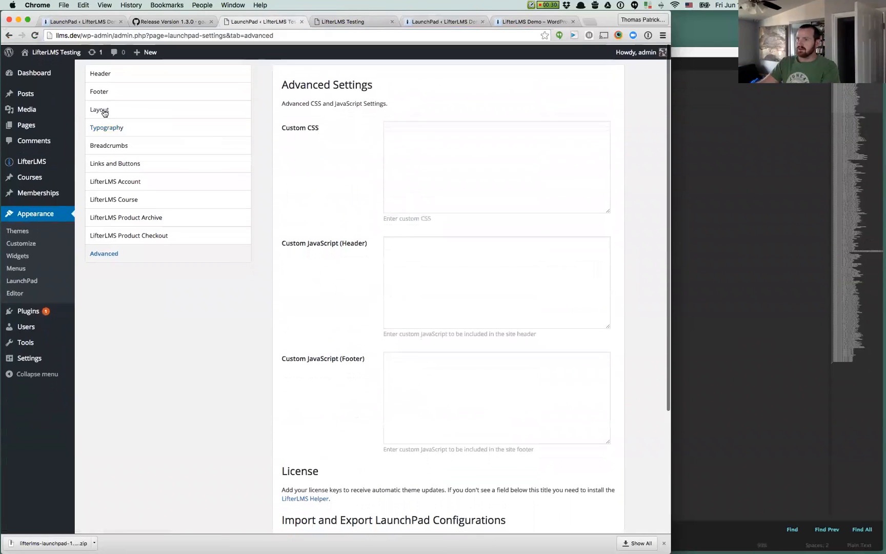
left_click(100, 73)
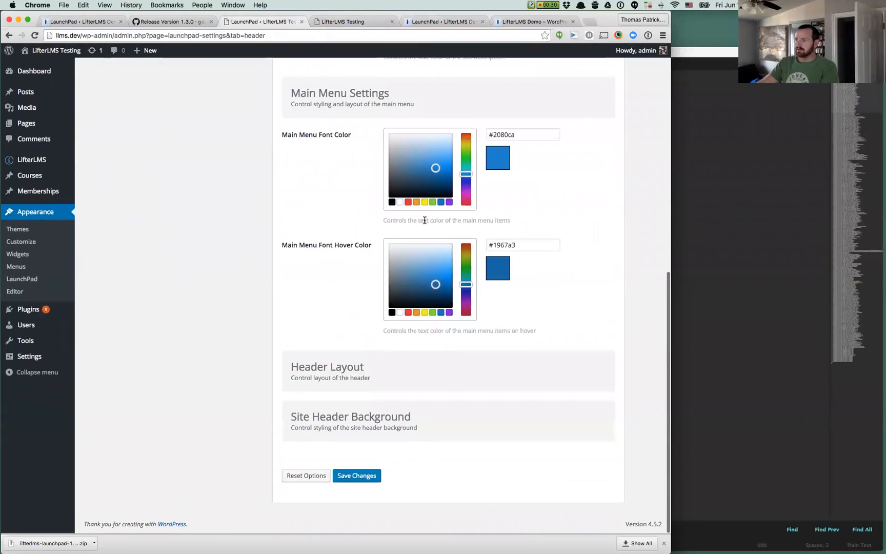
scroll("down", 3)
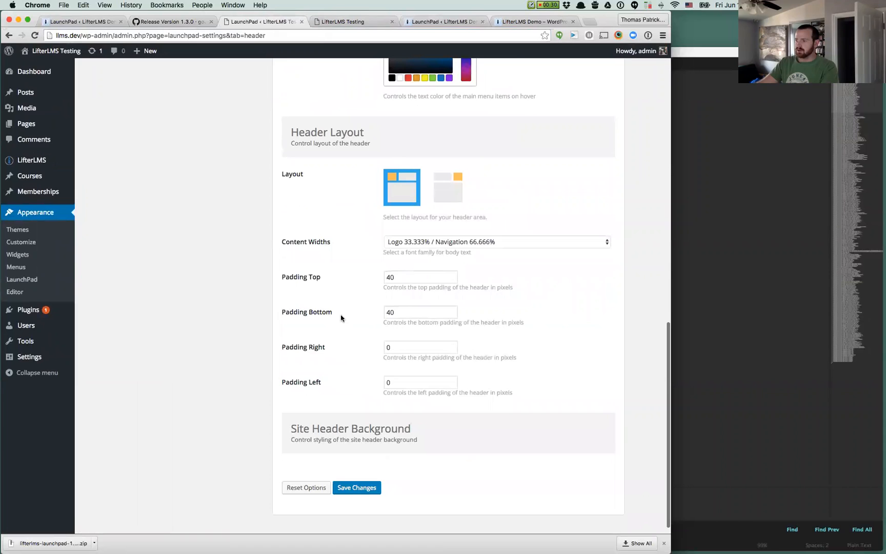
scroll("down", 3)
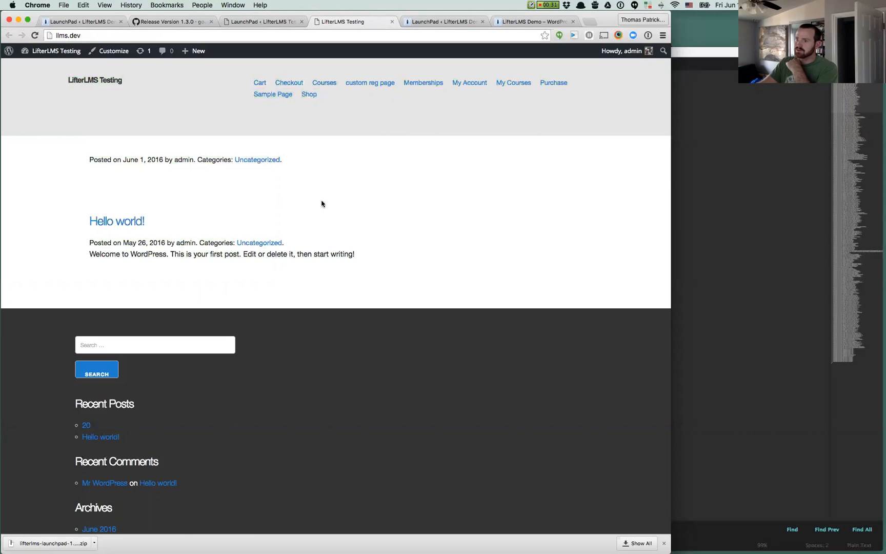
scroll("down", 3)
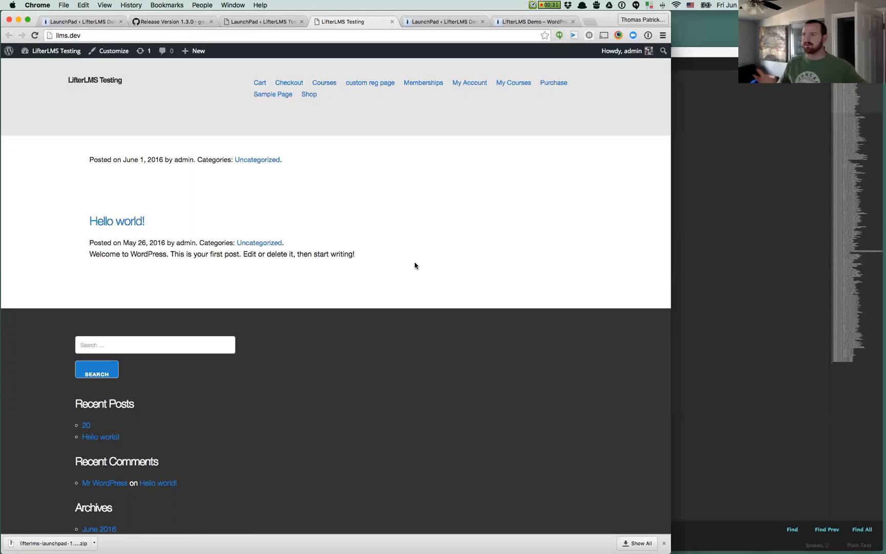
key("cmd+a")
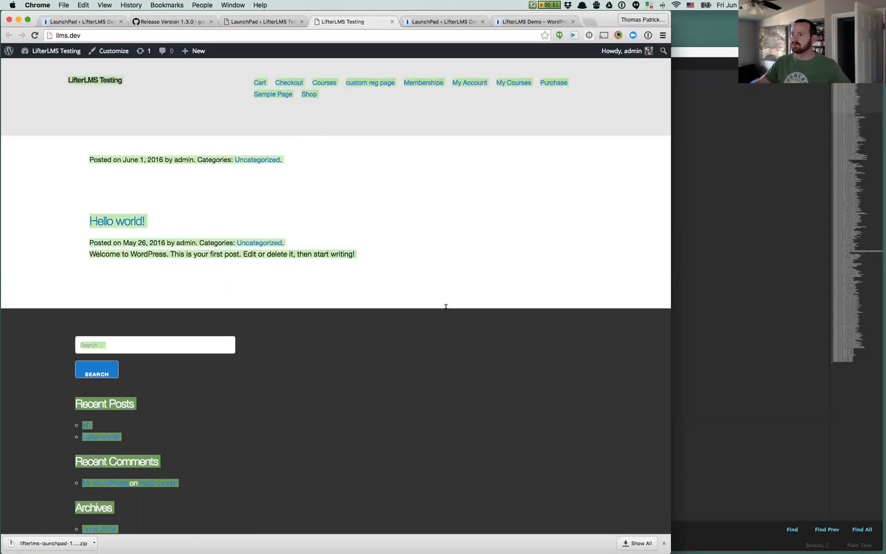